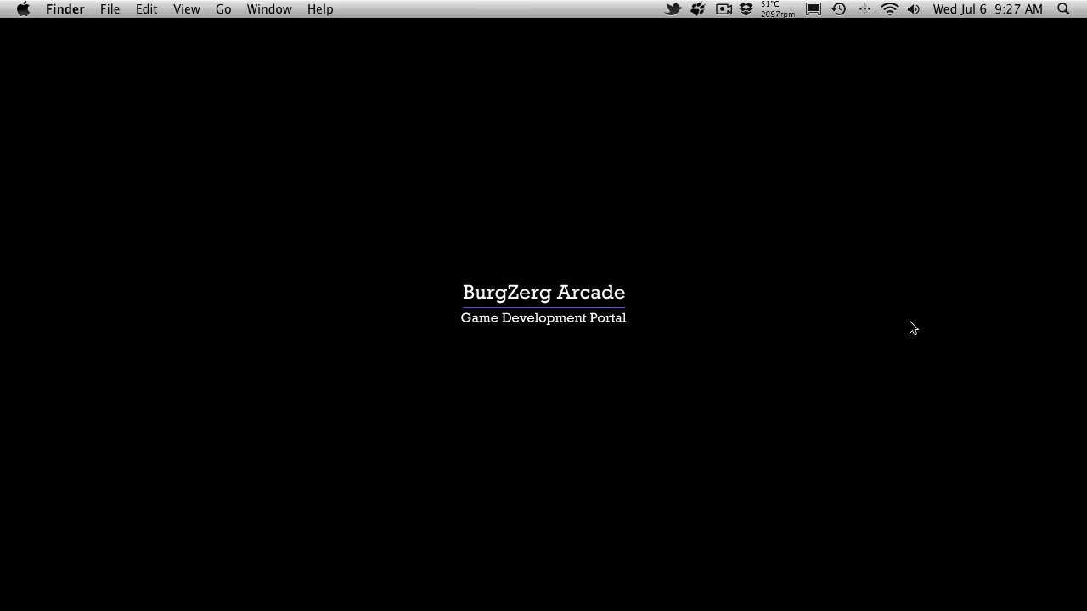
{"action": "mouse_move", "coordinate": [859, 493]}
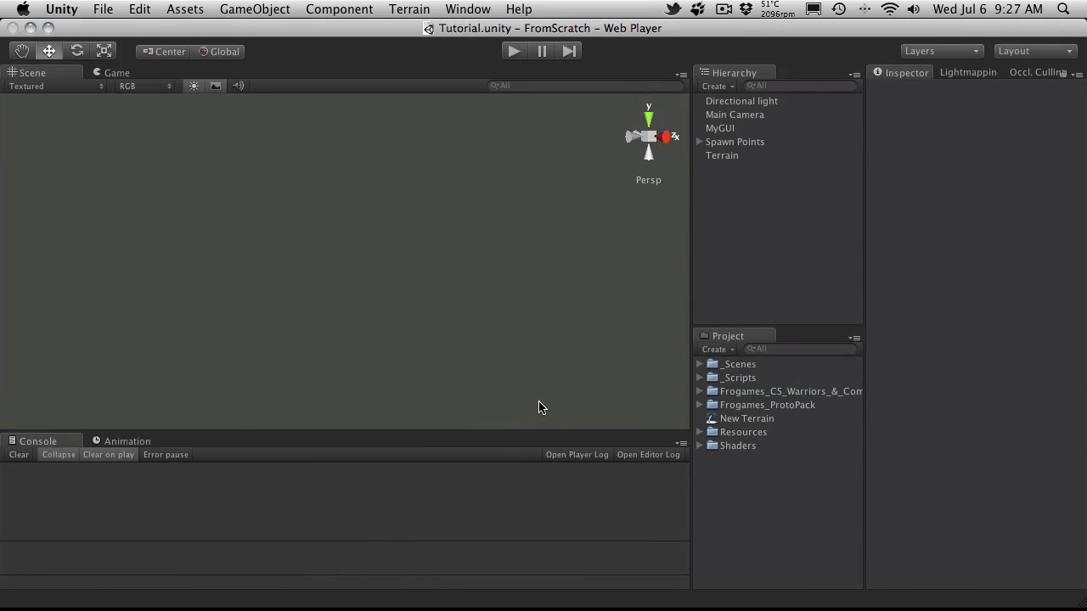
{"action": "mouse_move", "coordinate": [763, 500]}
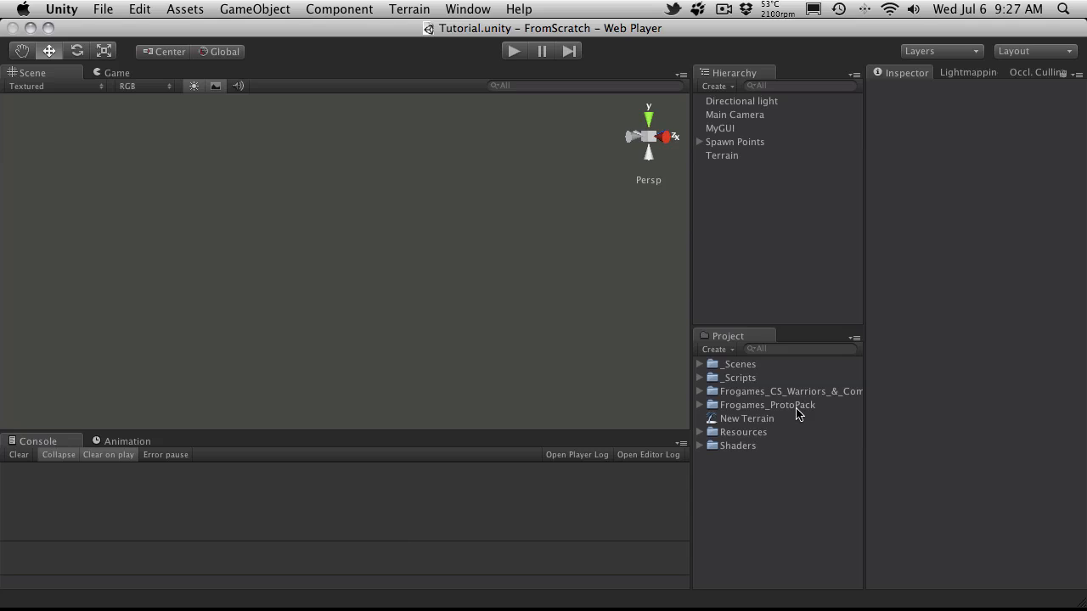
- Expand Frogames_ProtoPack characters, inspect an animation asset, and check the Game view before returning to Scene
{"action": "left_click", "coordinate": [699, 405]}
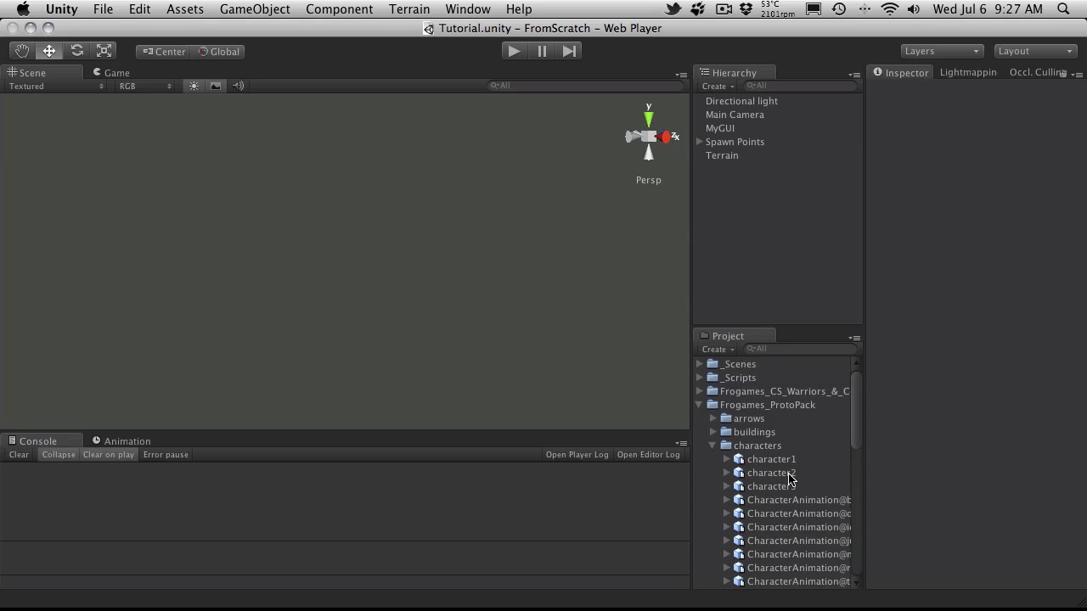
{"action": "left_click", "coordinate": [799, 475]}
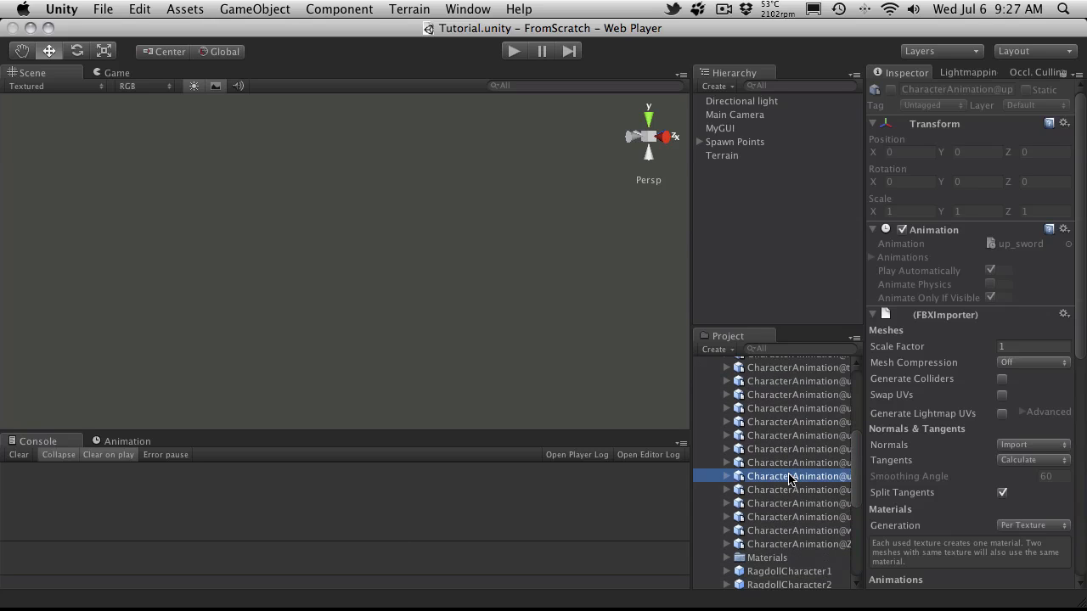
{"action": "left_click", "coordinate": [771, 472]}
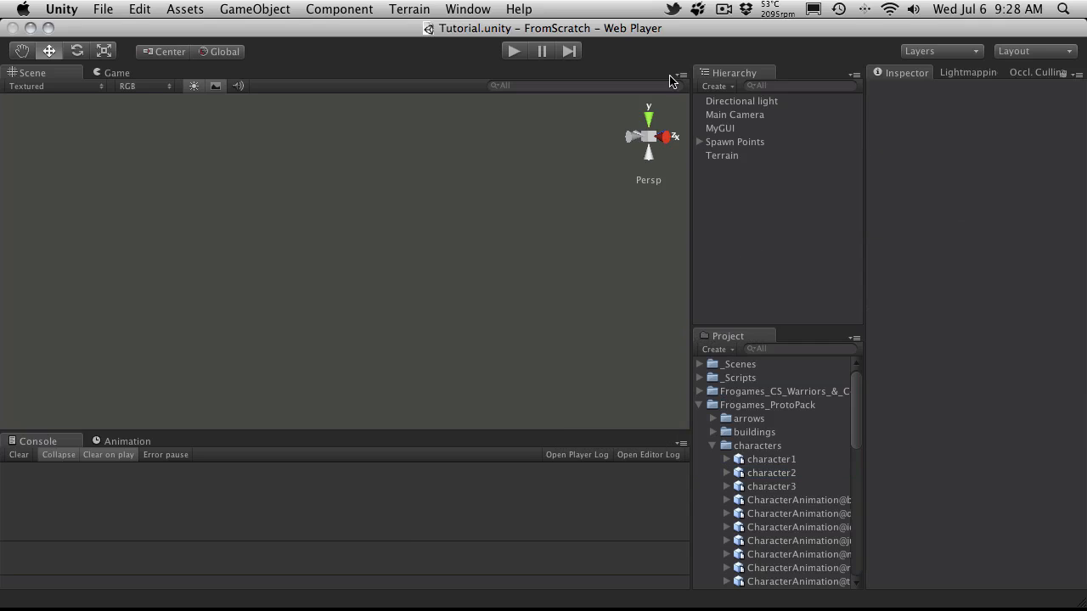
{"action": "left_click", "coordinate": [117, 71]}
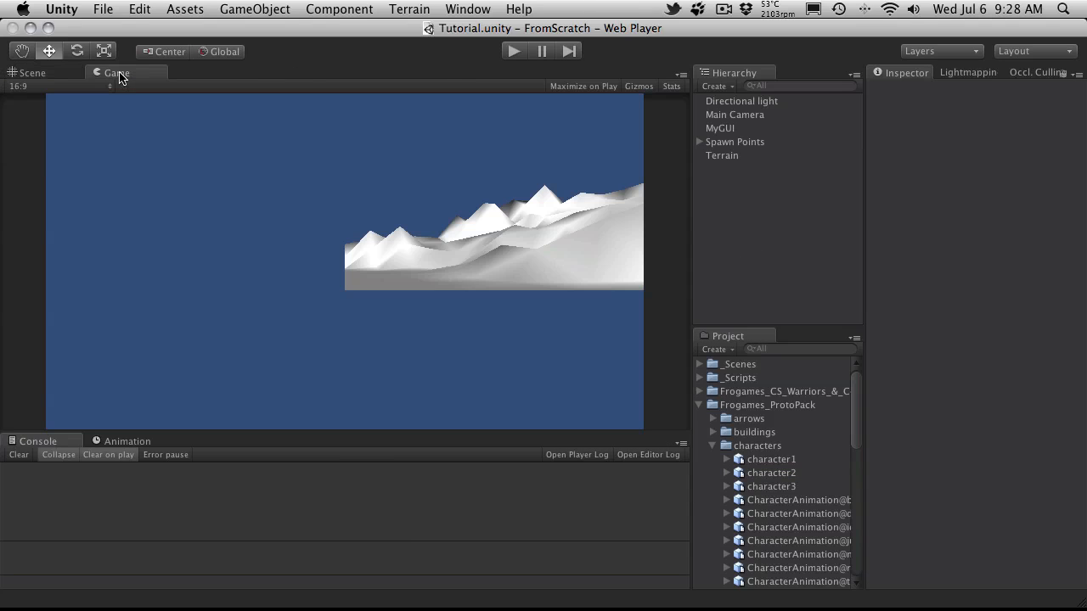
{"action": "left_click", "coordinate": [33, 71]}
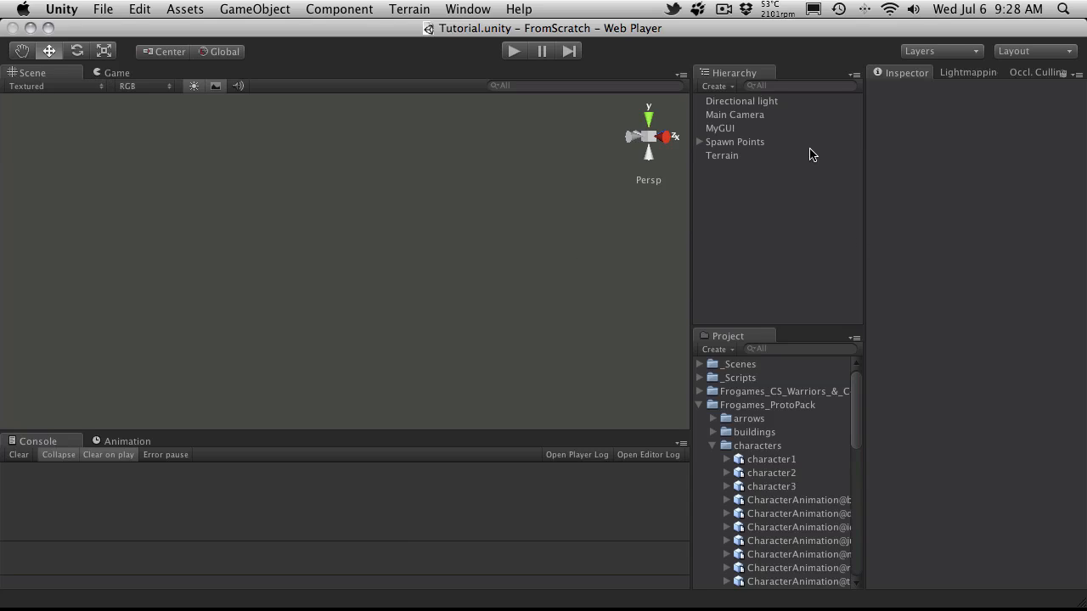
- Drag character2 from the characters folder into the scene hierarchy
{"action": "left_click", "coordinate": [733, 142]}
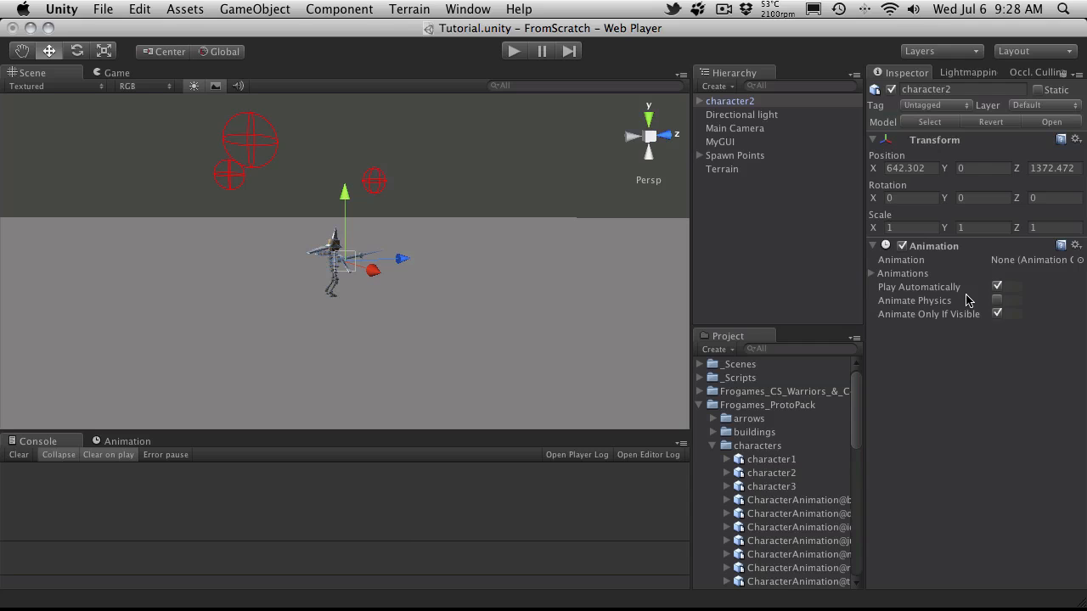
{"action": "left_click", "coordinate": [730, 100]}
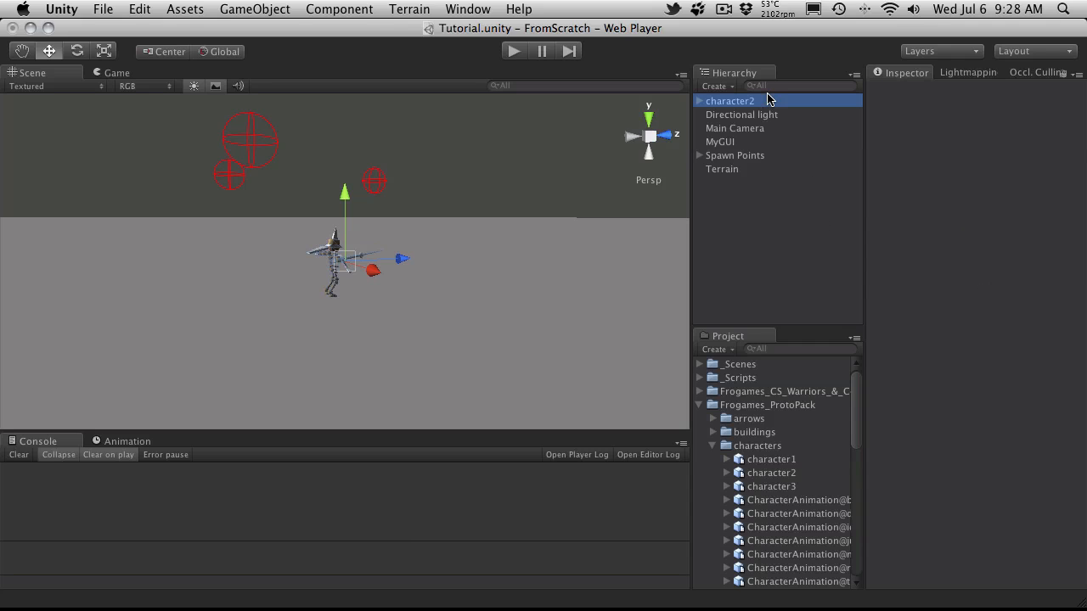
- Add All Mob Scripts to character2 via Component > Hack And Slash Tutorial > Mob, accepting the prefab link loss
{"action": "left_click", "coordinate": [731, 100]}
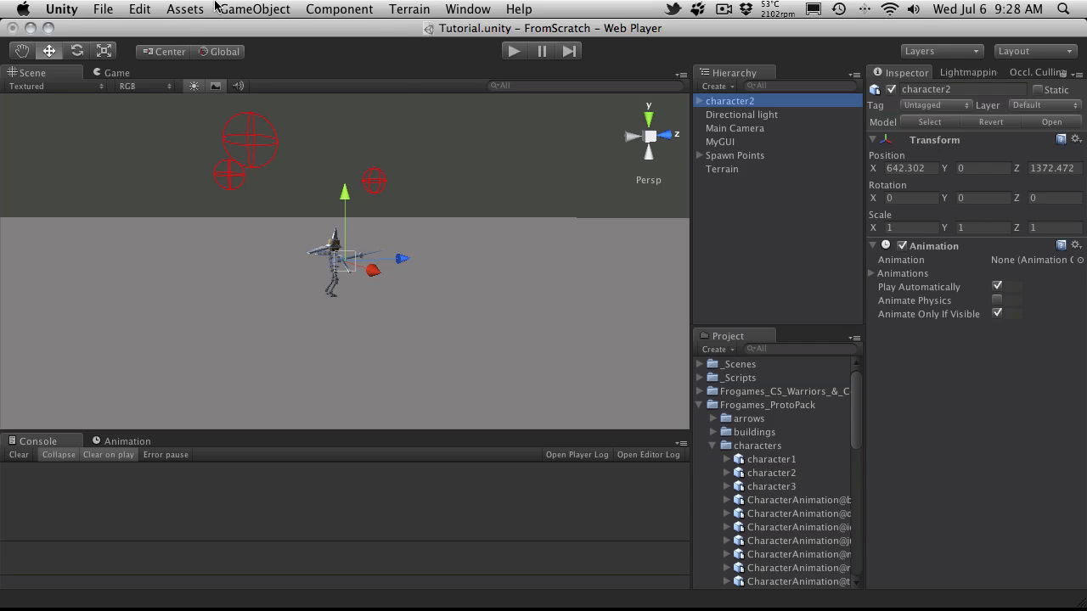
{"action": "left_click", "coordinate": [340, 9]}
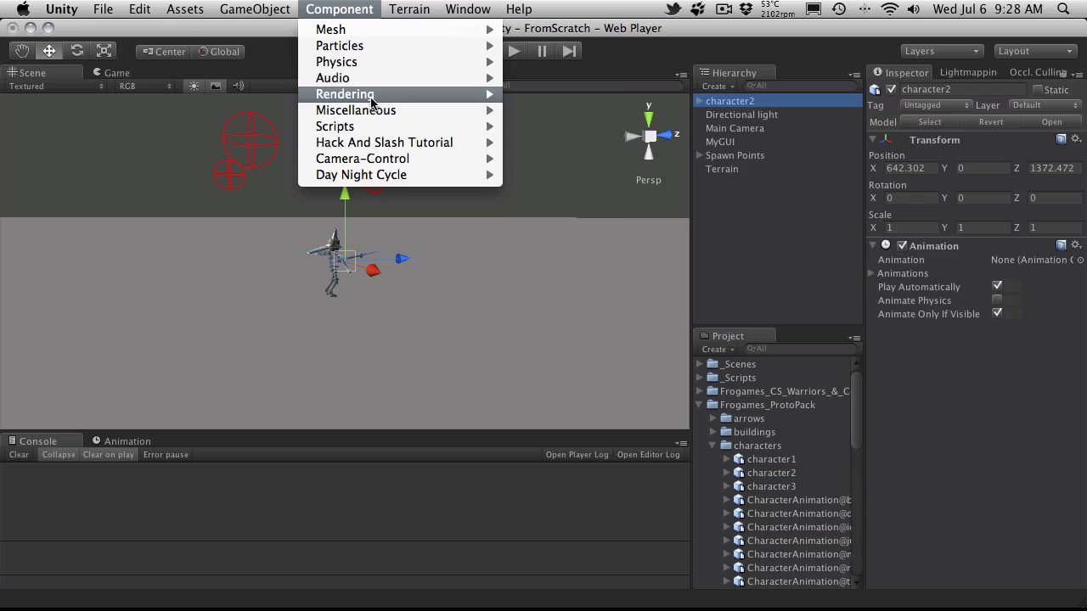
{"action": "mouse_move", "coordinate": [384, 143]}
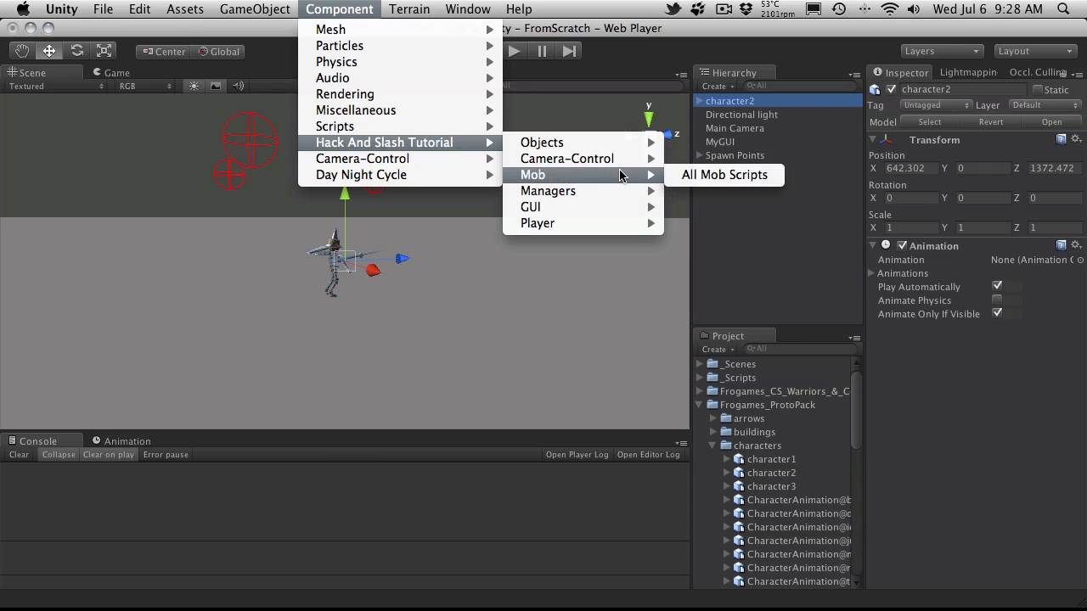
{"action": "left_click", "coordinate": [723, 175]}
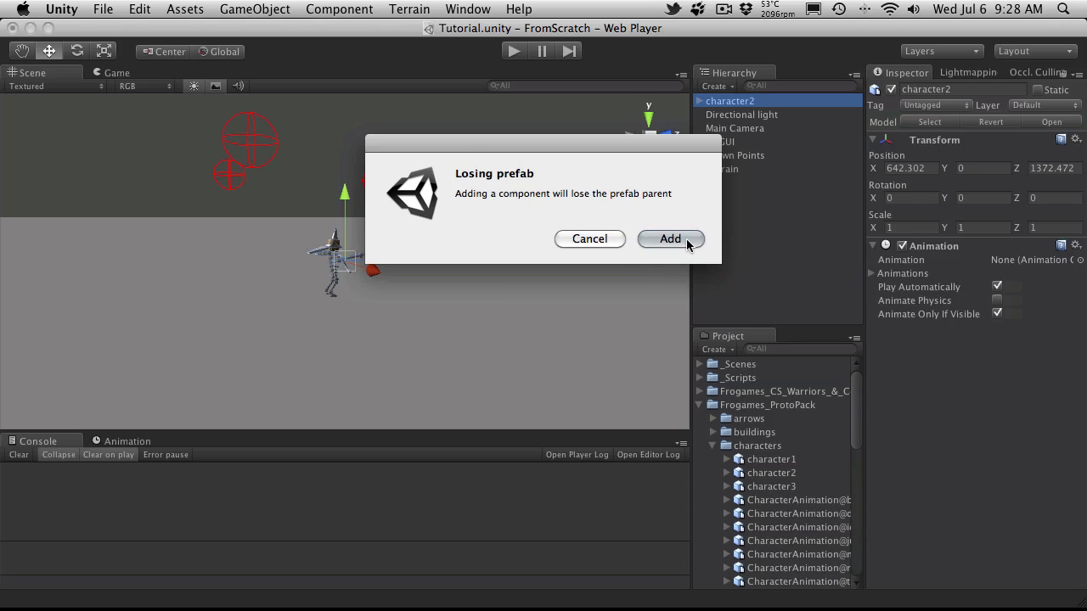
{"action": "left_click", "coordinate": [669, 238]}
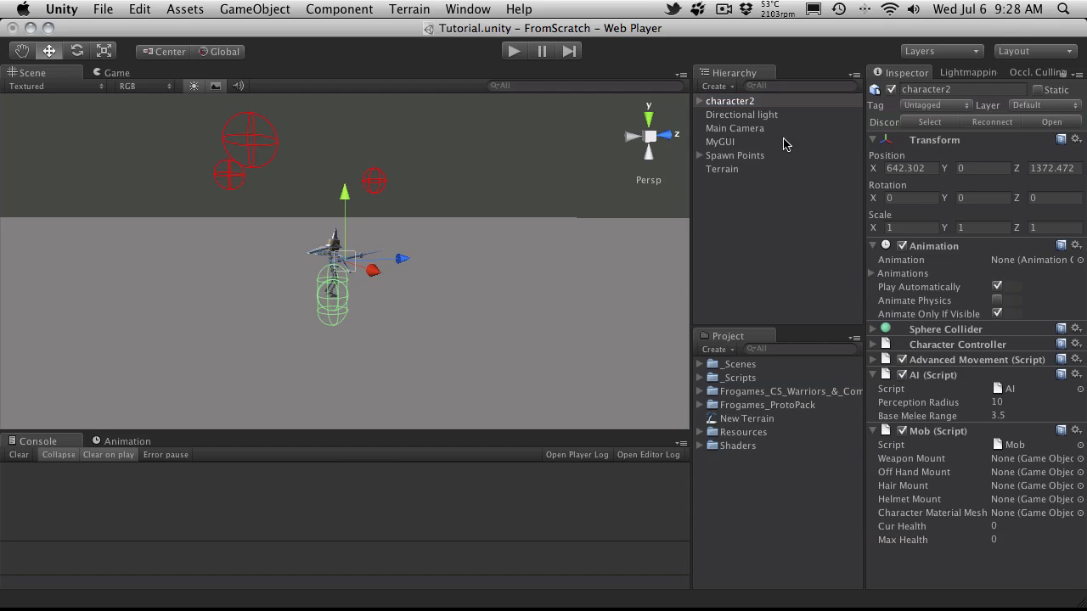
{"action": "mouse_move", "coordinate": [938, 583]}
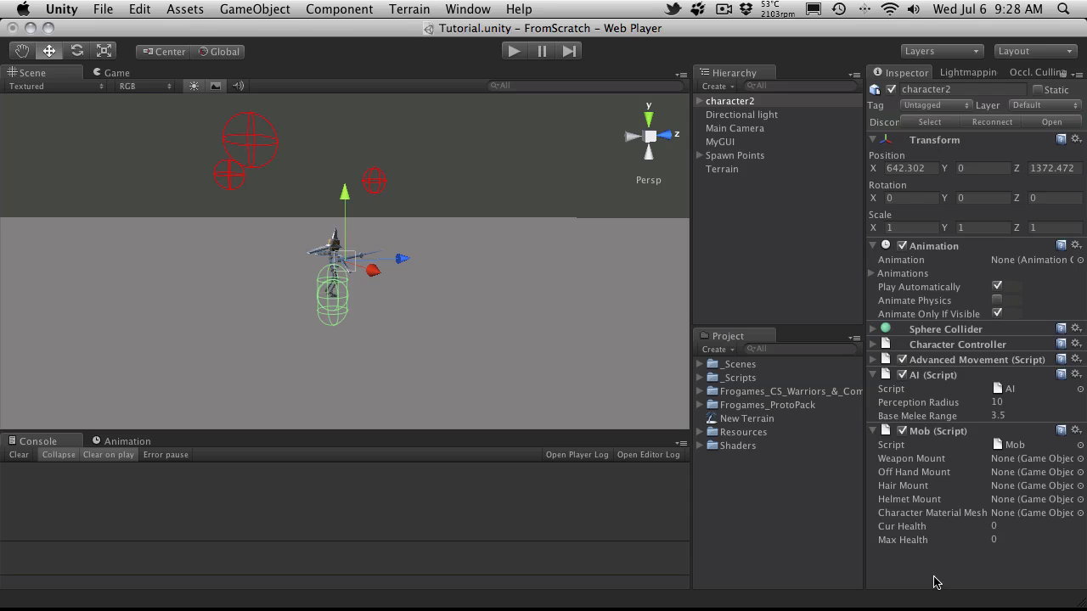
{"action": "mouse_move", "coordinate": [971, 495]}
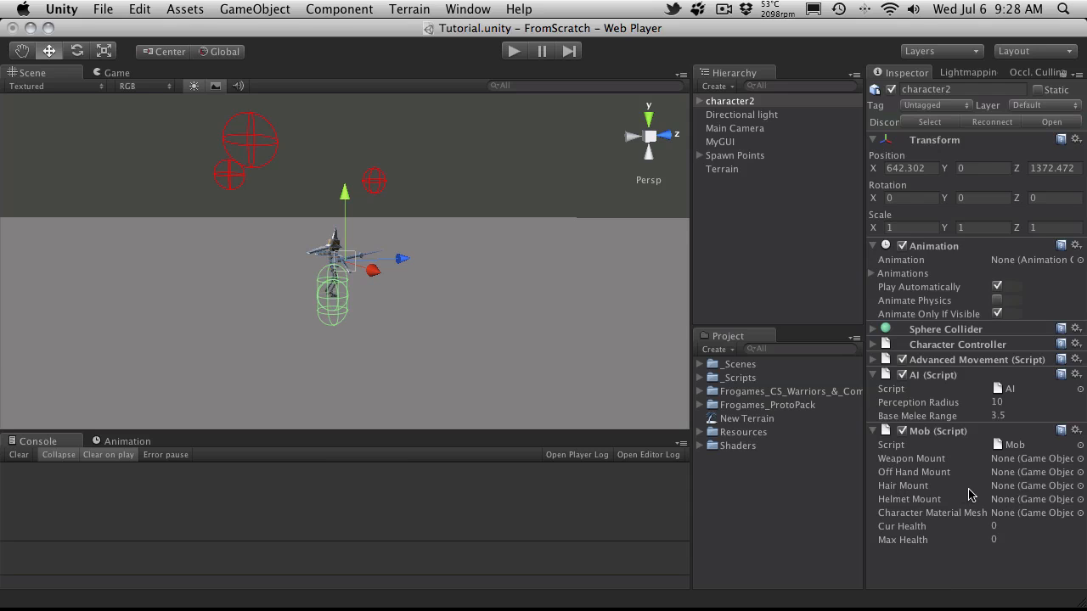
{"action": "mouse_move", "coordinate": [1023, 482]}
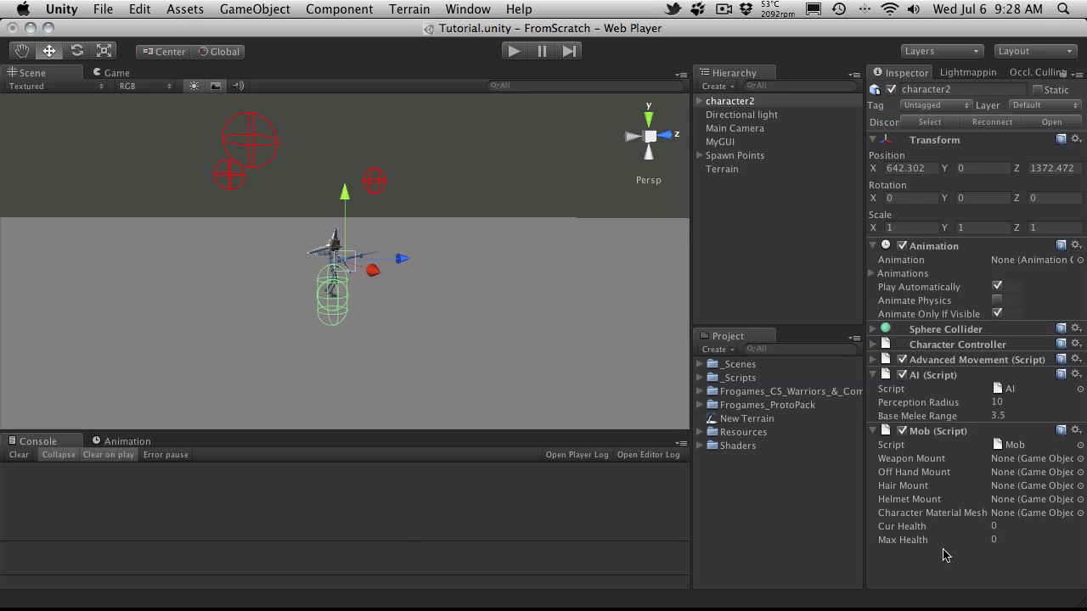
{"action": "mouse_move", "coordinate": [1038, 455]}
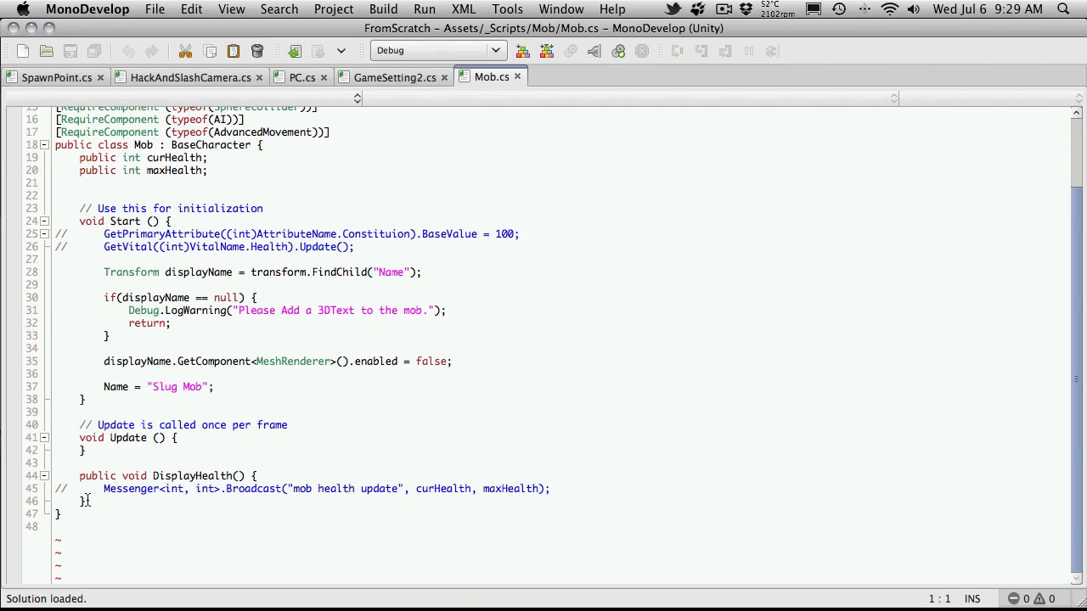
- Review Mob.cs RequireComponent lines and its Start method naming the mob "Slug Mob"
{"action": "left_click", "coordinate": [627, 472]}
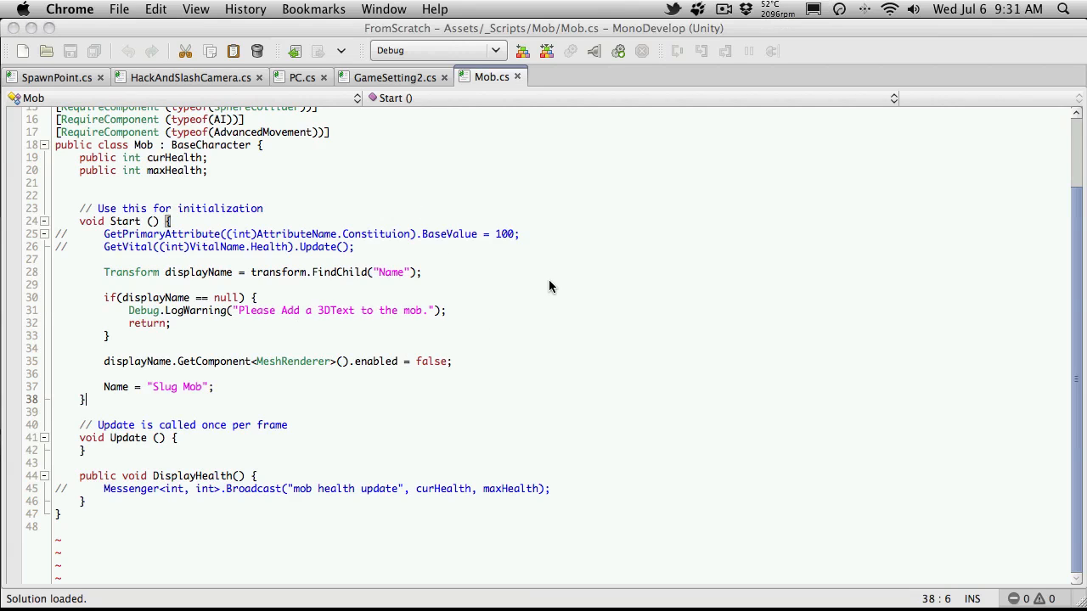
{"action": "mouse_move", "coordinate": [180, 120]}
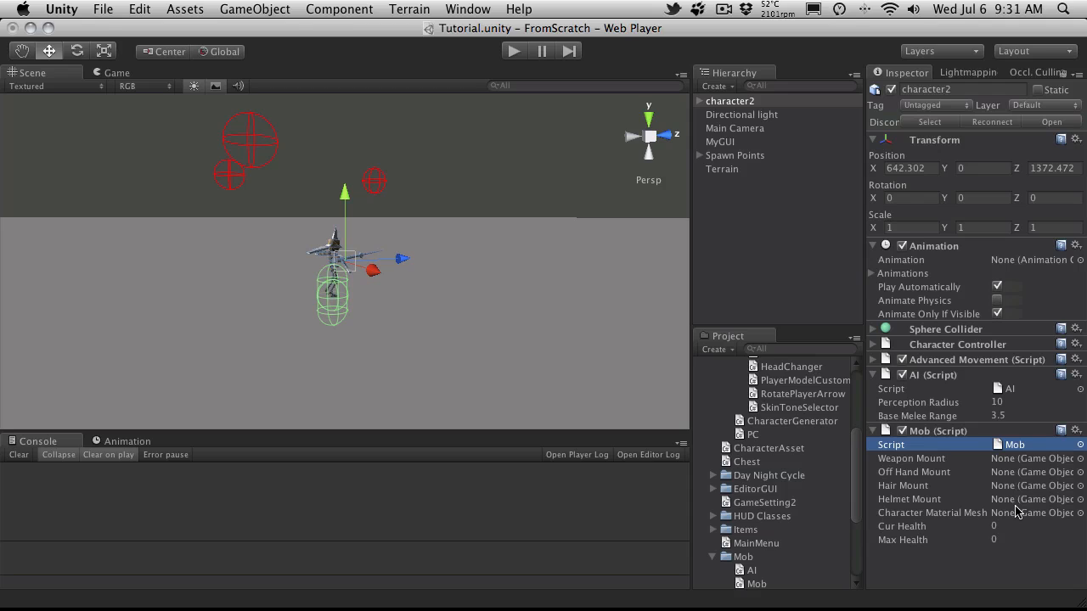
{"action": "mouse_move", "coordinate": [1036, 506]}
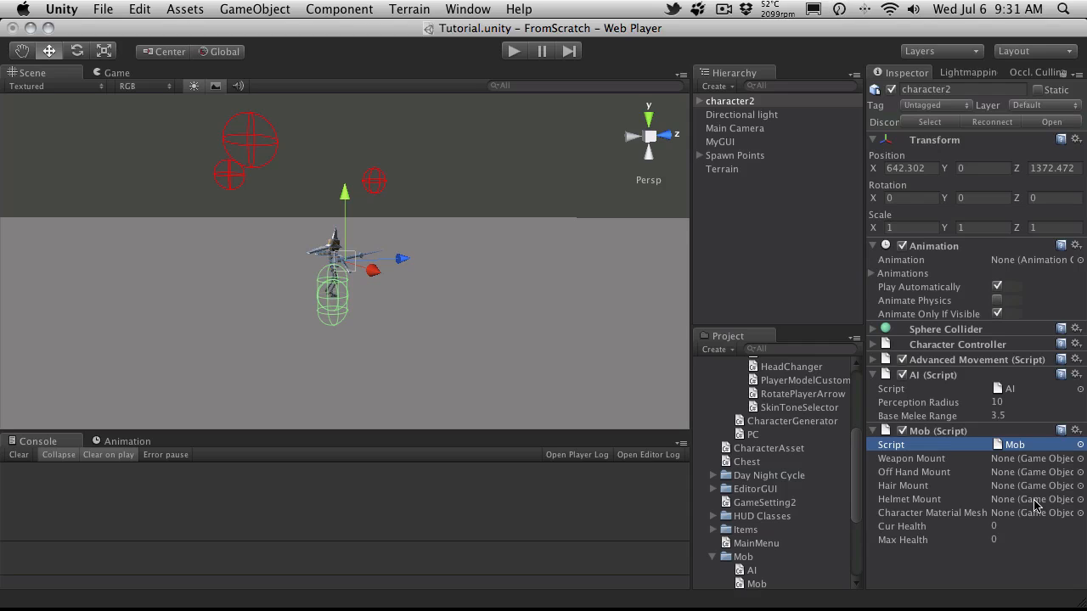
{"action": "mouse_move", "coordinate": [1036, 484]}
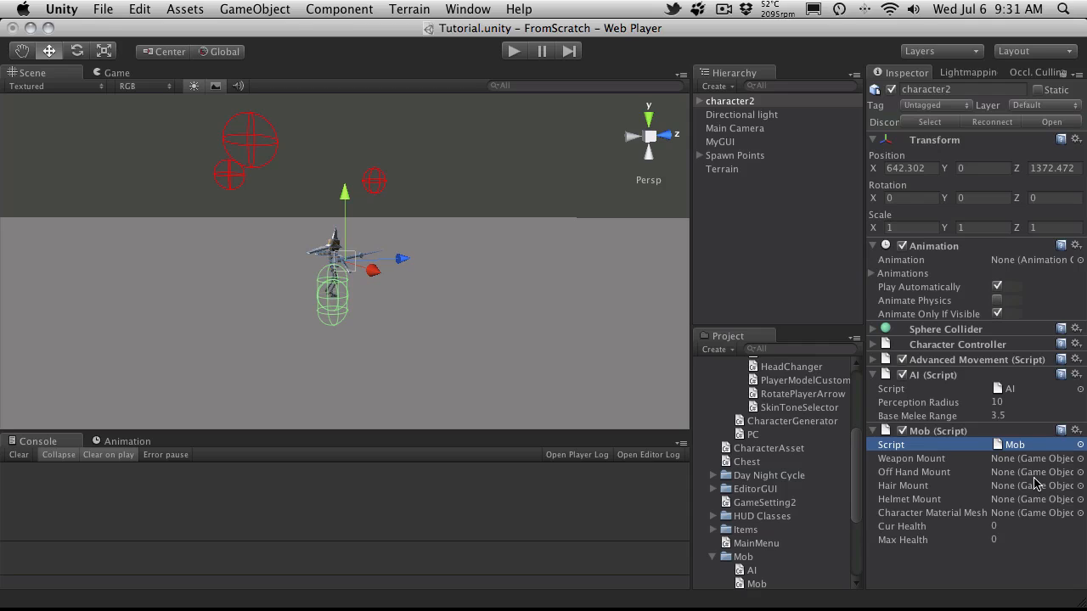
{"action": "mouse_move", "coordinate": [948, 496]}
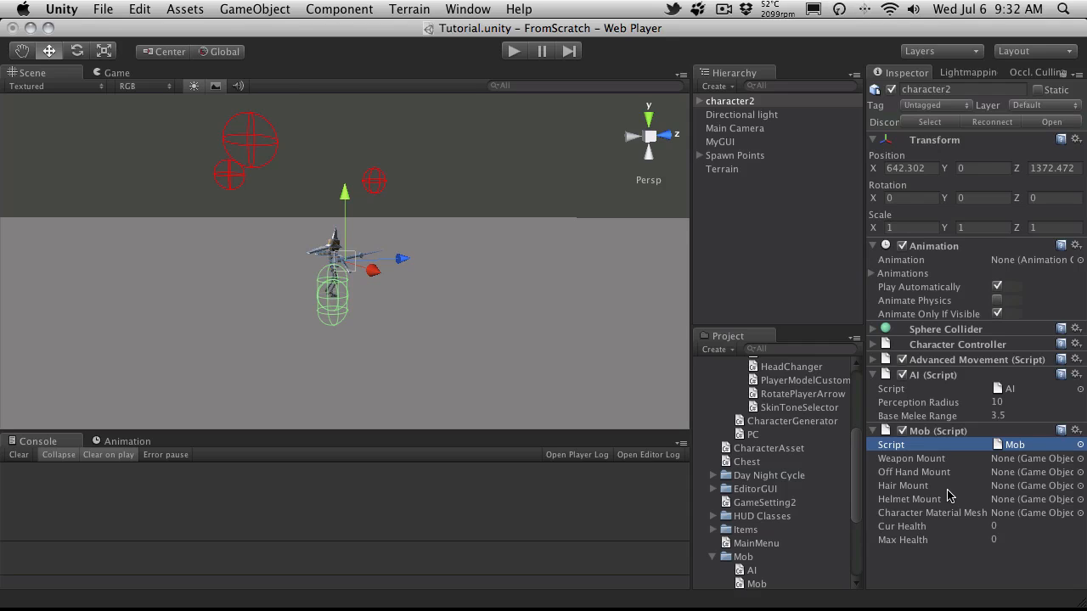
{"action": "mouse_move", "coordinate": [1046, 479]}
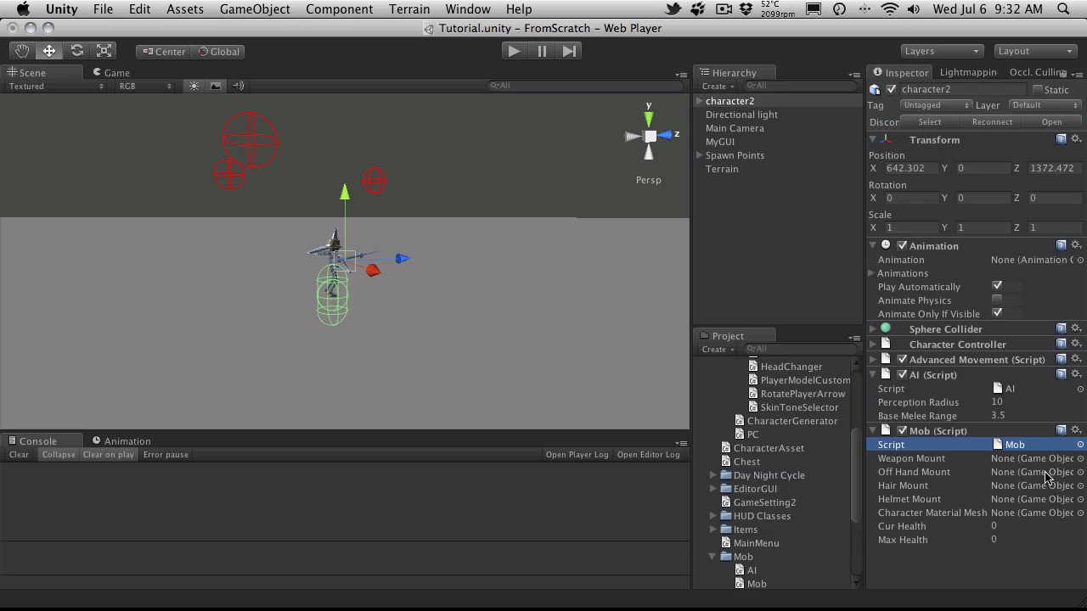
{"action": "mouse_move", "coordinate": [1032, 483]}
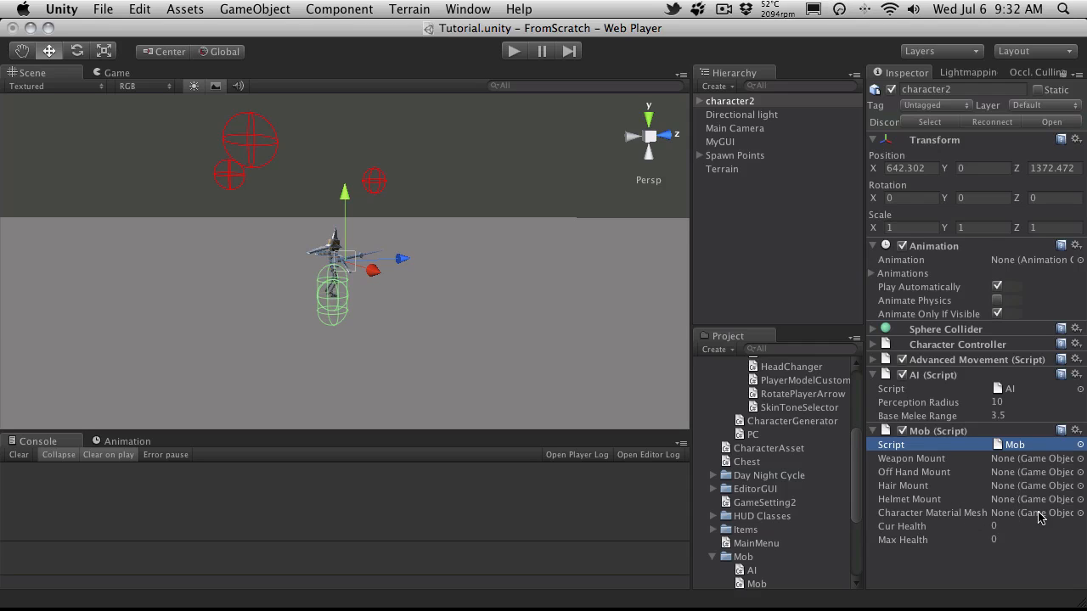
{"action": "mouse_move", "coordinate": [947, 452]}
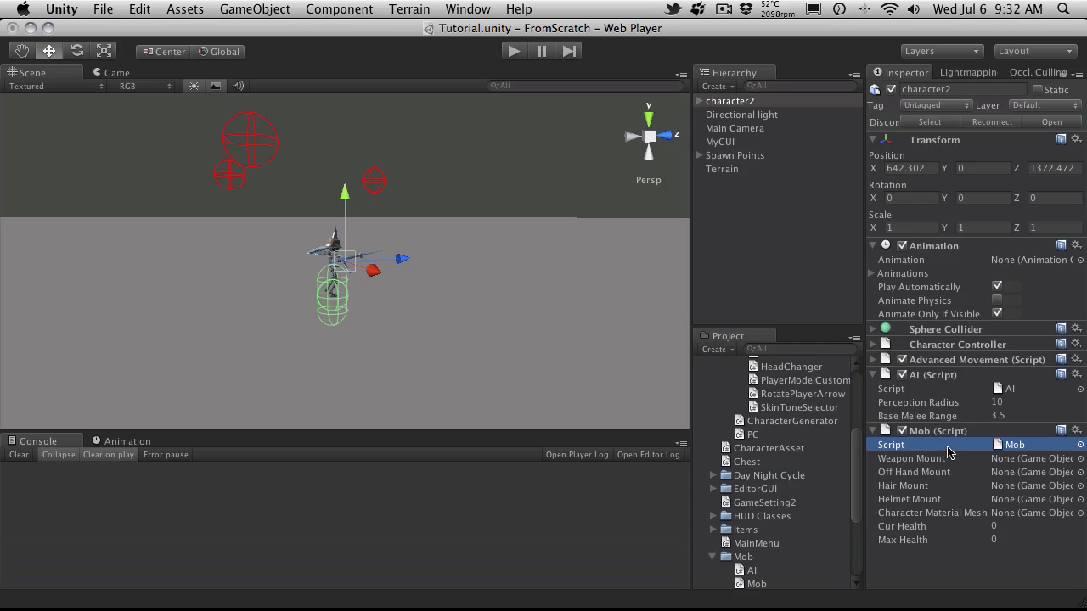
{"action": "left_click", "coordinate": [873, 432]}
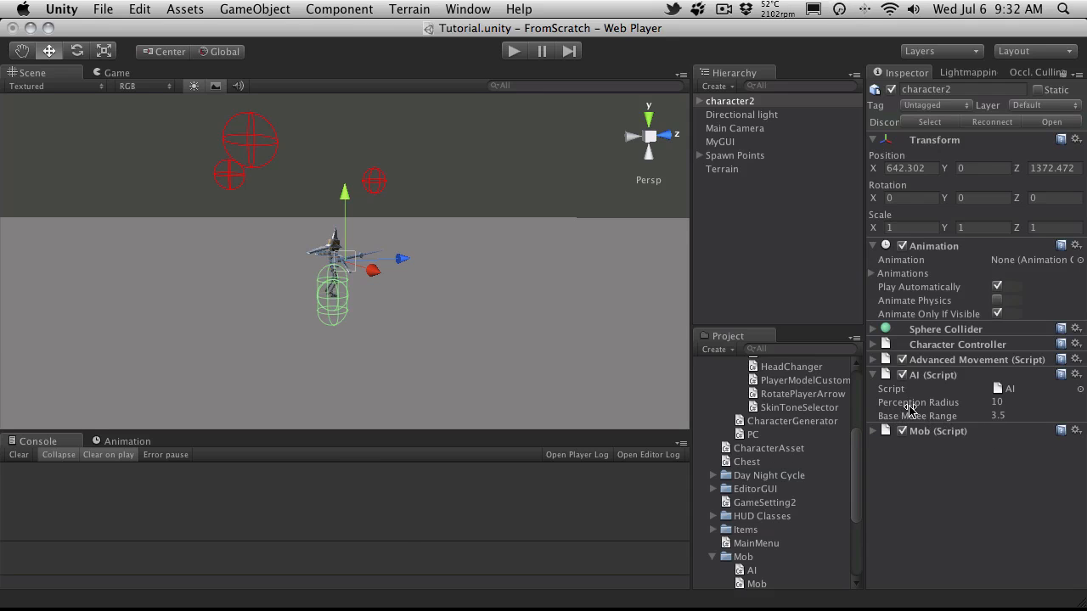
{"action": "mouse_move", "coordinate": [941, 421]}
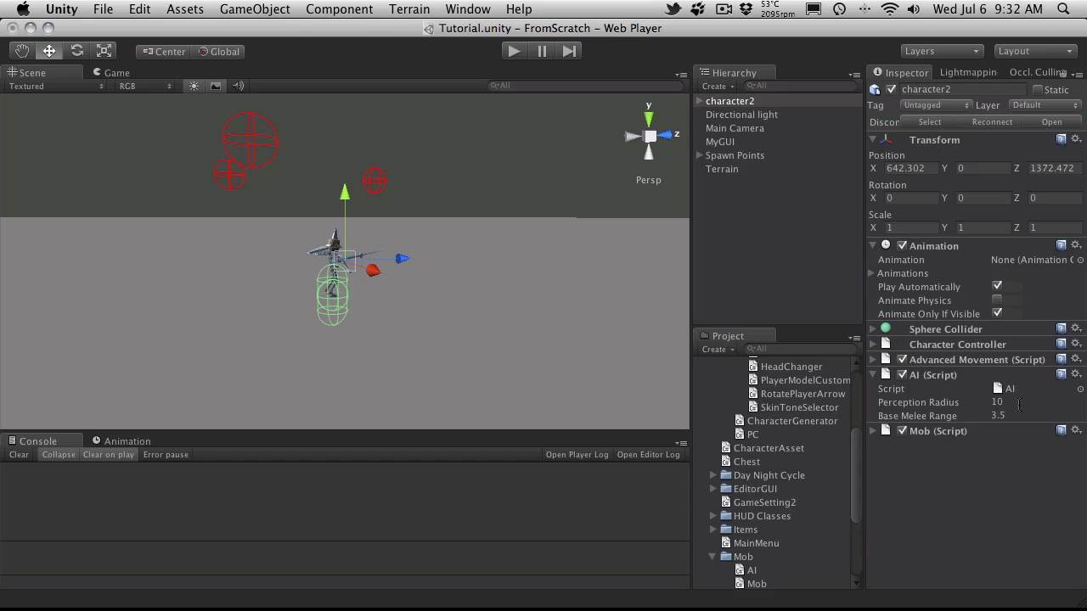
{"action": "mouse_move", "coordinate": [904, 409]}
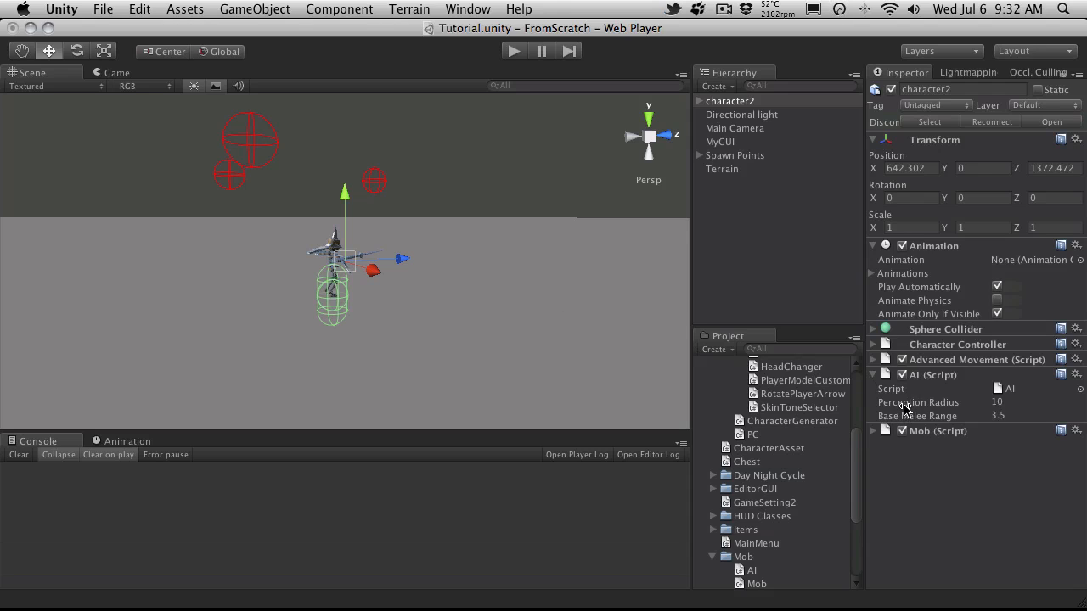
{"action": "left_click_drag", "start_coordinate": [917, 401], "coordinate": [937, 401]}
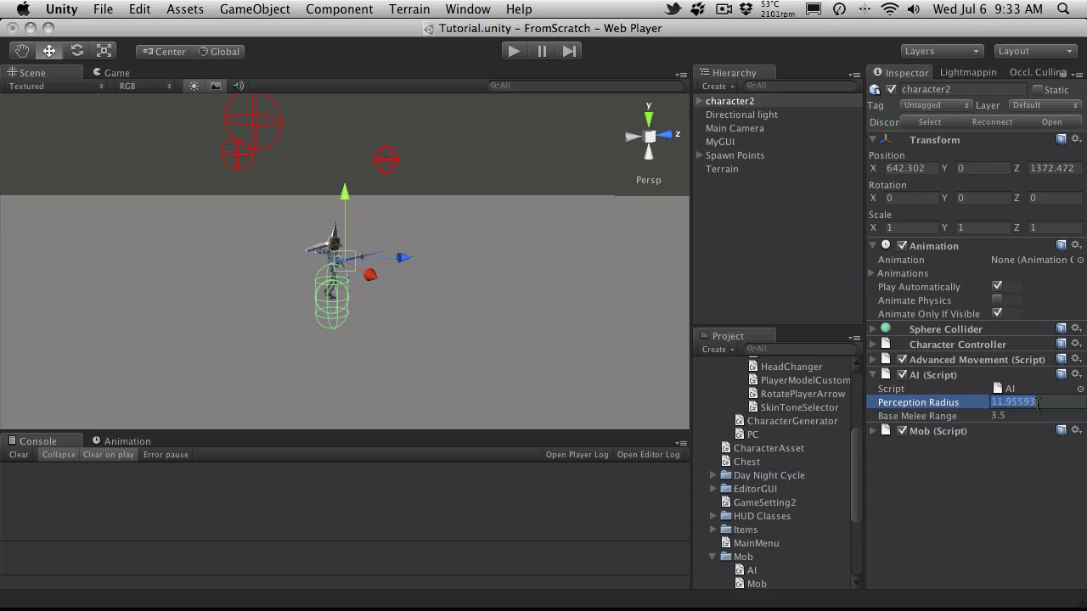
{"action": "type", "text": "10"}
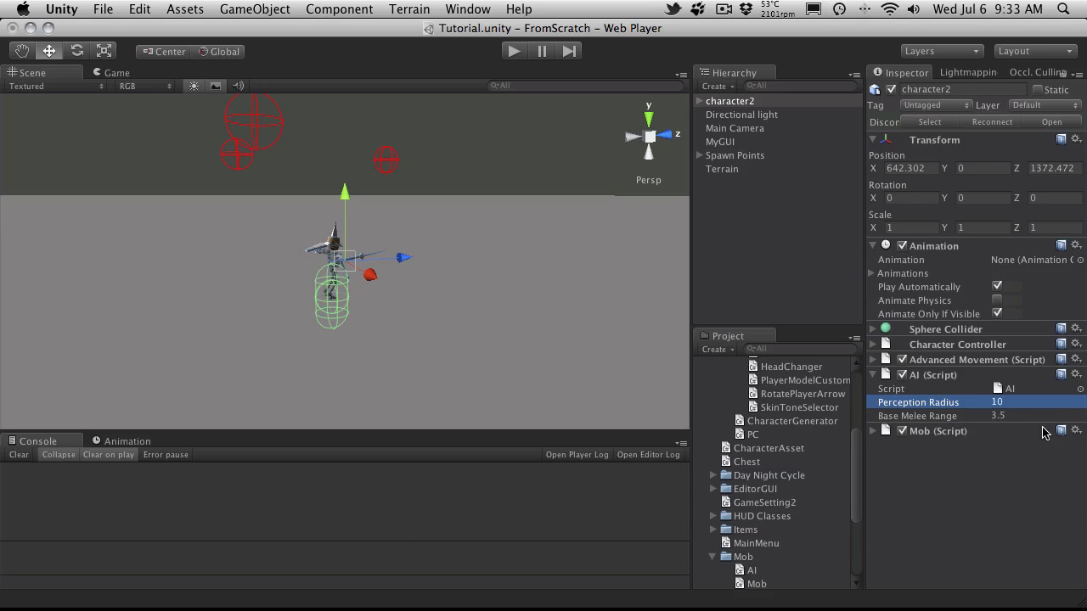
- Set character2's Sphere Collider radius to 1, leaving AI perception radius at 10
{"action": "left_click", "coordinate": [873, 329]}
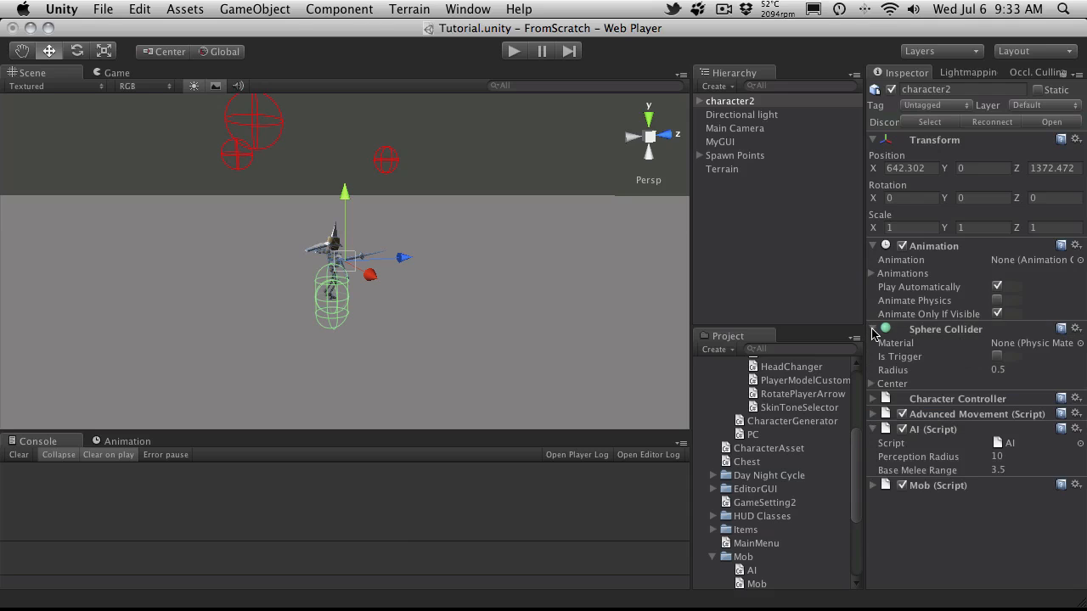
{"action": "mouse_move", "coordinate": [926, 348]}
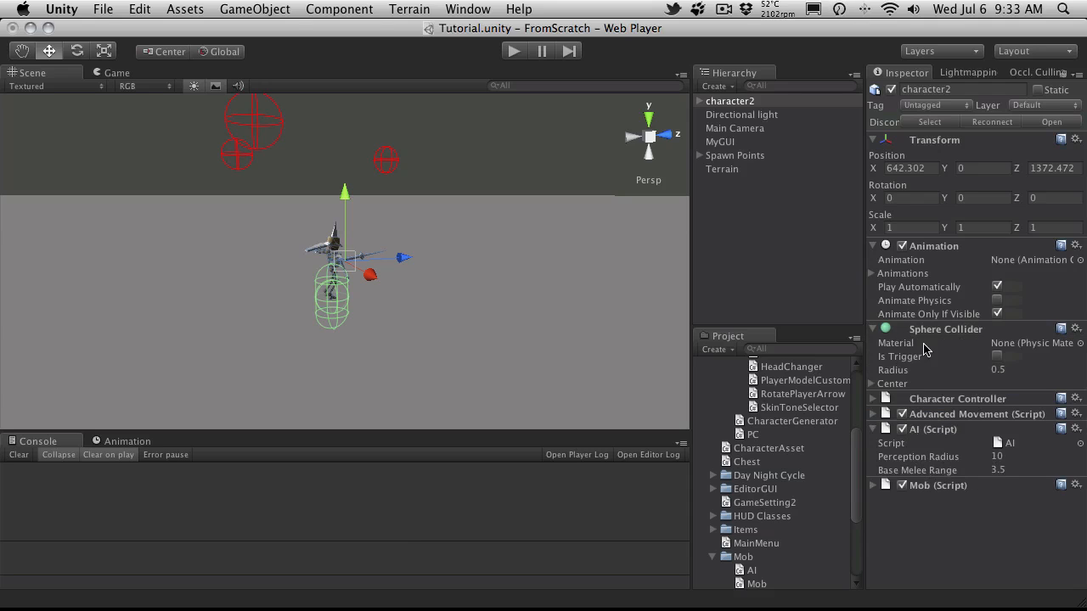
{"action": "left_click", "coordinate": [925, 370]}
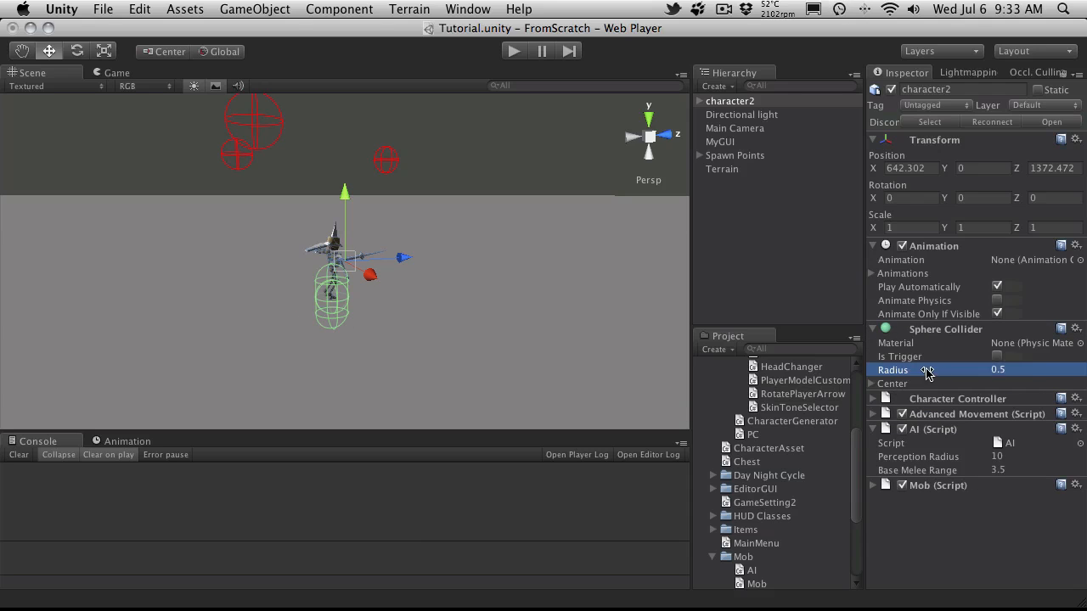
{"action": "left_click_drag", "start_coordinate": [925, 371], "coordinate": [1019, 370]}
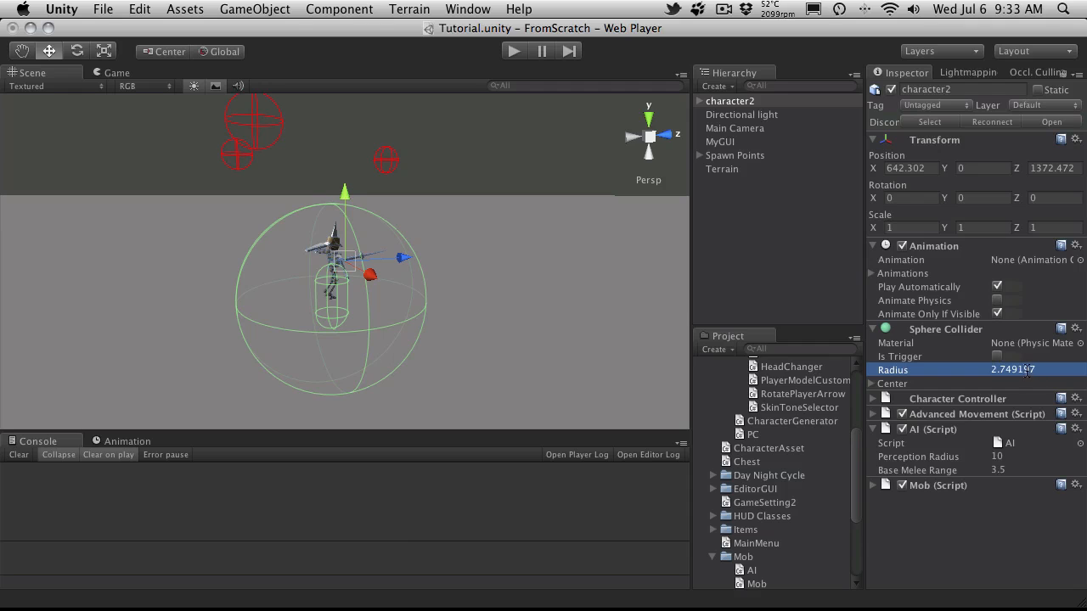
{"action": "type", "text": "10"}
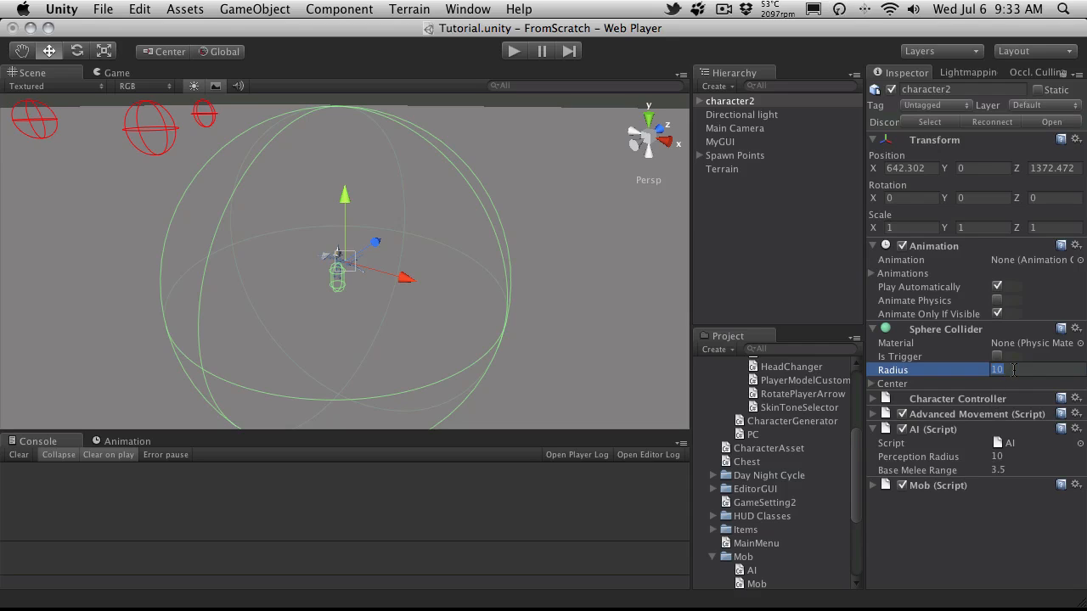
{"action": "type", "text": "1"}
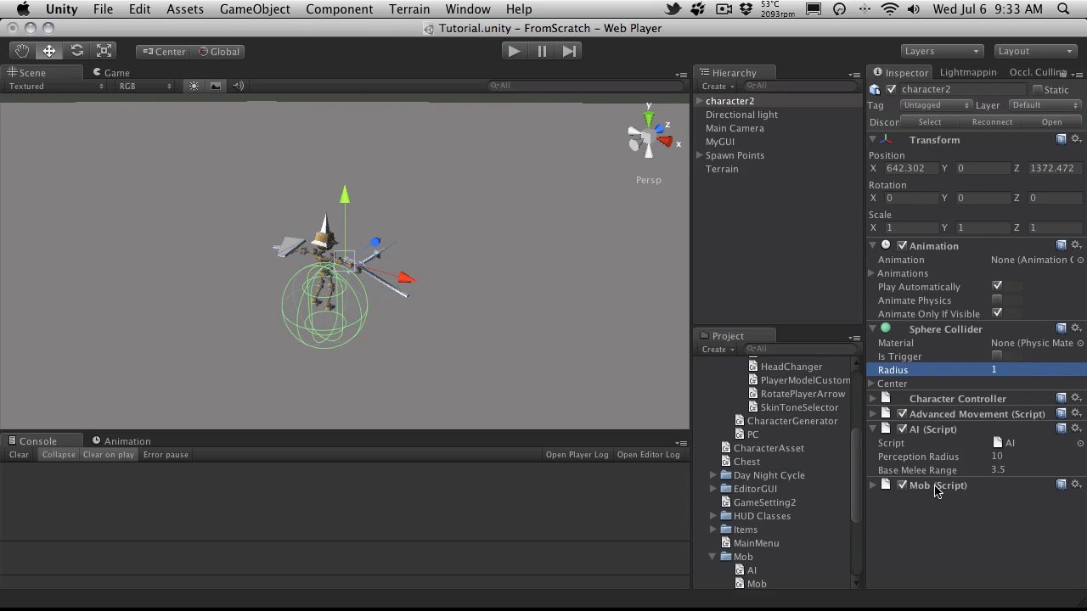
- Collapse the AI script and expand Advanced Movement to reveal its blank animation-name fields
{"action": "left_click", "coordinate": [872, 428]}
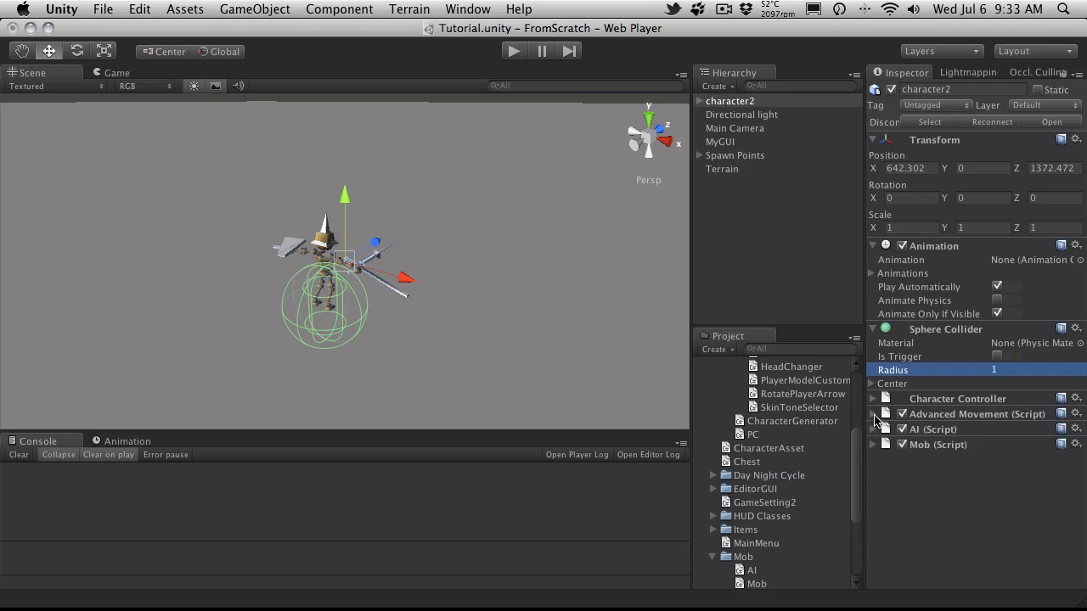
{"action": "left_click", "coordinate": [875, 415]}
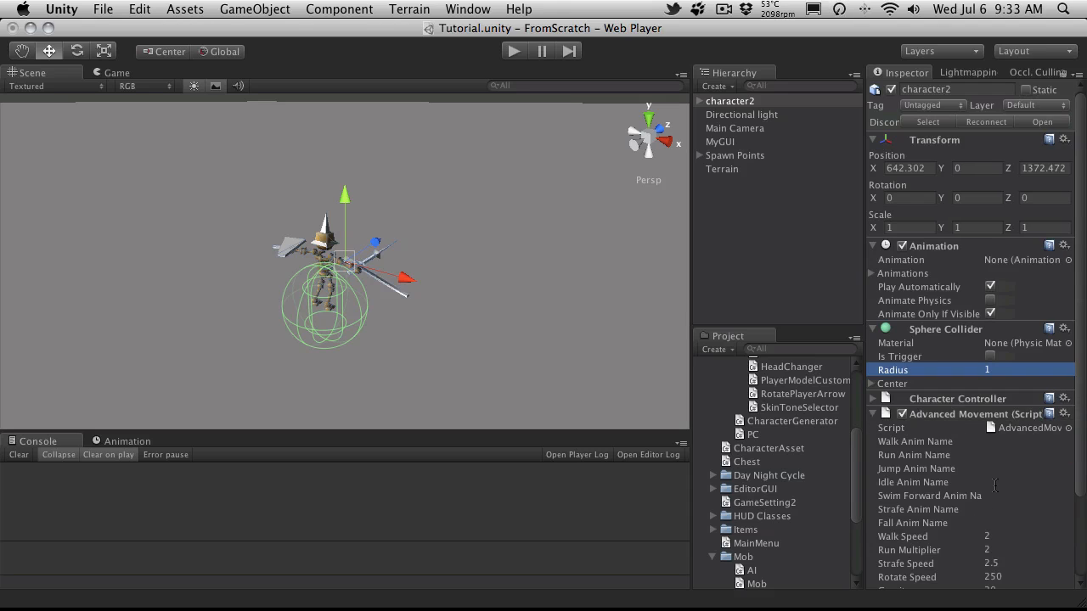
{"action": "scroll", "scroll_direction": "down", "scroll_amount": 3}
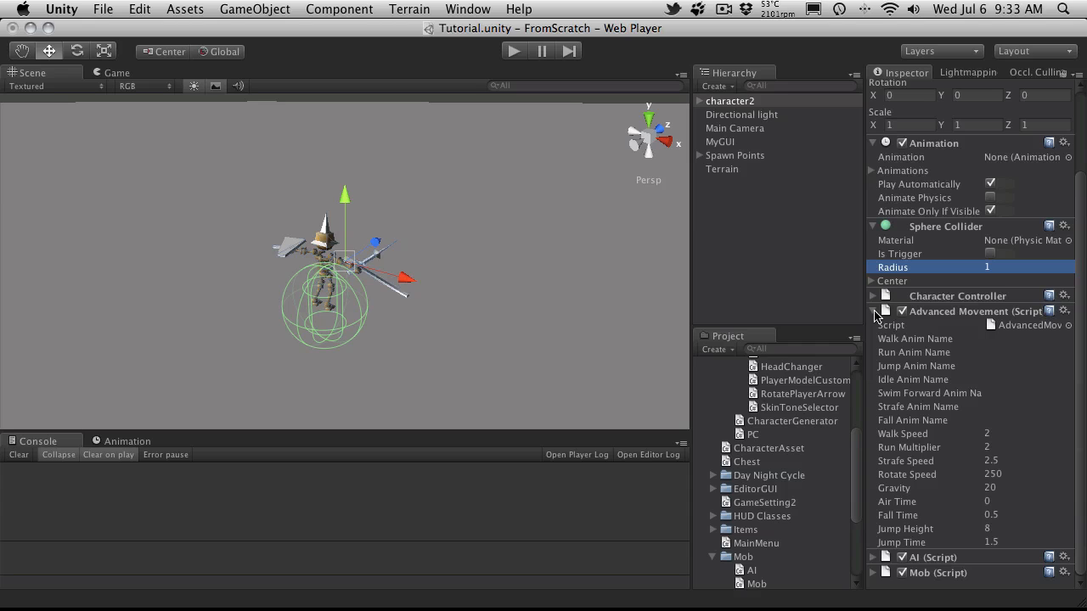
{"action": "left_click", "coordinate": [873, 311]}
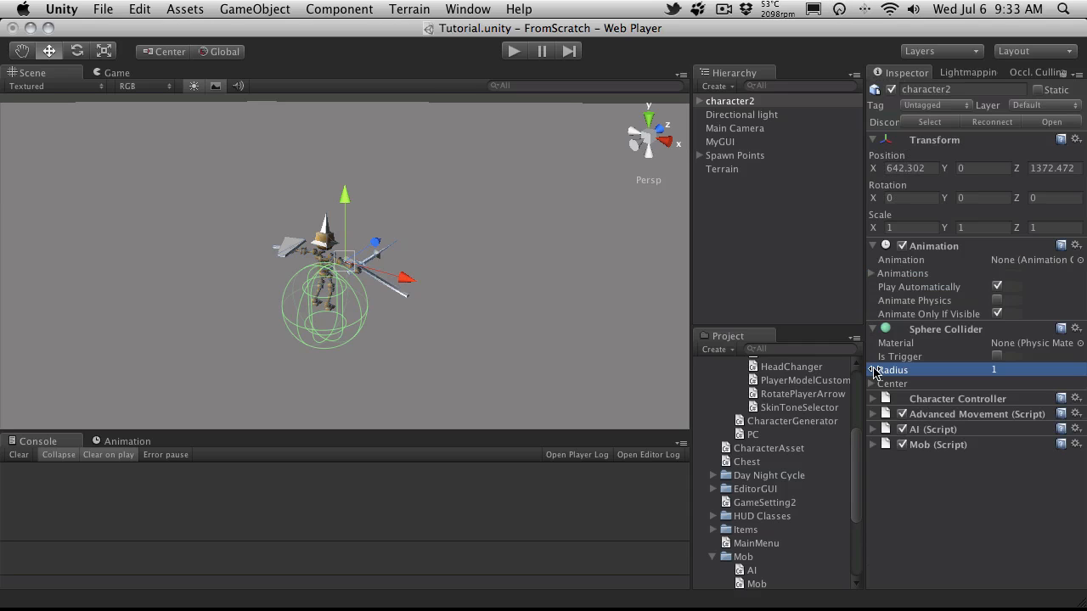
{"action": "left_click", "coordinate": [892, 384]}
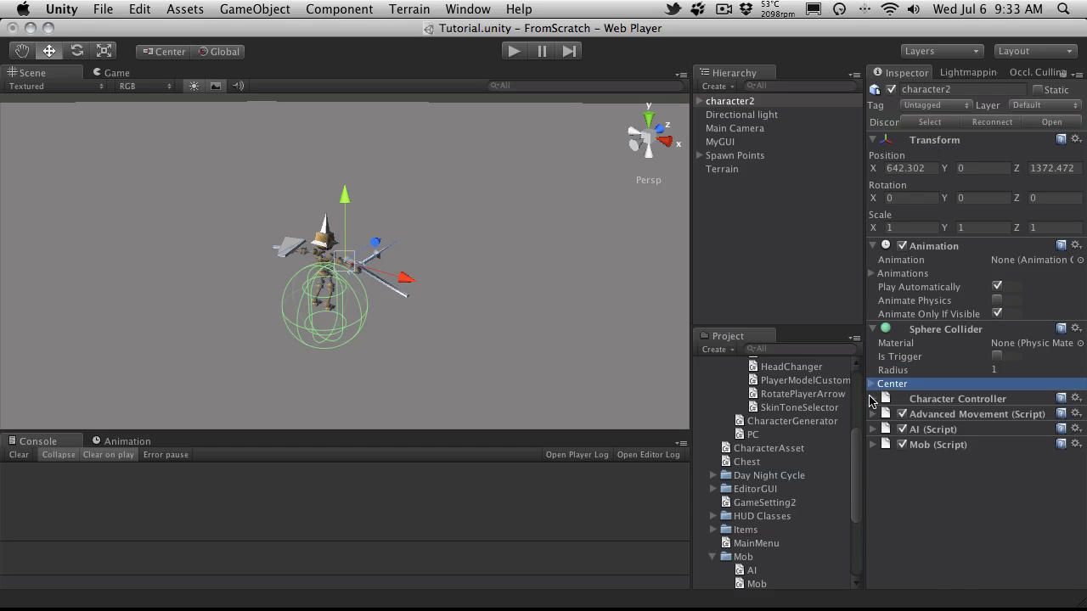
{"action": "left_click", "coordinate": [873, 399]}
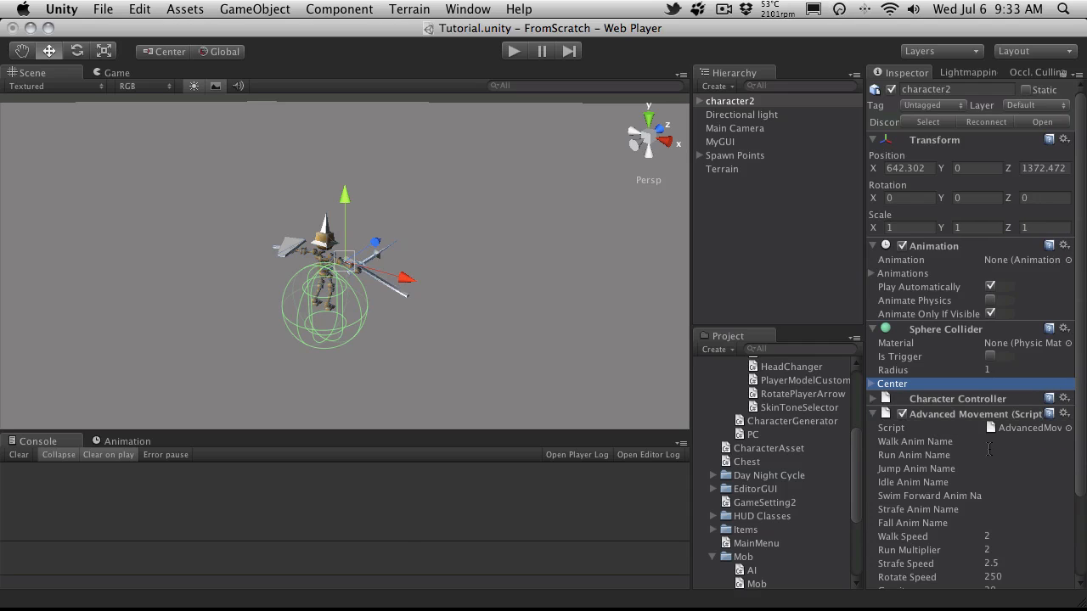
- Select the Walk Anim Name field and expand the Animation component's empty clip list
{"action": "left_click", "coordinate": [925, 441]}
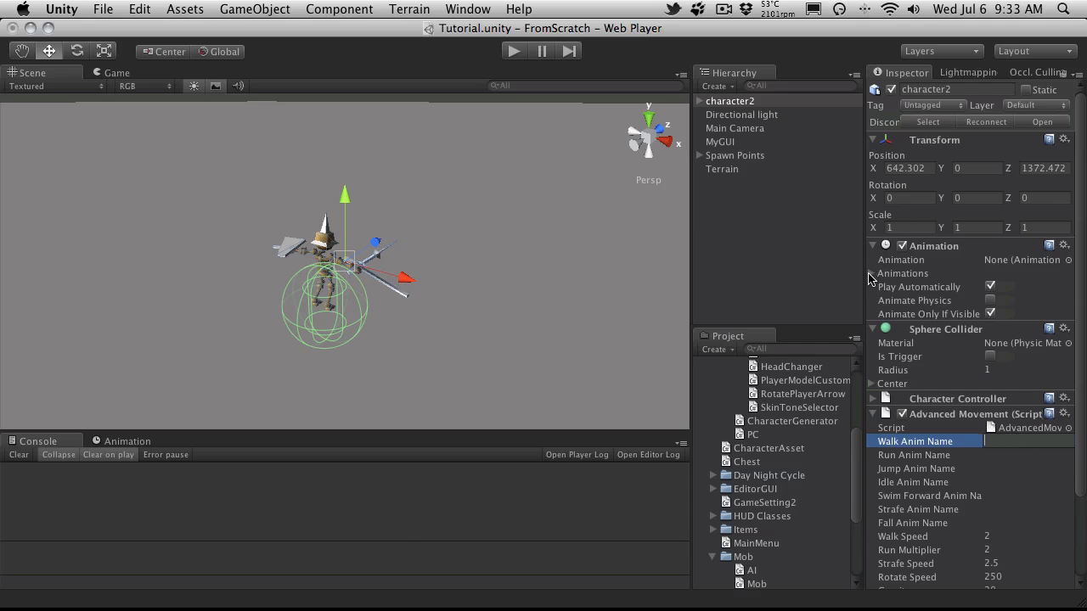
{"action": "left_click", "coordinate": [871, 274]}
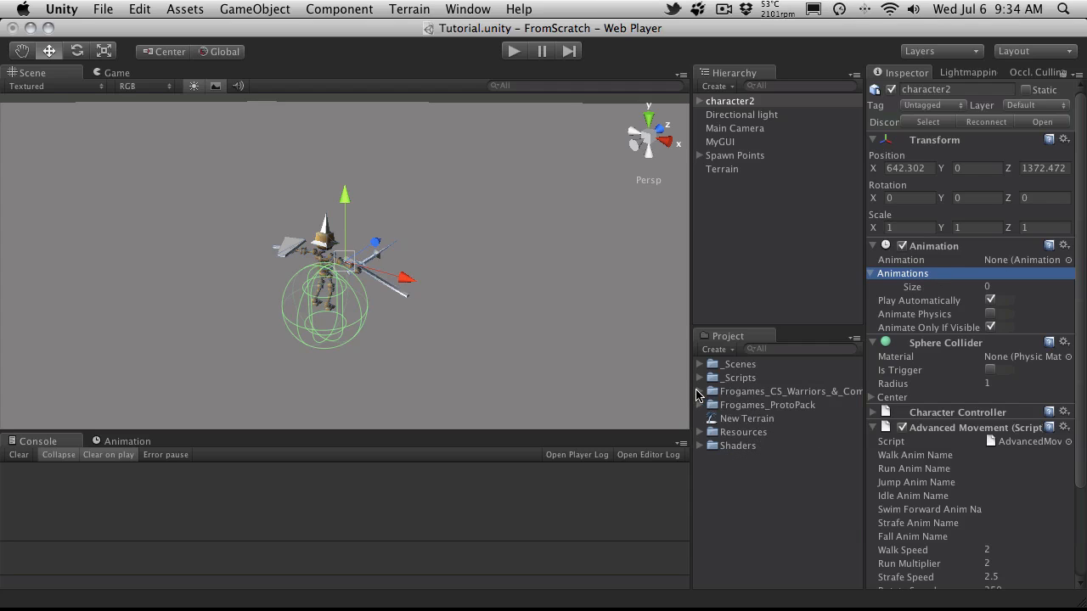
- Locate the walk clip inside CharacterAnimation@walk in the characters folder, then reselect character2
{"action": "left_click", "coordinate": [700, 391]}
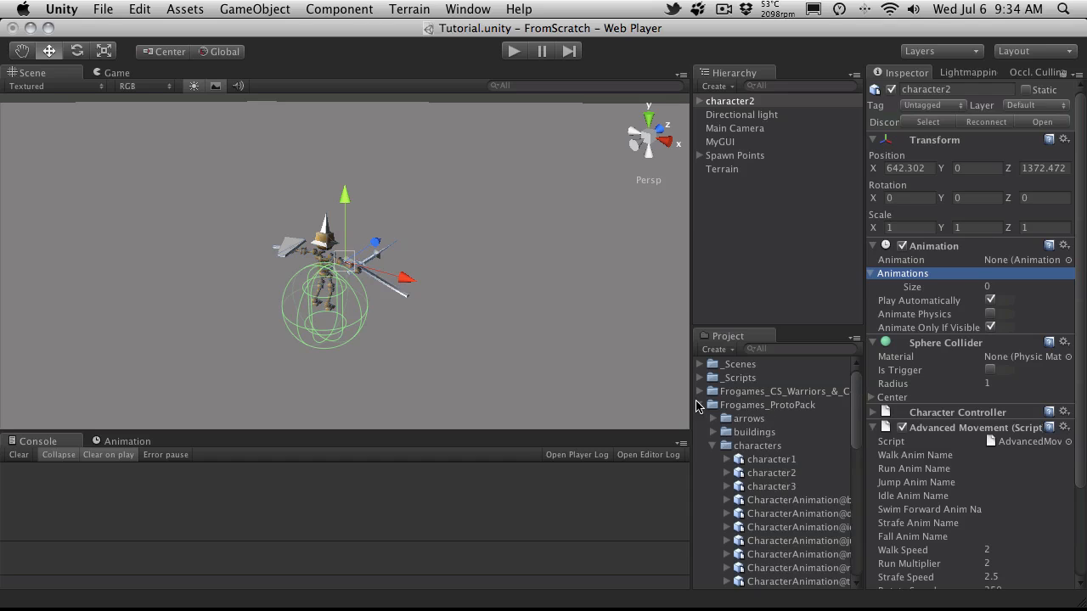
{"action": "scroll", "scroll_direction": "down", "scroll_amount": 3}
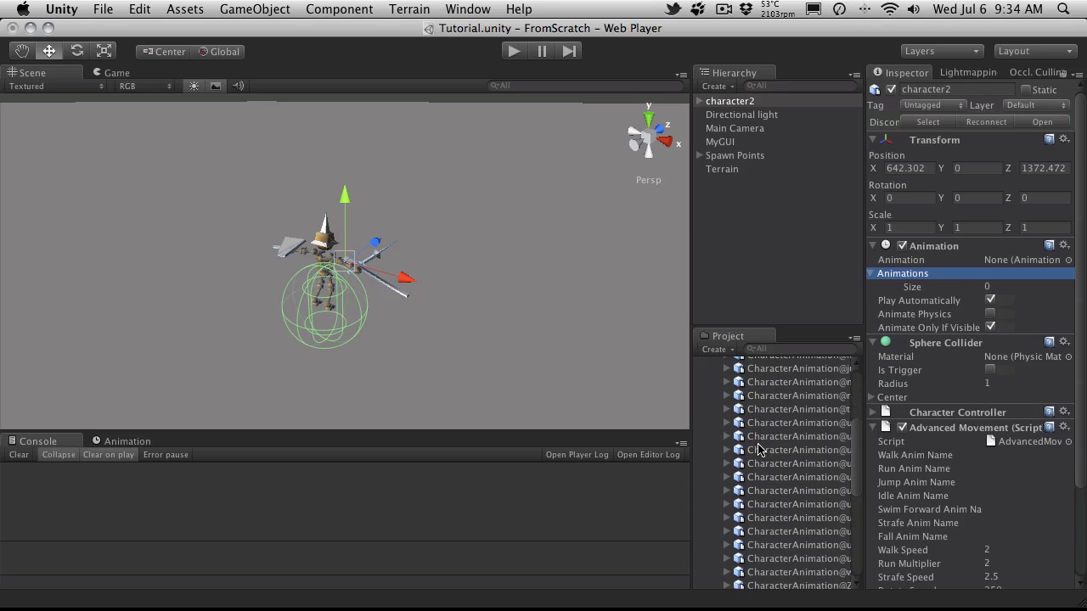
{"action": "left_click", "coordinate": [797, 500]}
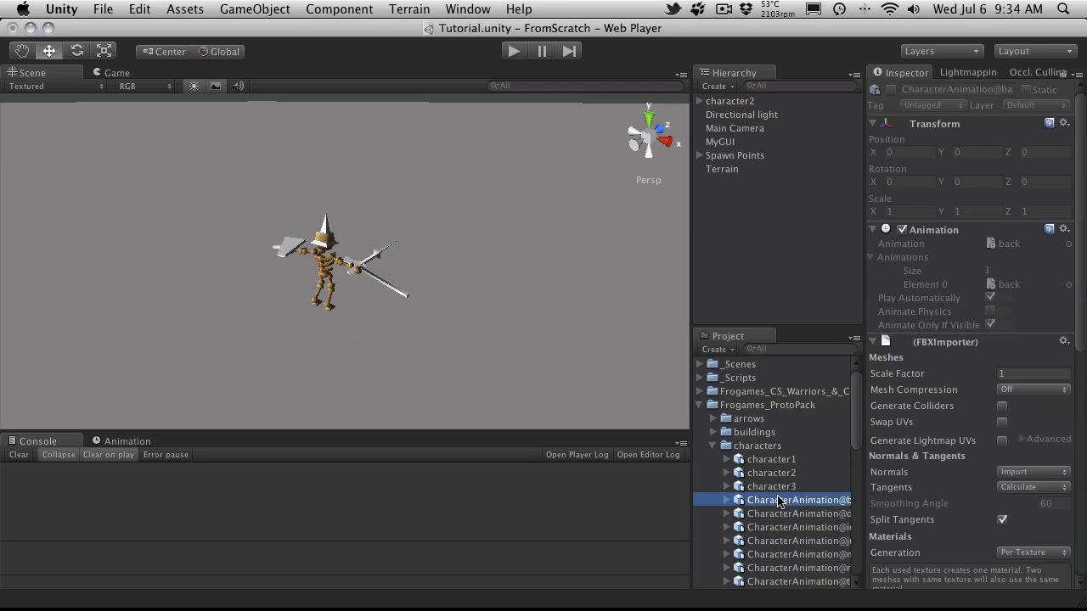
{"action": "left_click", "coordinate": [727, 499]}
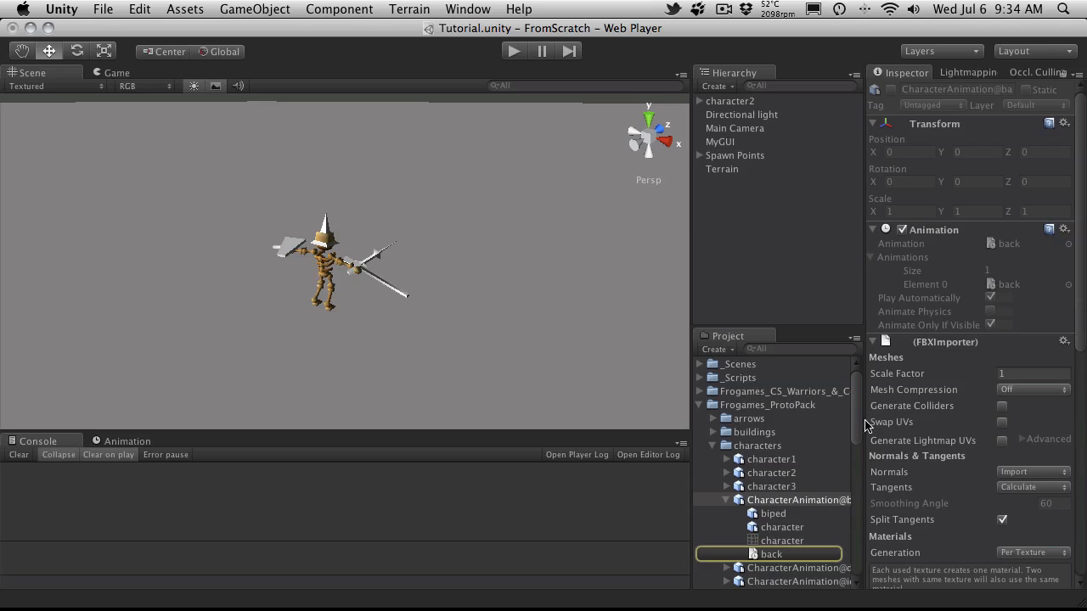
{"action": "scroll", "scroll_direction": "down", "scroll_amount": 3}
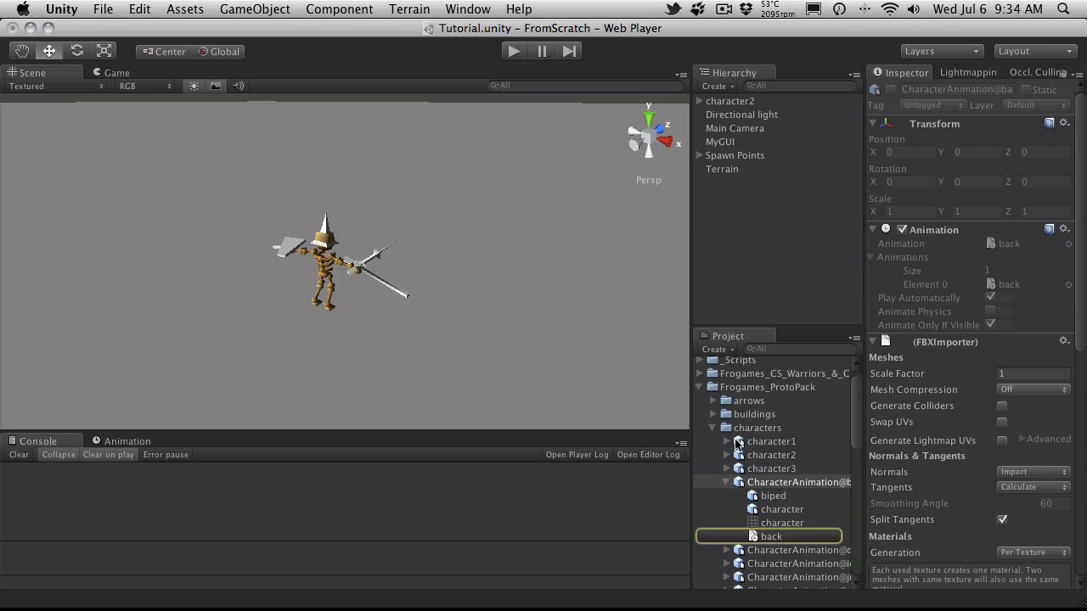
{"action": "scroll", "scroll_direction": "down", "scroll_amount": 3}
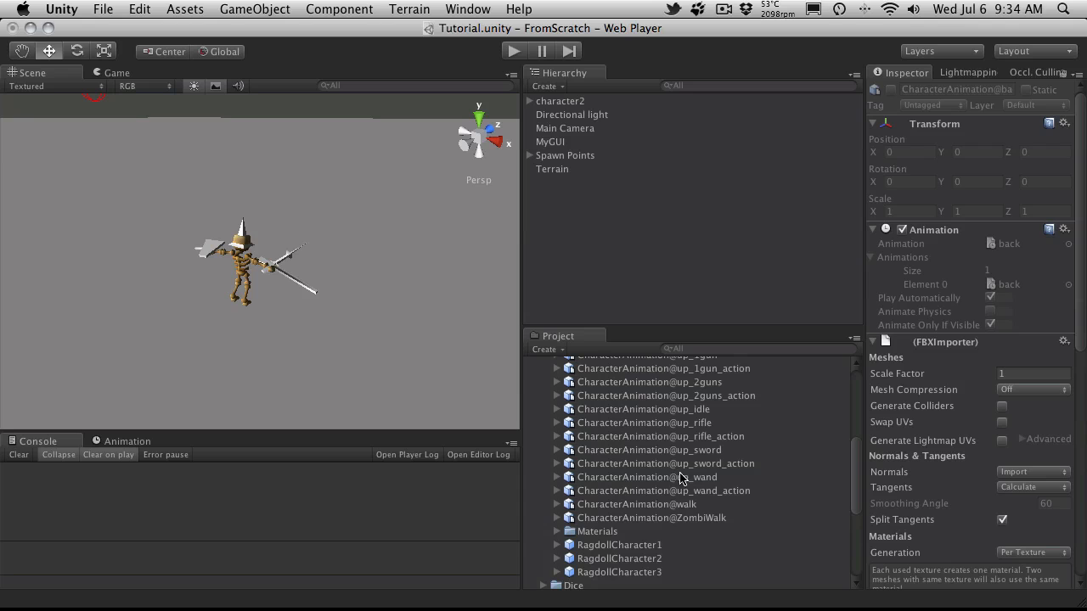
{"action": "left_click", "coordinate": [636, 502]}
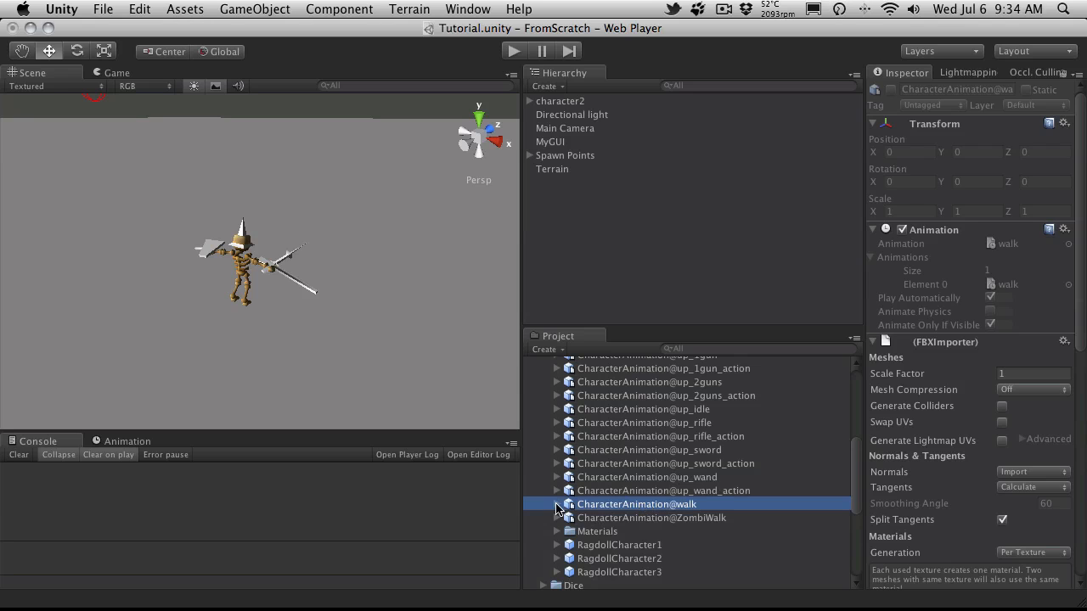
{"action": "left_click", "coordinate": [557, 503]}
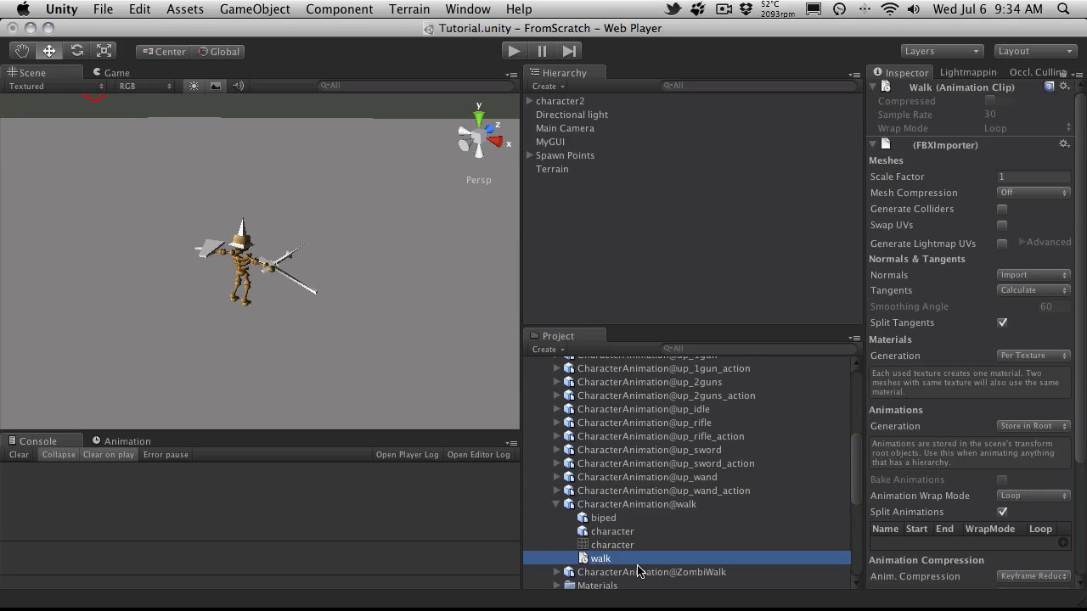
{"action": "left_click", "coordinate": [561, 100]}
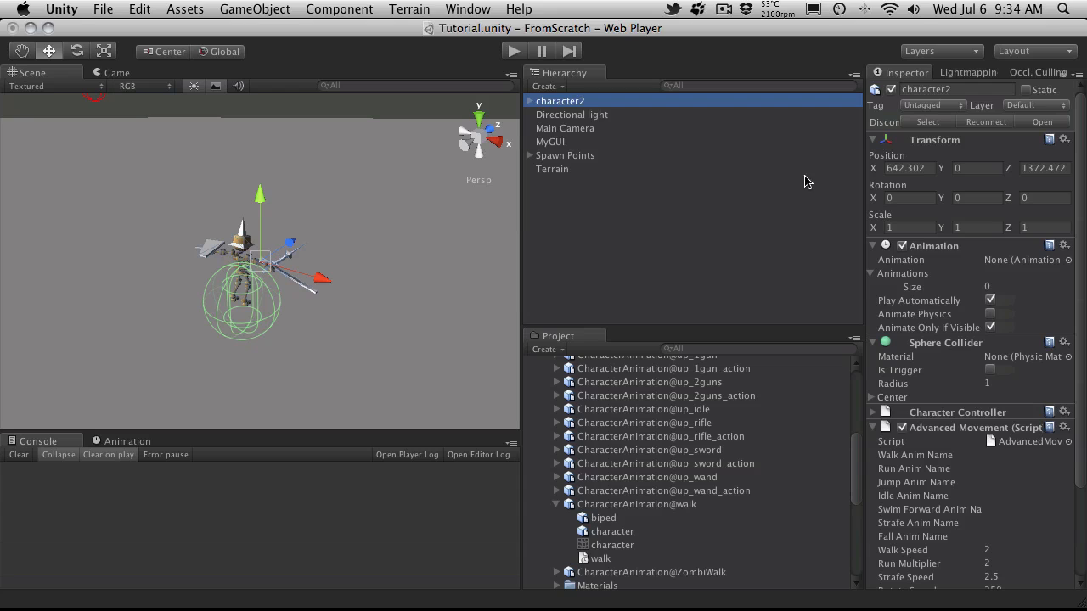
{"action": "mouse_move", "coordinate": [954, 324]}
{"action": "type", "text": "1"}
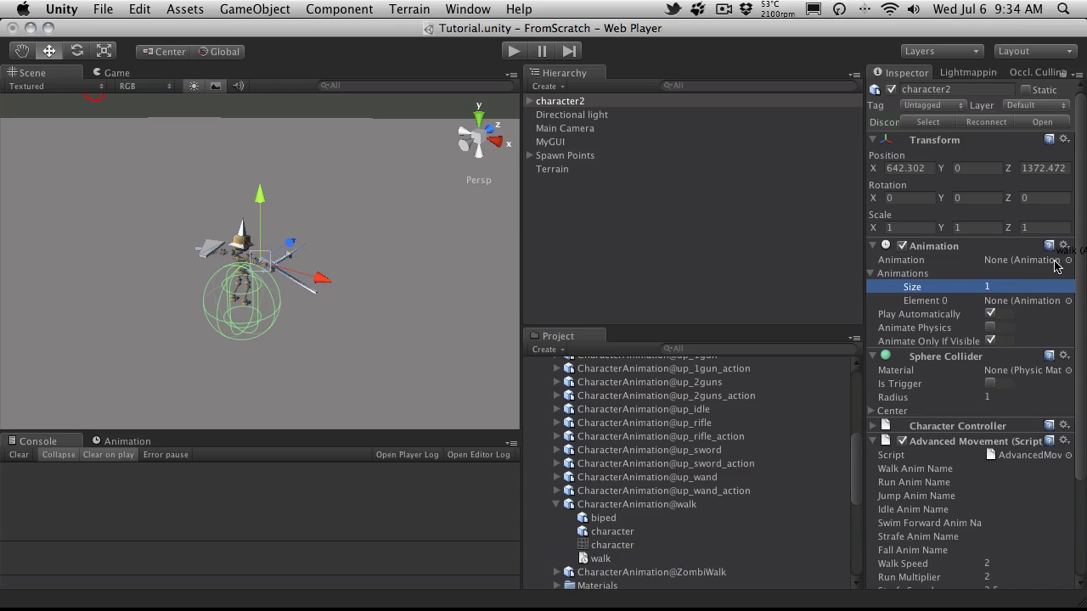
{"action": "mouse_move", "coordinate": [1045, 316]}
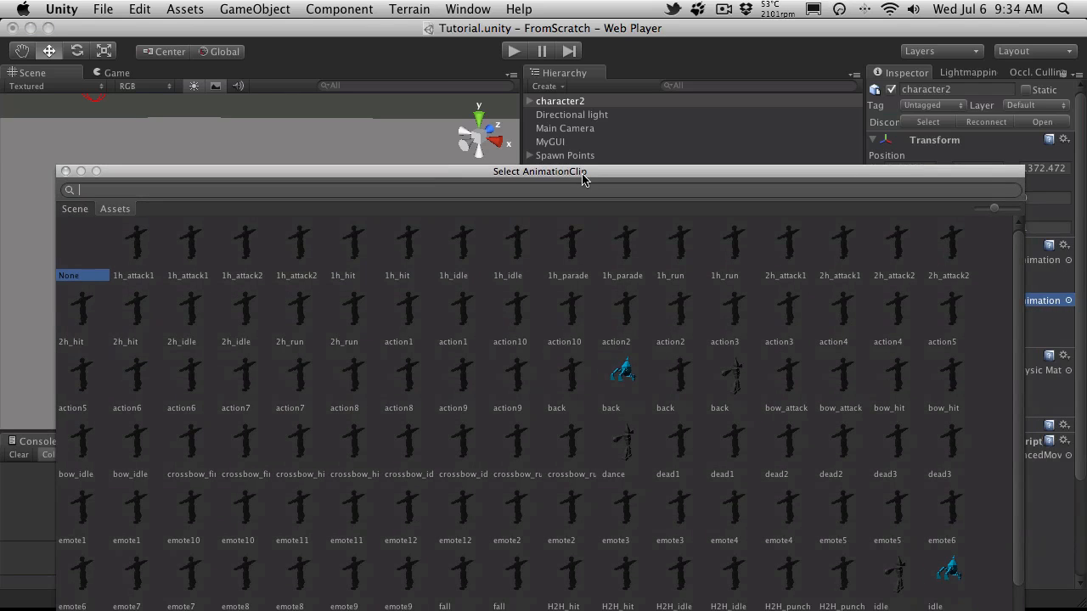
- Give the Animations list one entry and pick a walk clip from the picker filtered to 'walk'
{"action": "type", "text": "walk"}
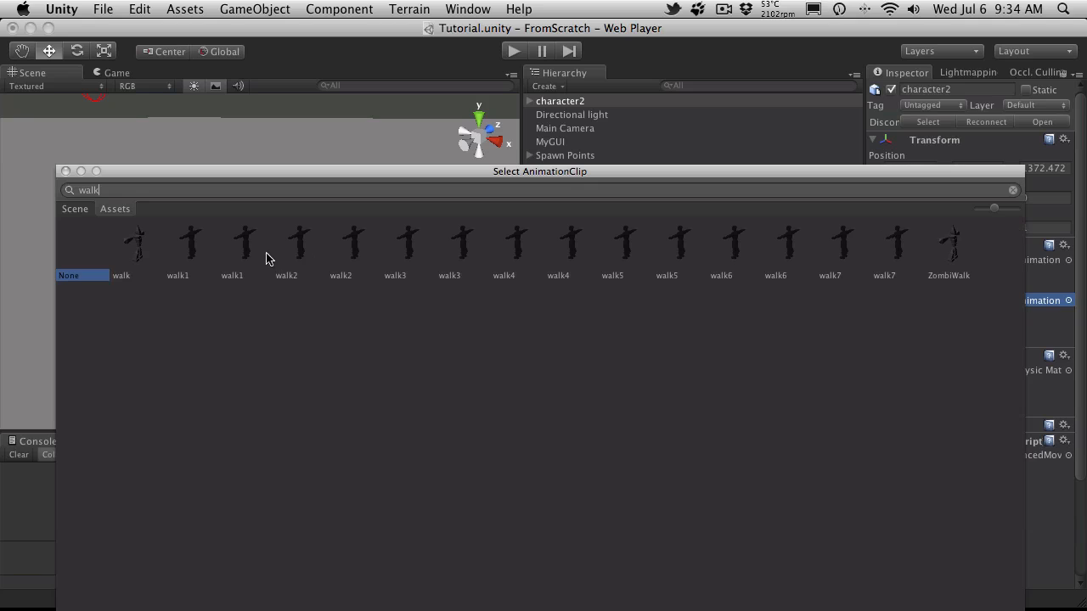
{"action": "mouse_move", "coordinate": [207, 246]}
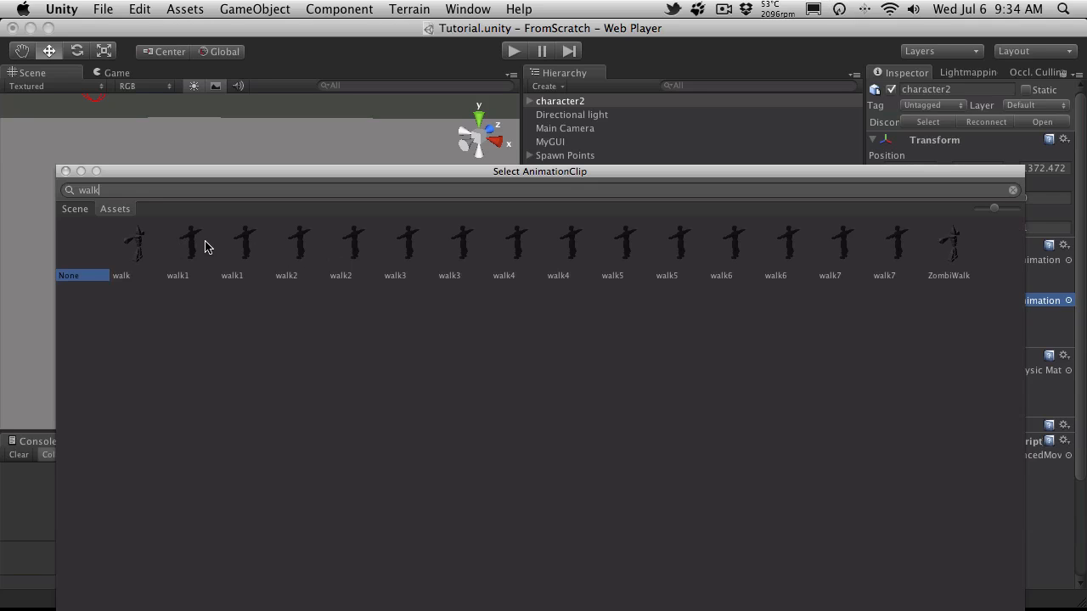
{"action": "mouse_move", "coordinate": [915, 244]}
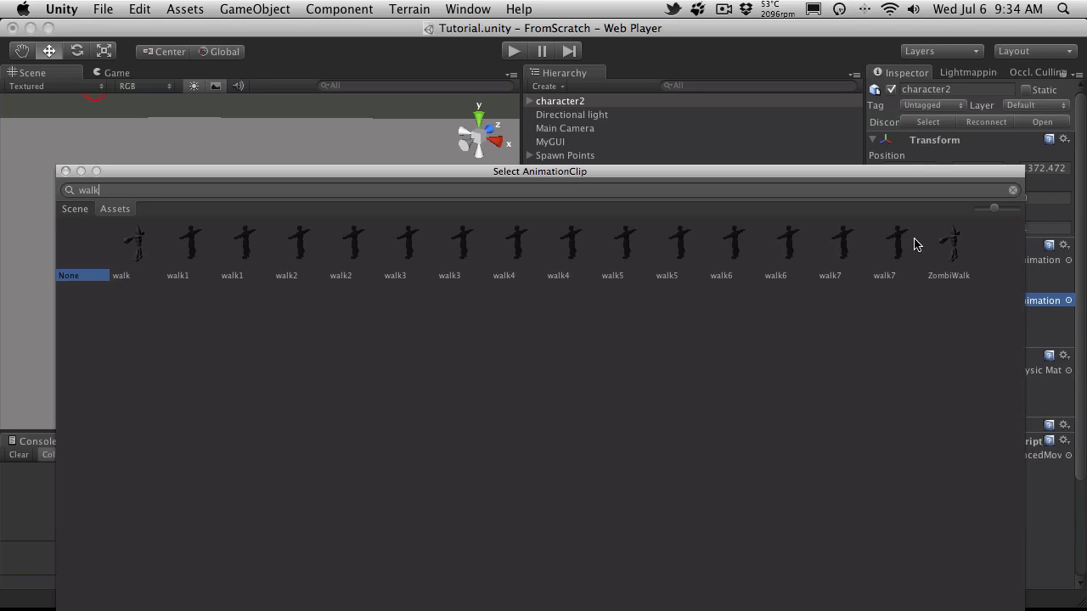
{"action": "mouse_move", "coordinate": [134, 249]}
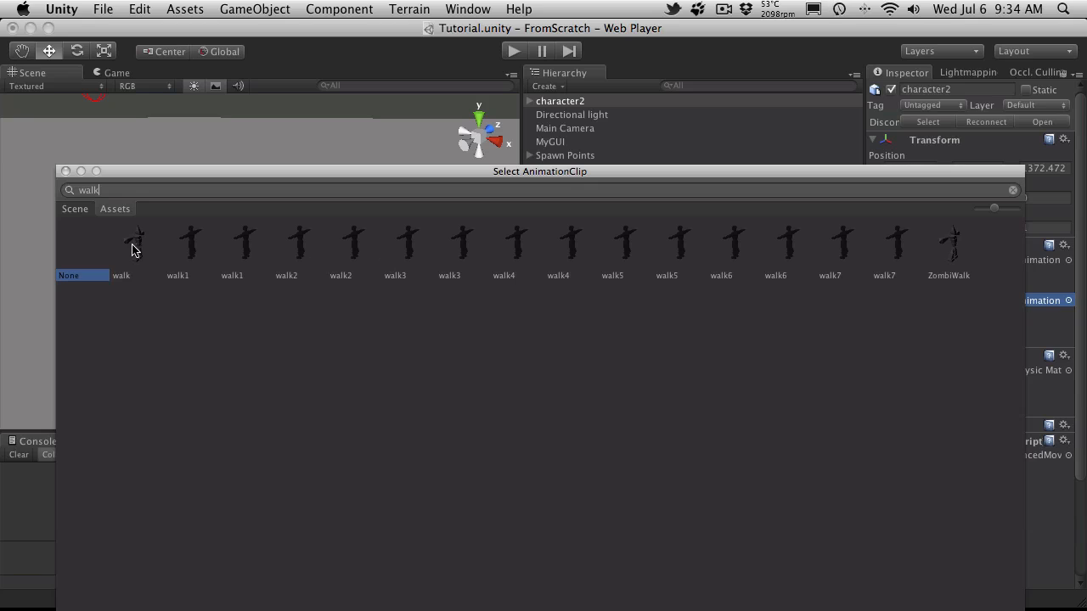
{"action": "left_click", "coordinate": [123, 241]}
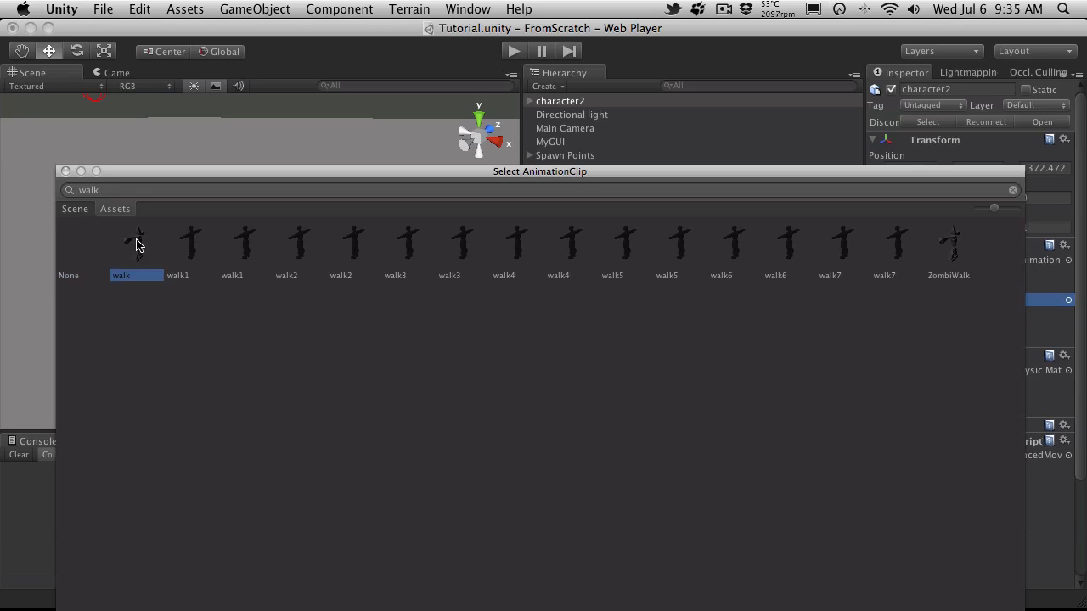
{"action": "mouse_move", "coordinate": [958, 258]}
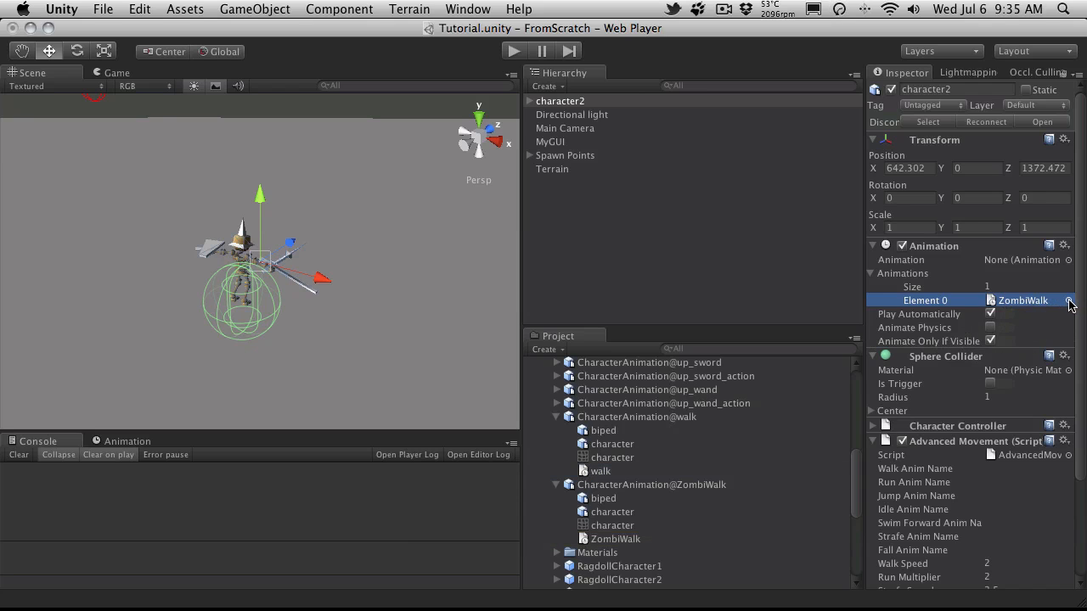
- Replace Element 0's ZombiWalk clip with the walk clip via the AnimationClip picker
{"action": "left_click", "coordinate": [1066, 299]}
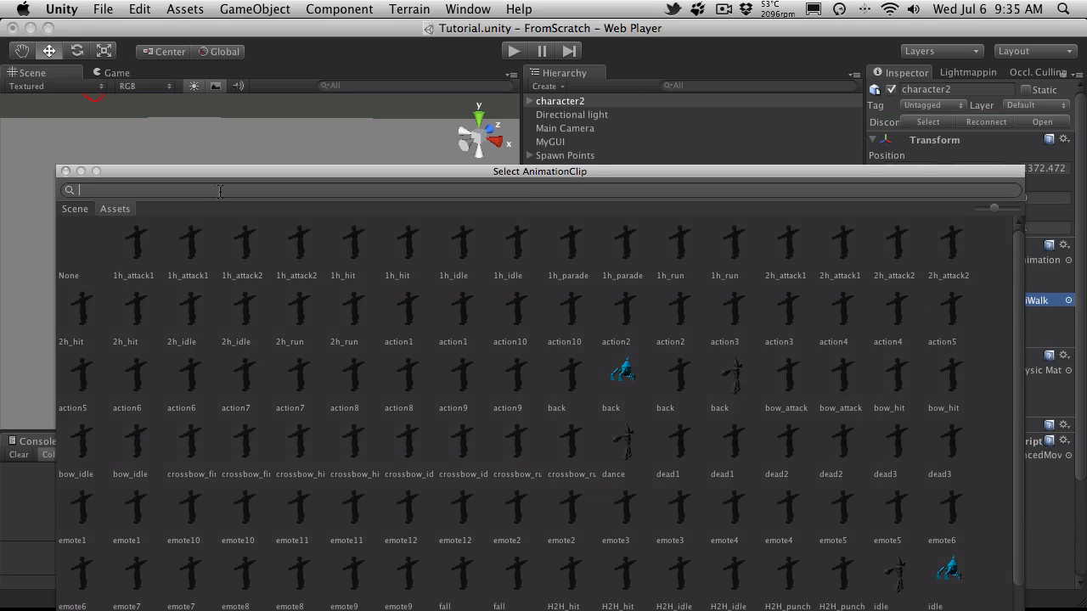
{"action": "type", "text": "walk"}
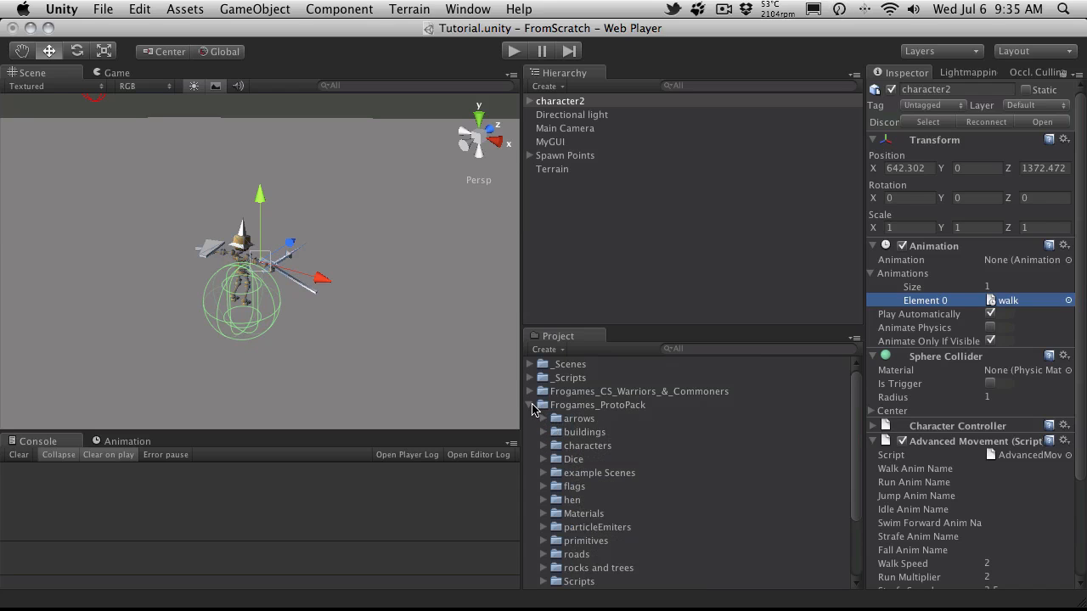
- Set Advanced Movement's Walk Anim Name to 'walk' and collapse the component
{"action": "left_click", "coordinate": [530, 405]}
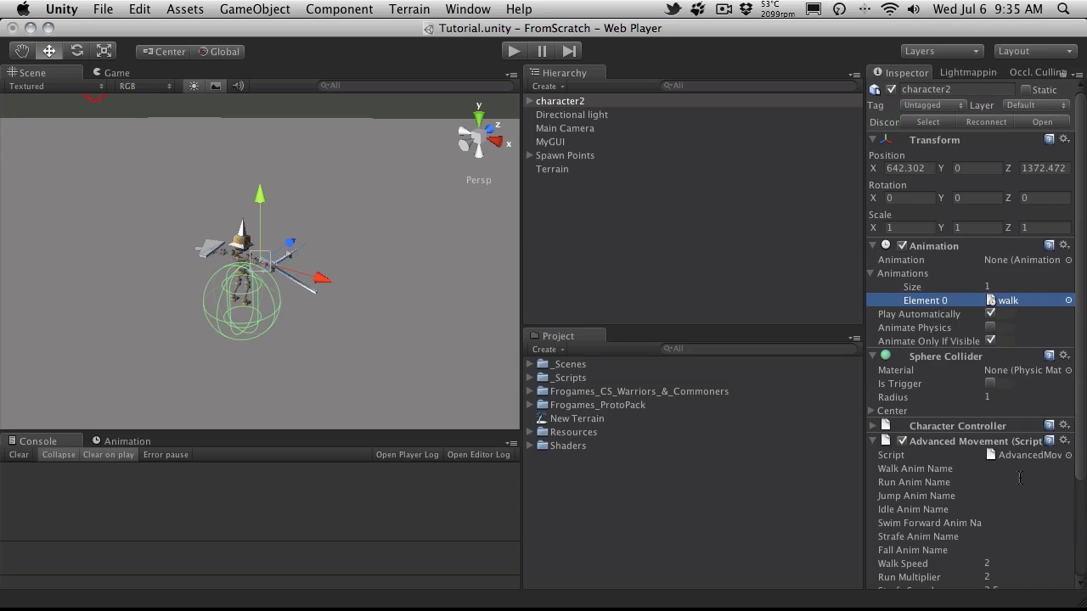
{"action": "left_click", "coordinate": [925, 468]}
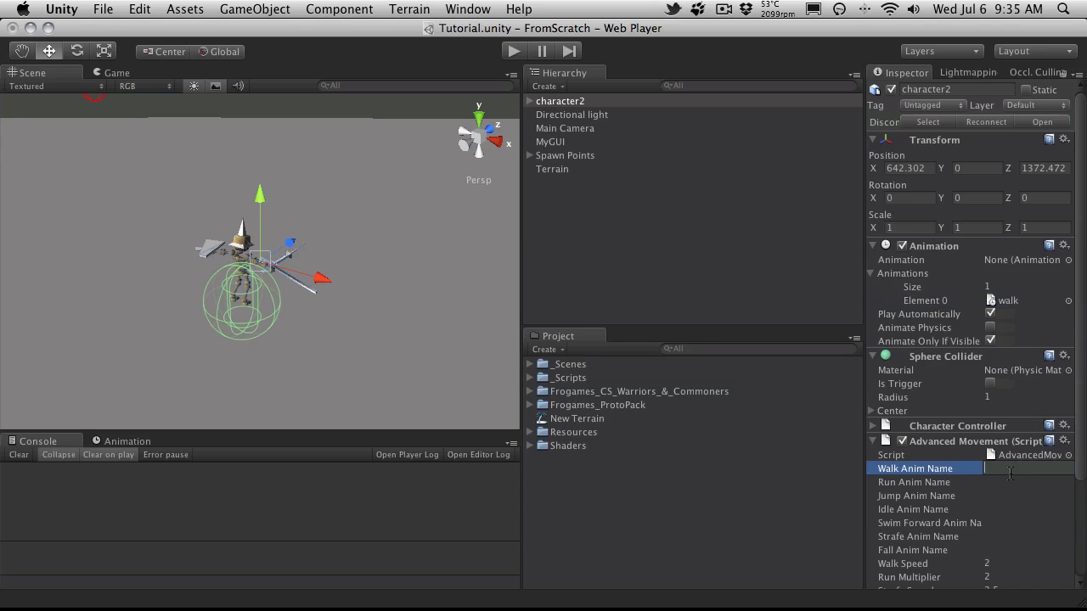
{"action": "type", "text": "walk"}
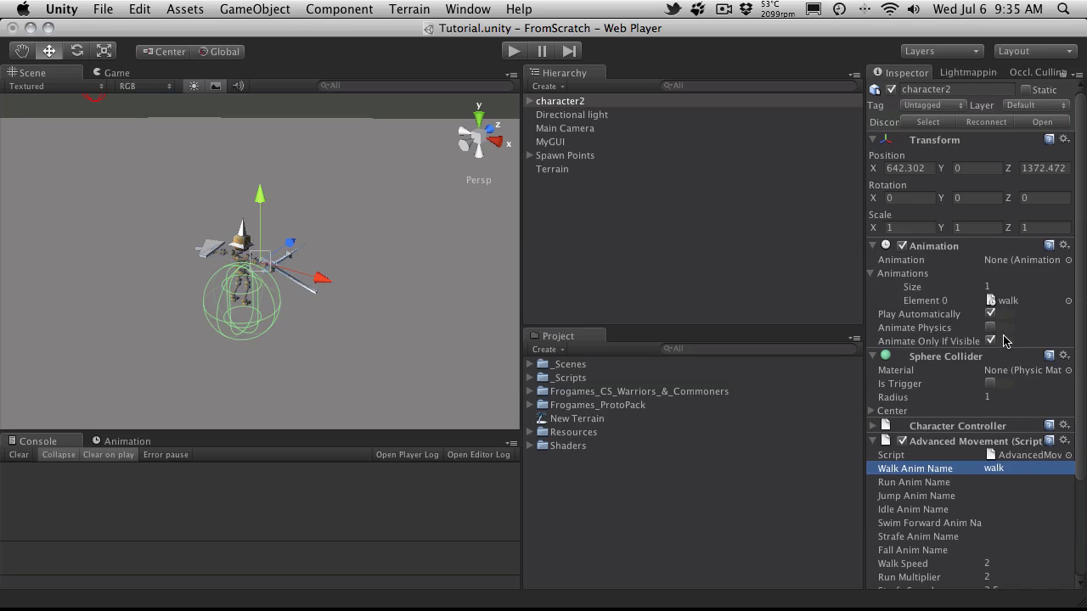
{"action": "mouse_move", "coordinate": [983, 536]}
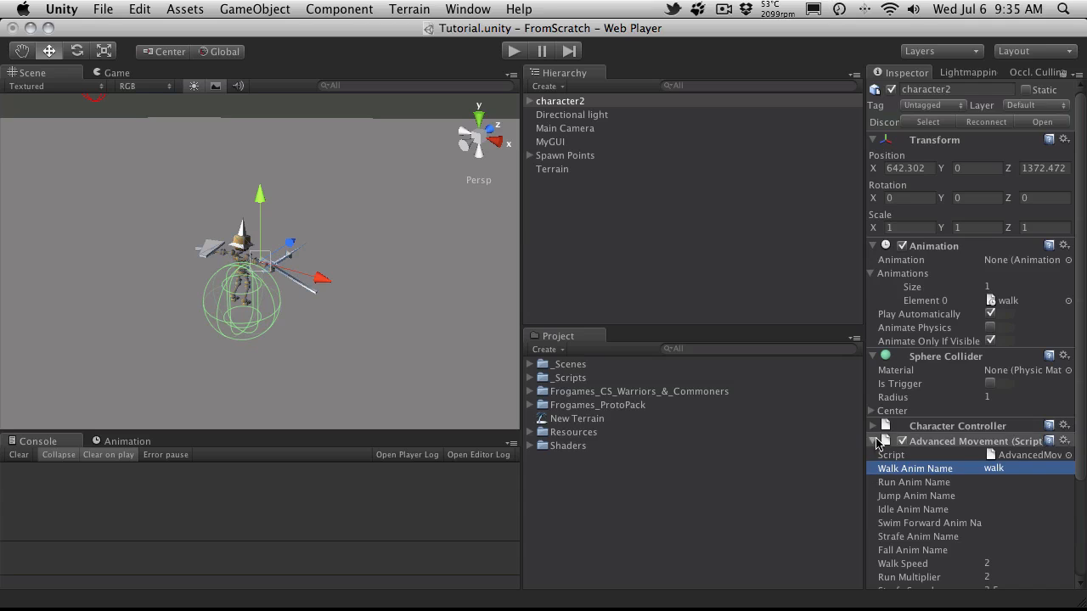
{"action": "left_click", "coordinate": [873, 442]}
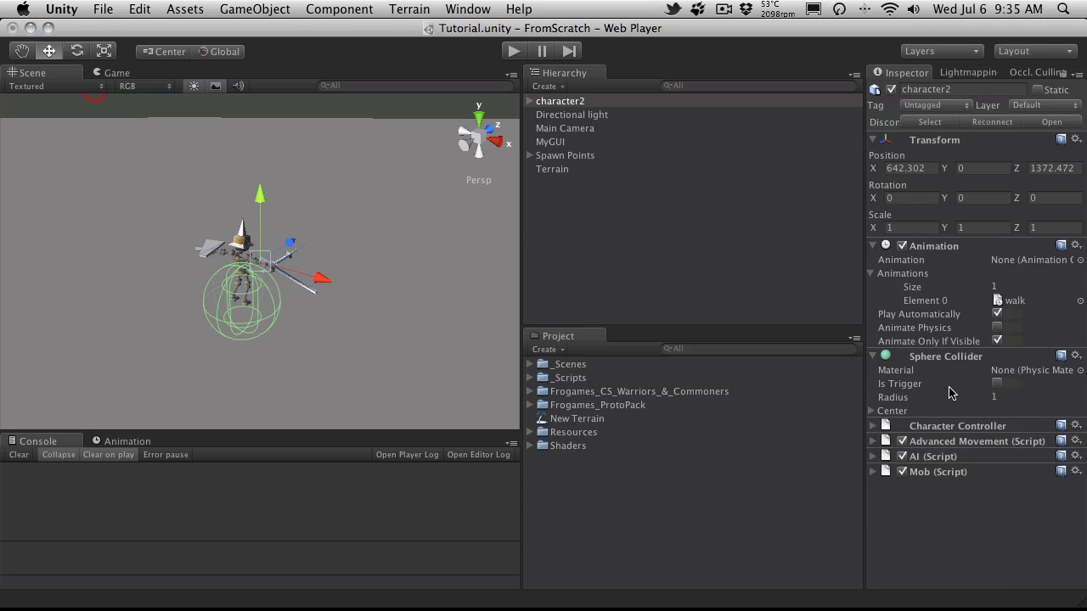
{"action": "mouse_move", "coordinate": [1006, 389]}
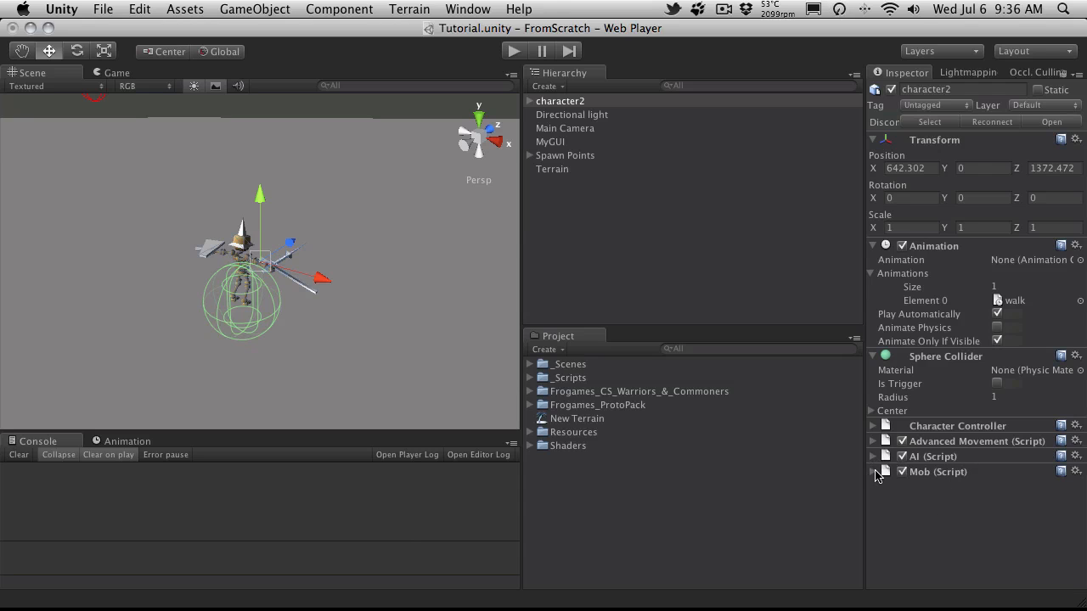
- Check the AI script settings, run a quick play test that logs a missing animation state, and expand Advanced Movement
{"action": "left_click", "coordinate": [873, 457]}
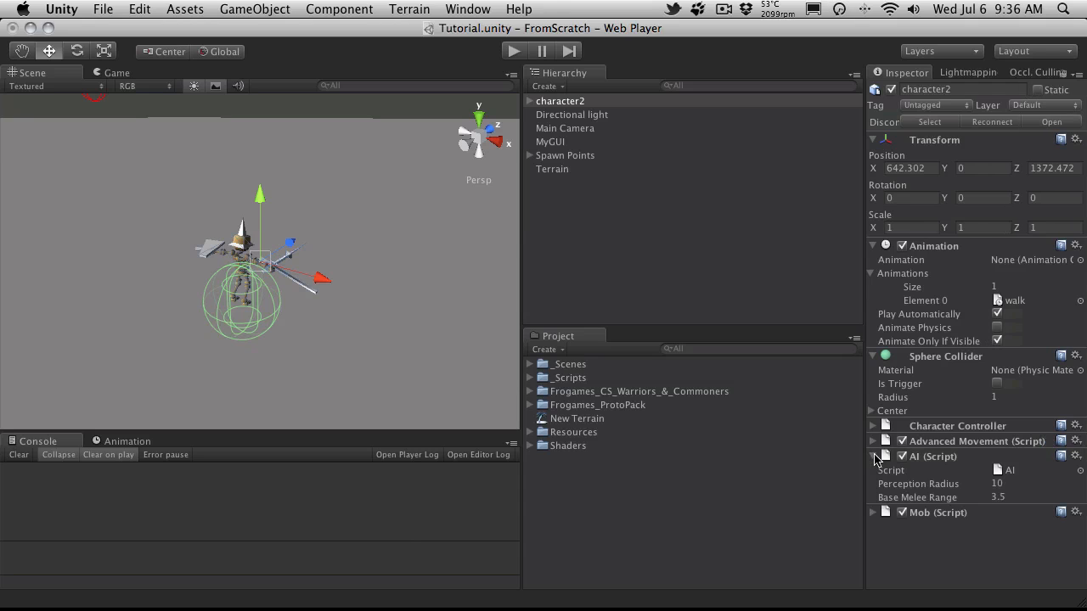
{"action": "left_click", "coordinate": [873, 457]}
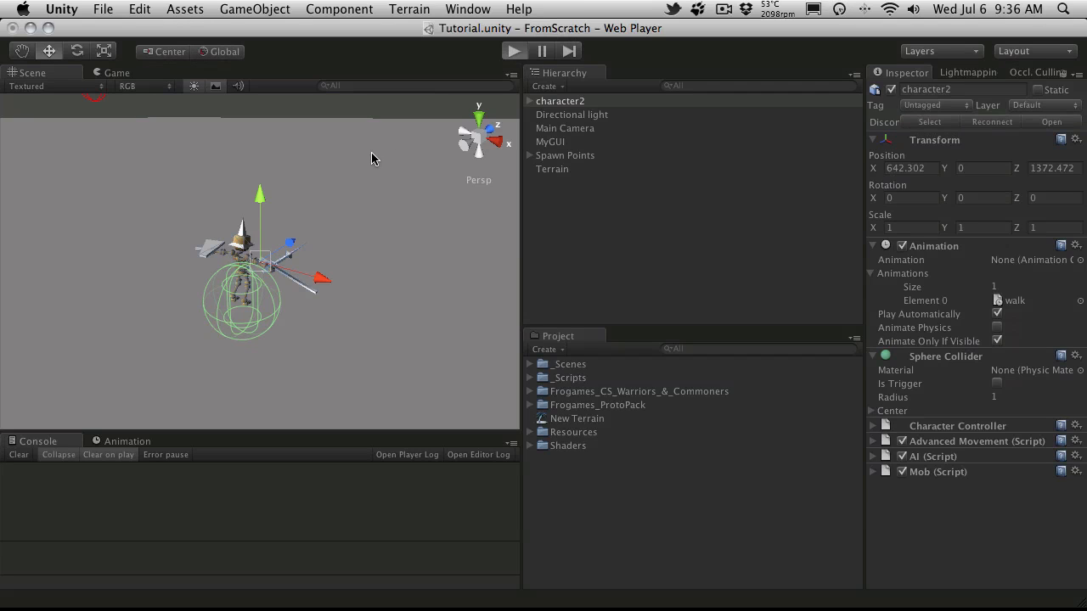
{"action": "left_click", "coordinate": [513, 51]}
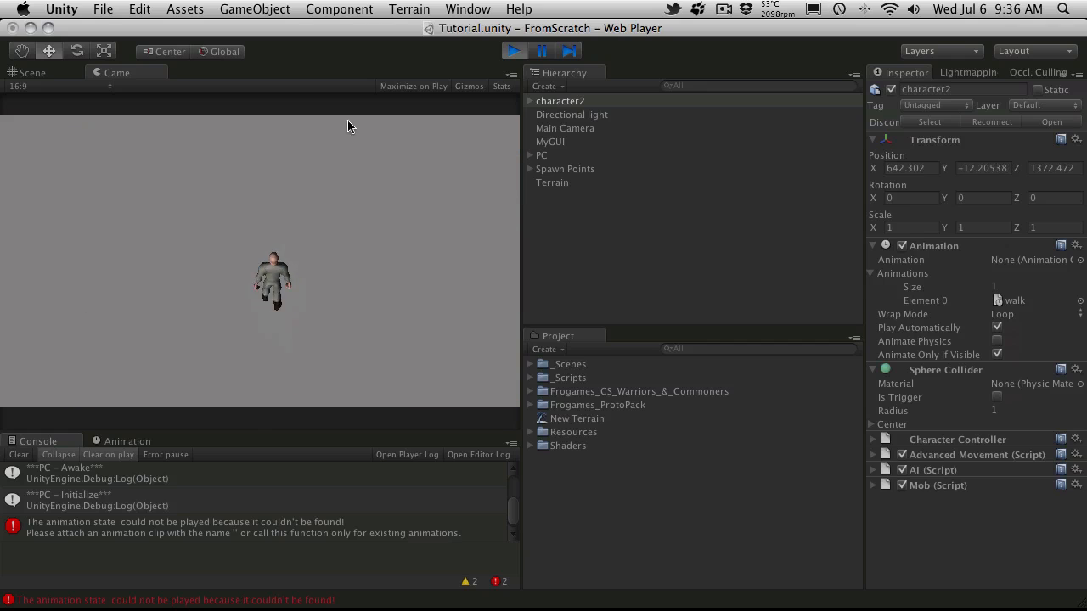
{"action": "left_click", "coordinate": [513, 51]}
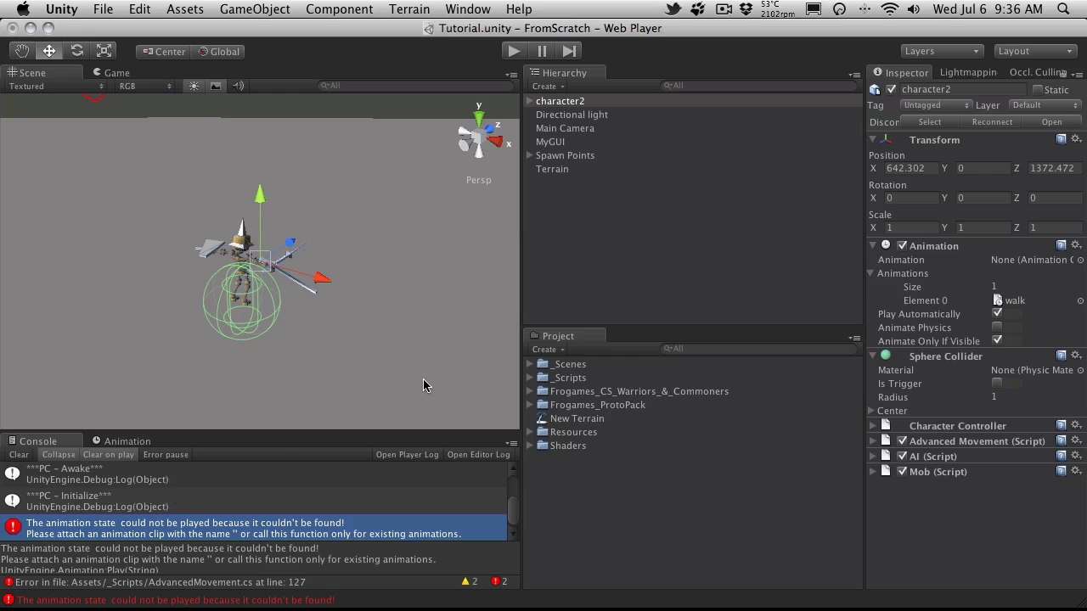
{"action": "mouse_move", "coordinate": [954, 483]}
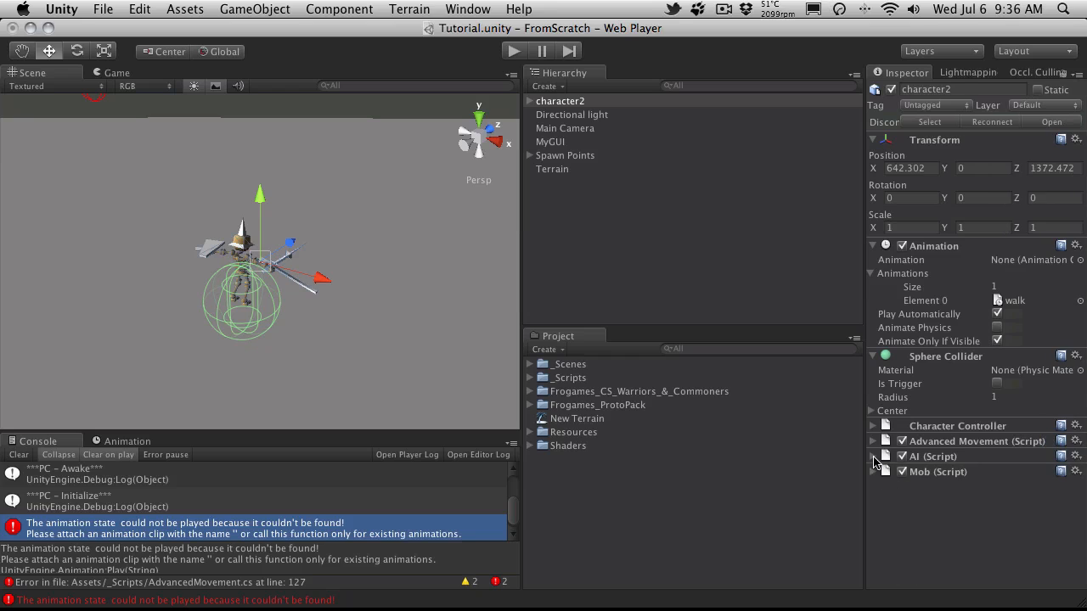
{"action": "left_click", "coordinate": [874, 442]}
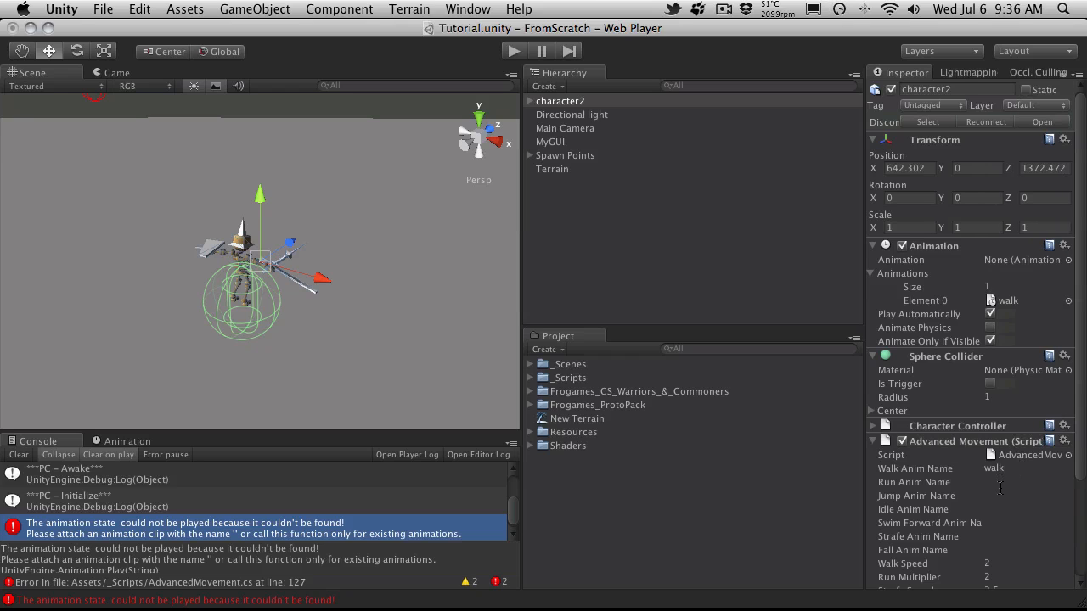
{"action": "mouse_move", "coordinate": [646, 282]}
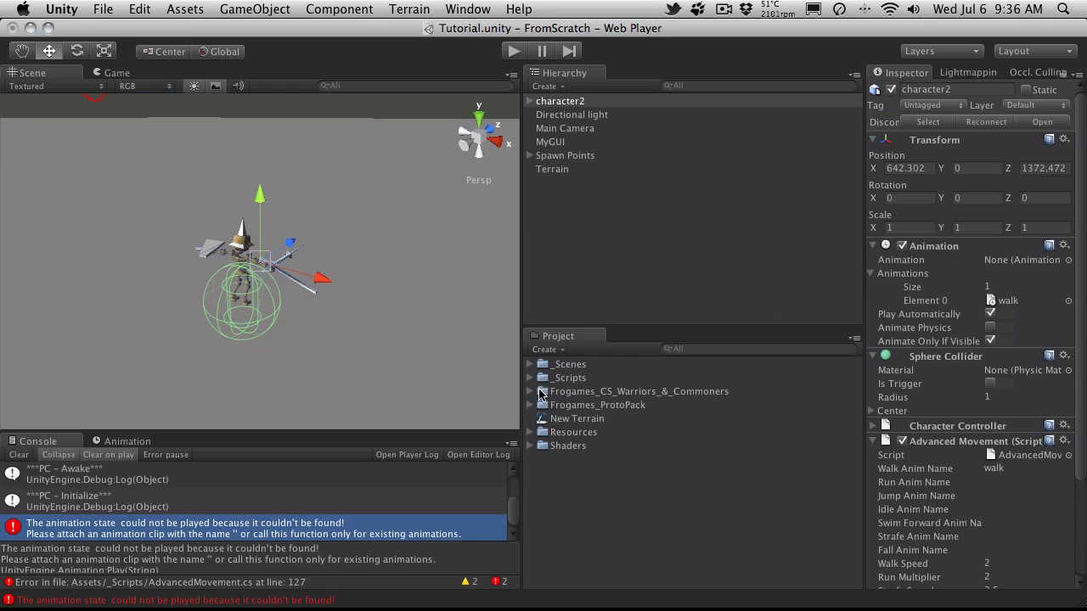
- Pick the up_idle clip from the warriors pack as character2's second animation, searching 'idle'
{"action": "left_click", "coordinate": [530, 391]}
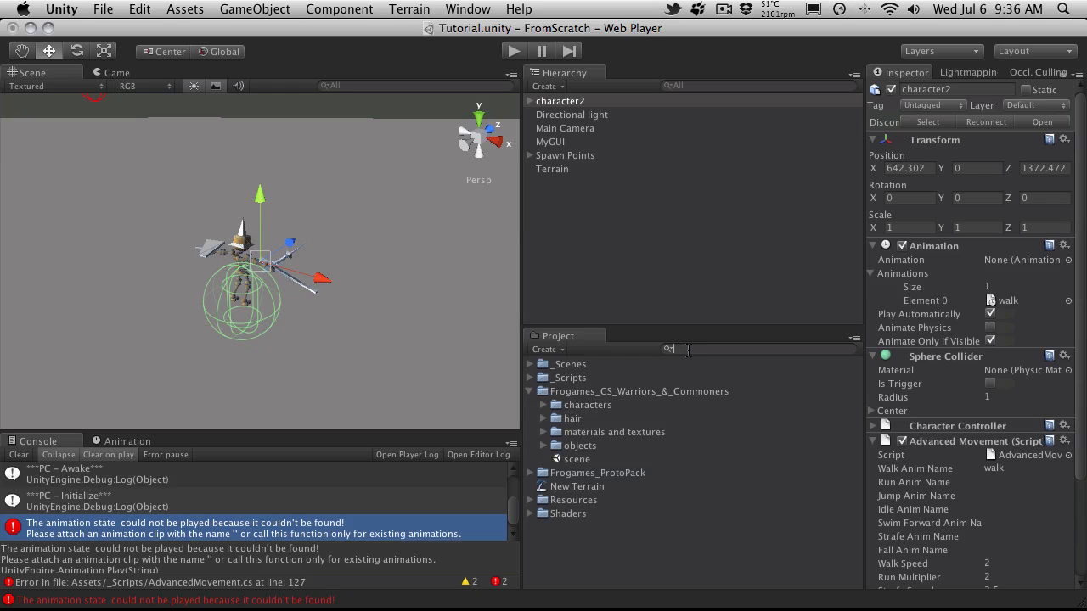
{"action": "type", "text": "idle"}
{"action": "left_click", "coordinate": [1027, 286]}
{"action": "type", "text": "2"}
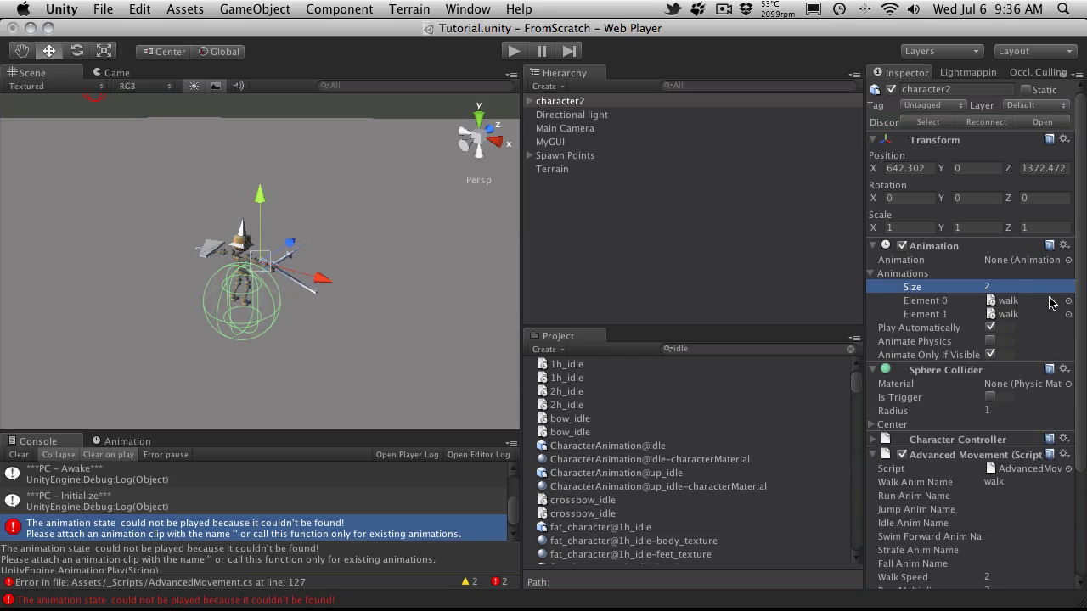
{"action": "left_click", "coordinate": [1070, 301]}
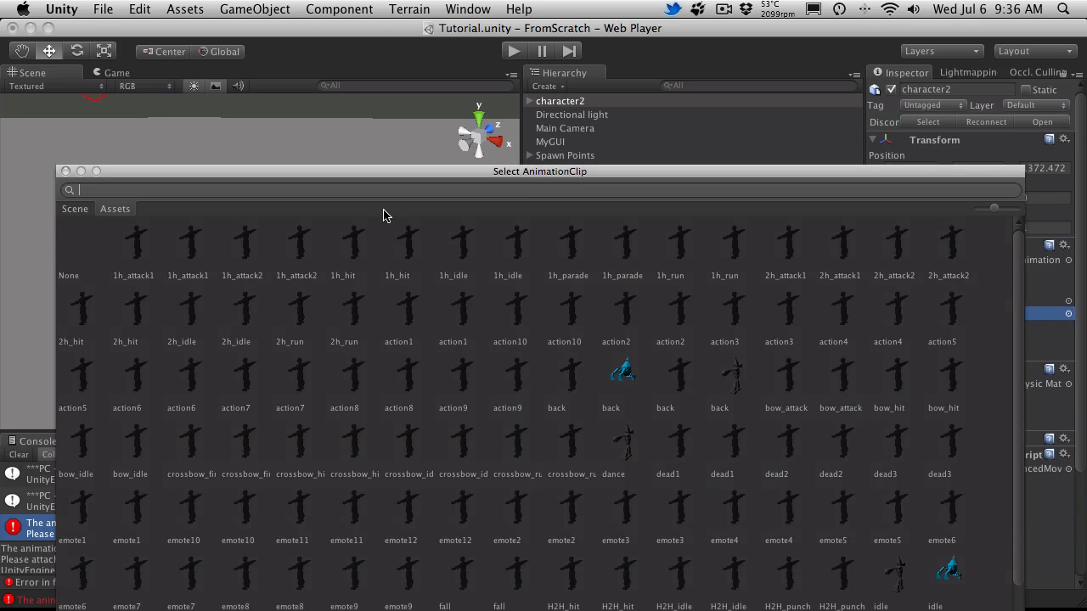
{"action": "type", "text": "idle"}
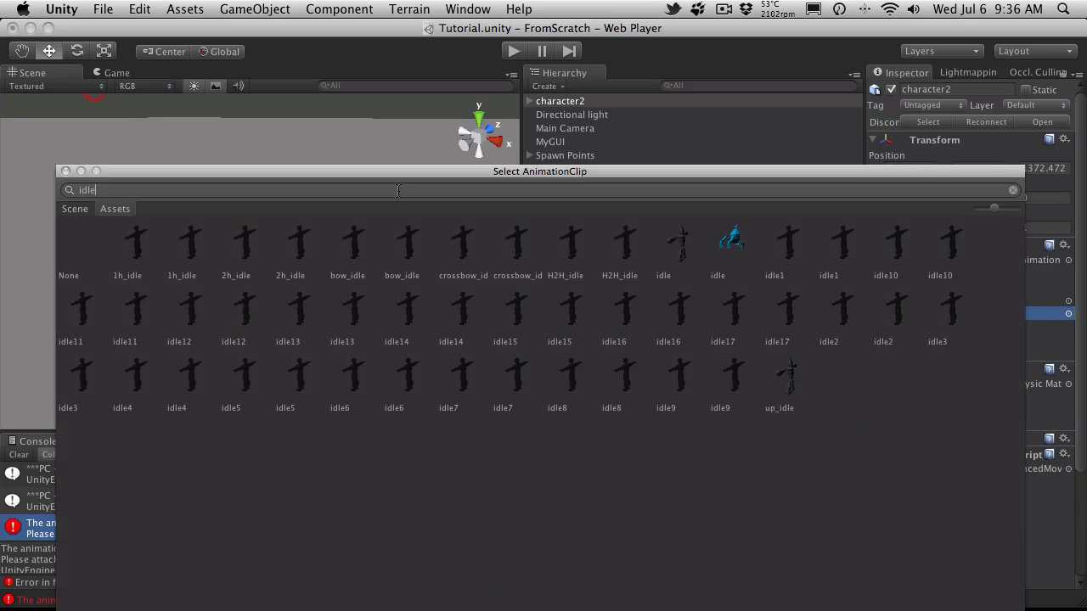
{"action": "mouse_move", "coordinate": [710, 277]}
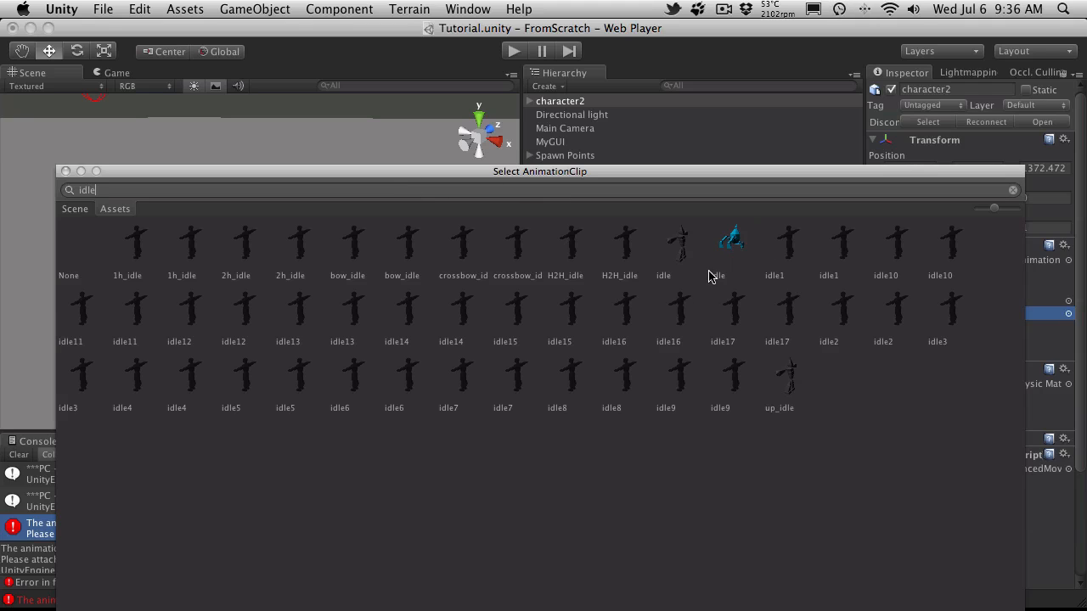
{"action": "mouse_move", "coordinate": [791, 388]}
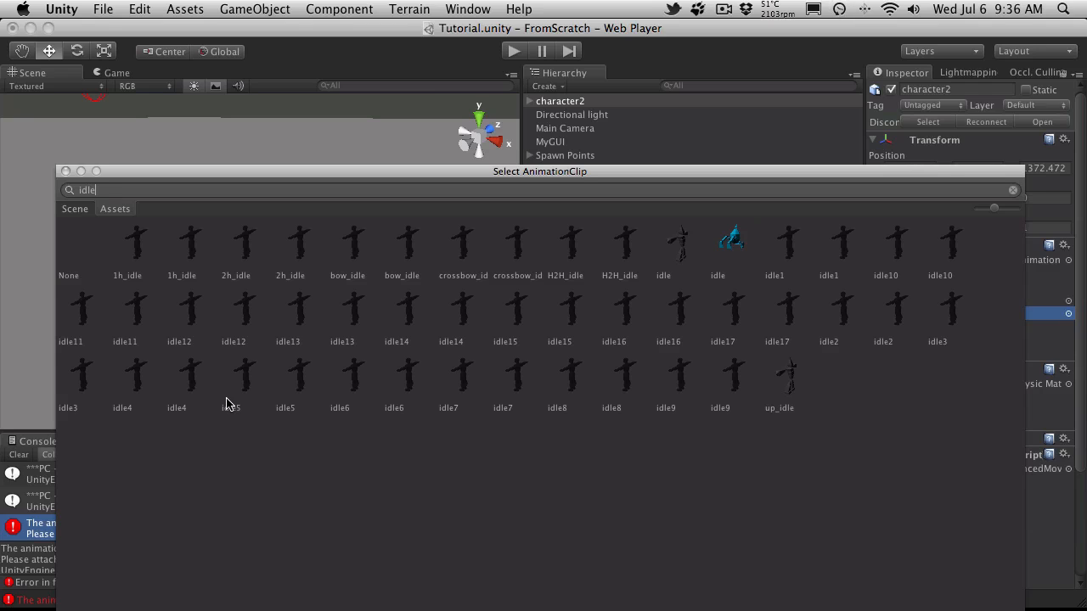
{"action": "mouse_move", "coordinate": [198, 267]}
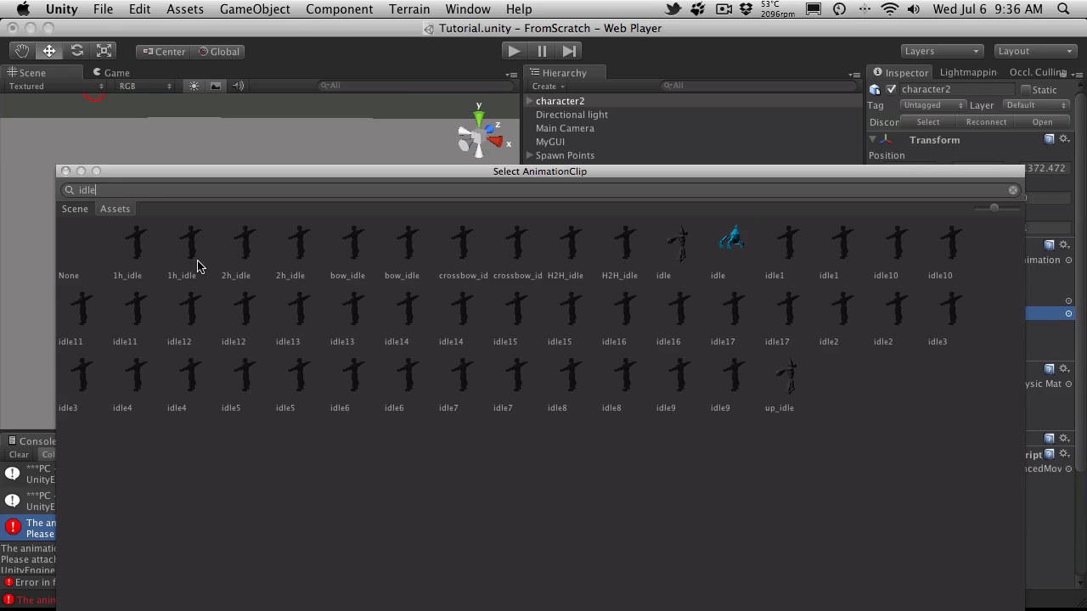
{"action": "mouse_move", "coordinate": [732, 400]}
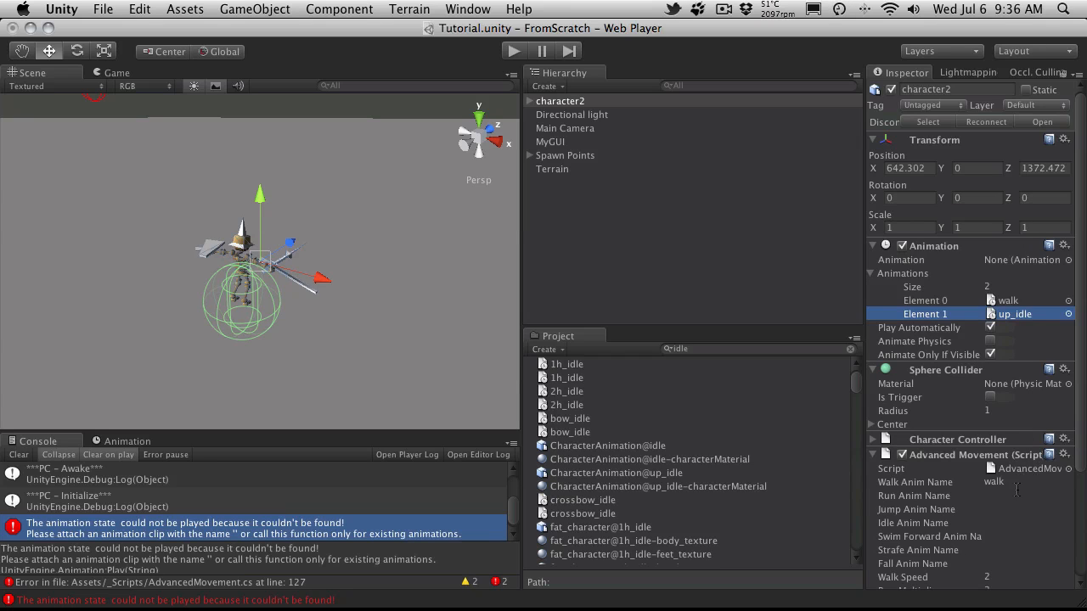
- Set the Advanced Movement idle animation name to up_idle
{"action": "left_click", "coordinate": [1027, 496]}
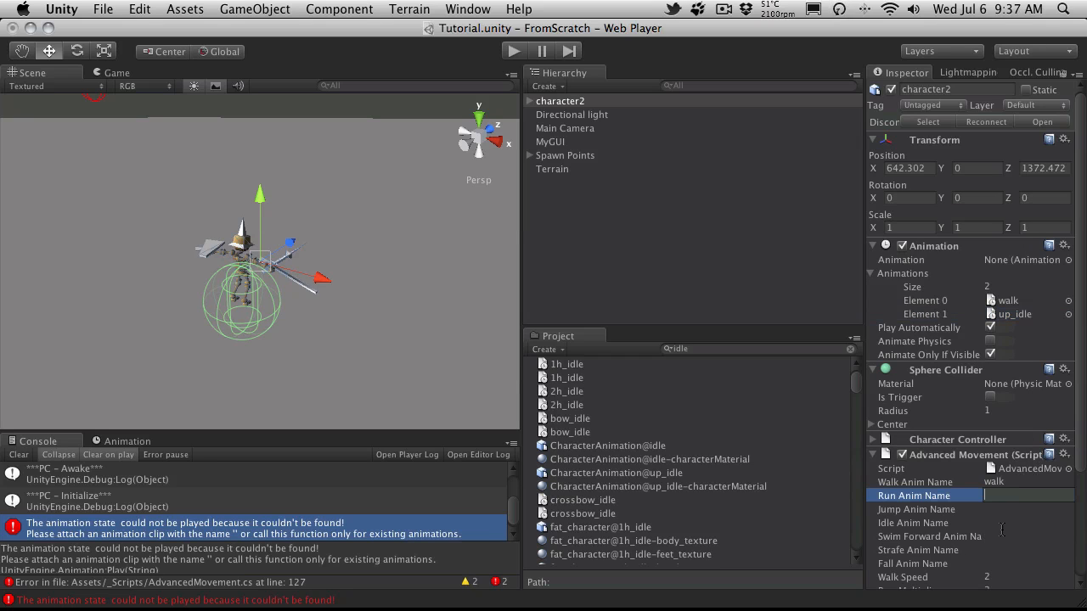
{"action": "left_click", "coordinate": [1027, 523]}
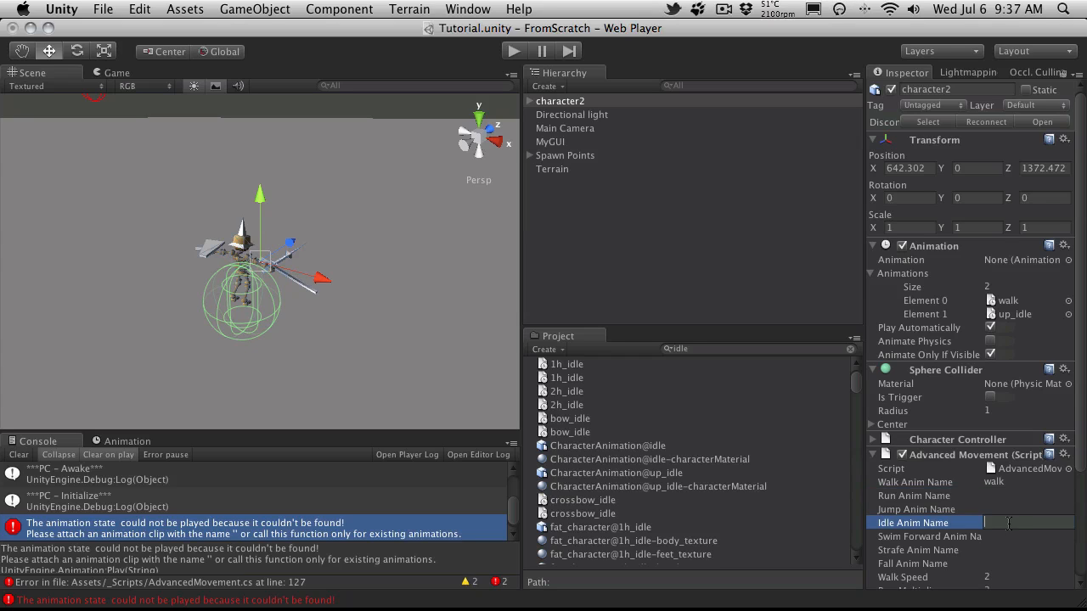
{"action": "type", "text": "up_idle"}
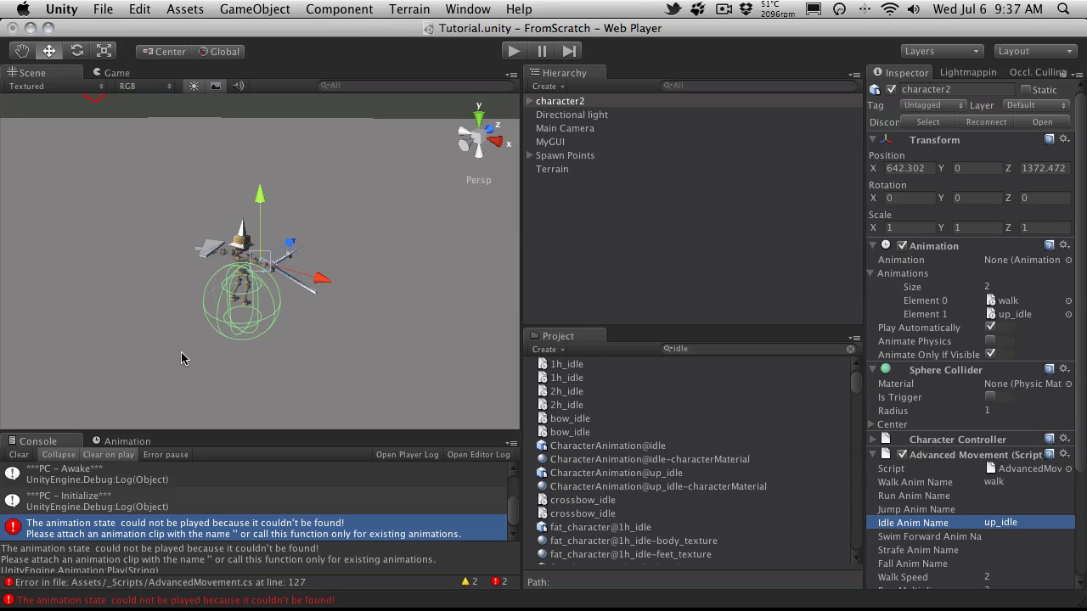
- Clear the console and play-test the character in Game and Scene views, then stop
{"action": "left_click", "coordinate": [513, 51]}
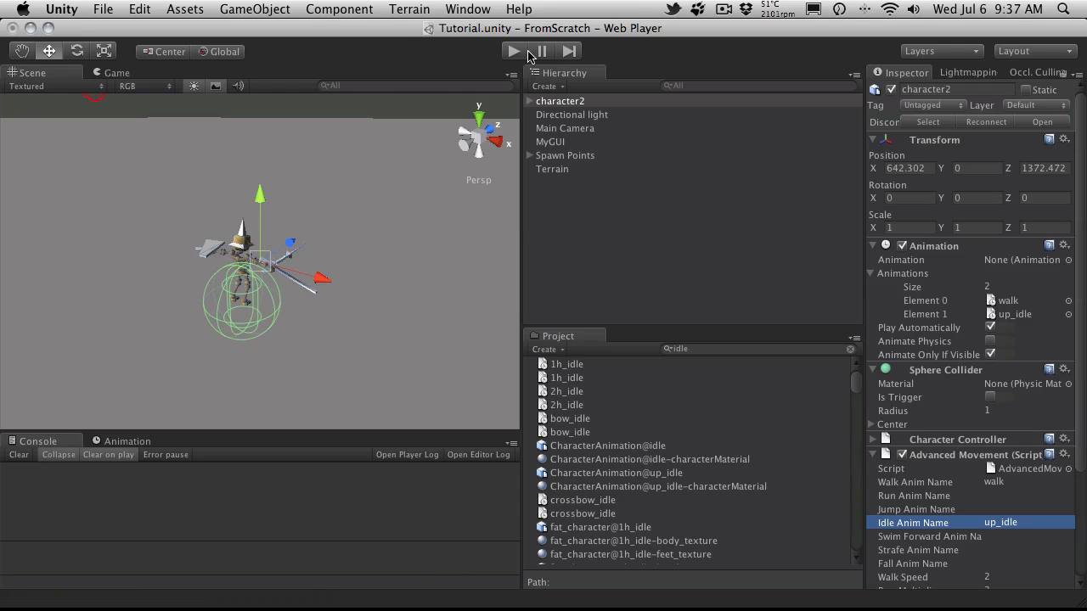
{"action": "left_click", "coordinate": [512, 51]}
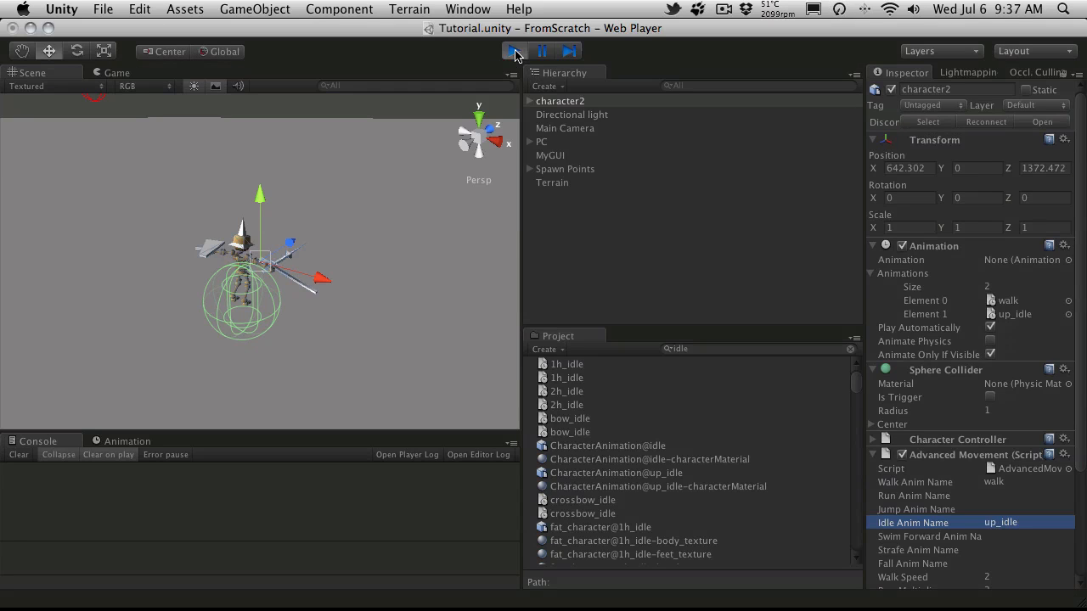
{"action": "left_click", "coordinate": [513, 51]}
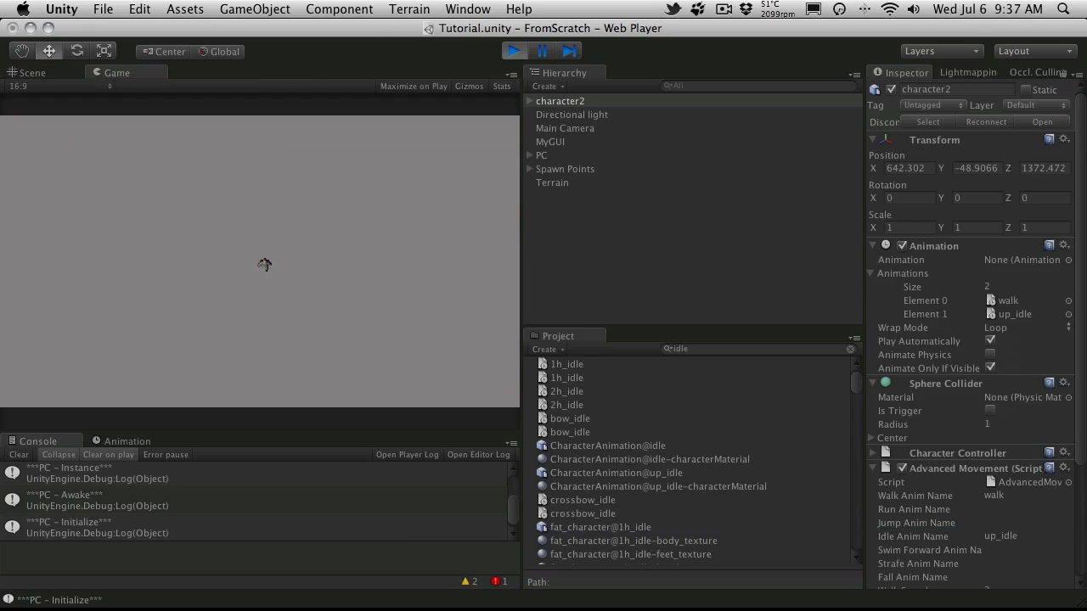
{"action": "left_click", "coordinate": [32, 71]}
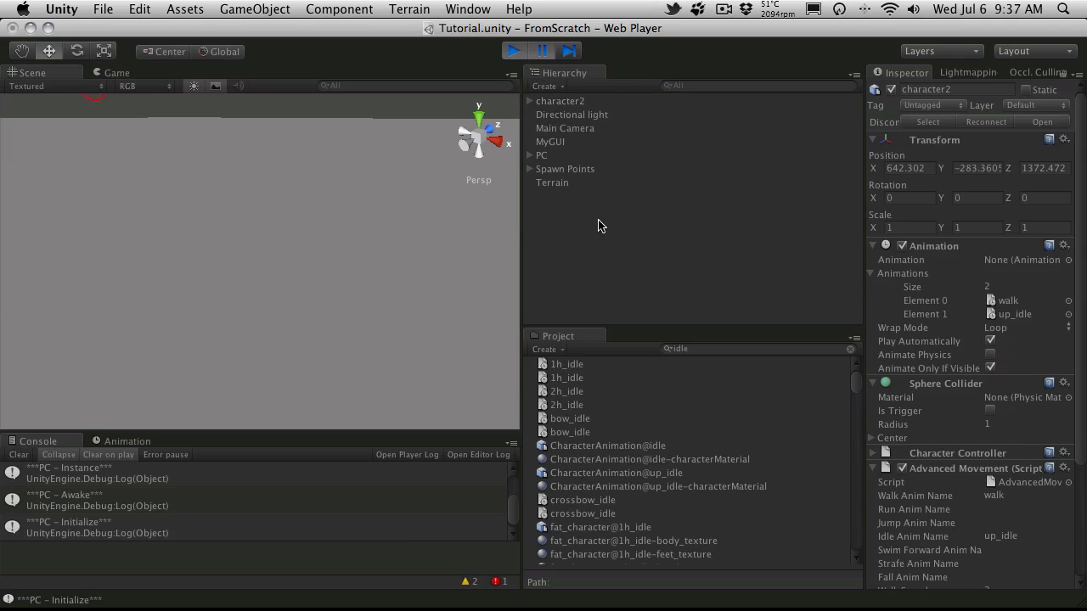
{"action": "left_click", "coordinate": [560, 100]}
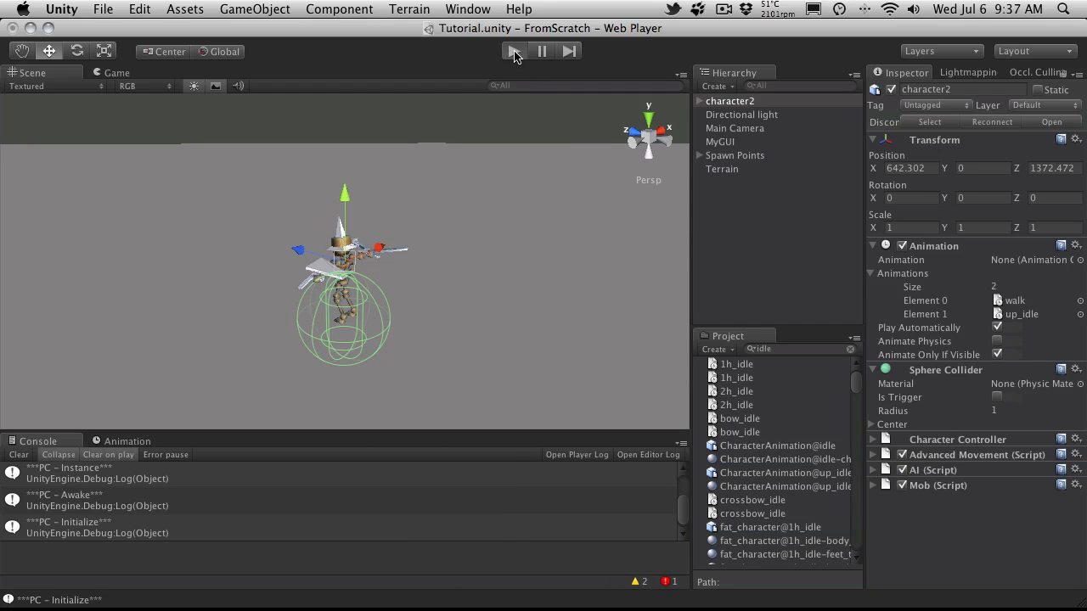
- Play-test once more, watching Scene and Game views, then stop the run
{"action": "left_click", "coordinate": [513, 51]}
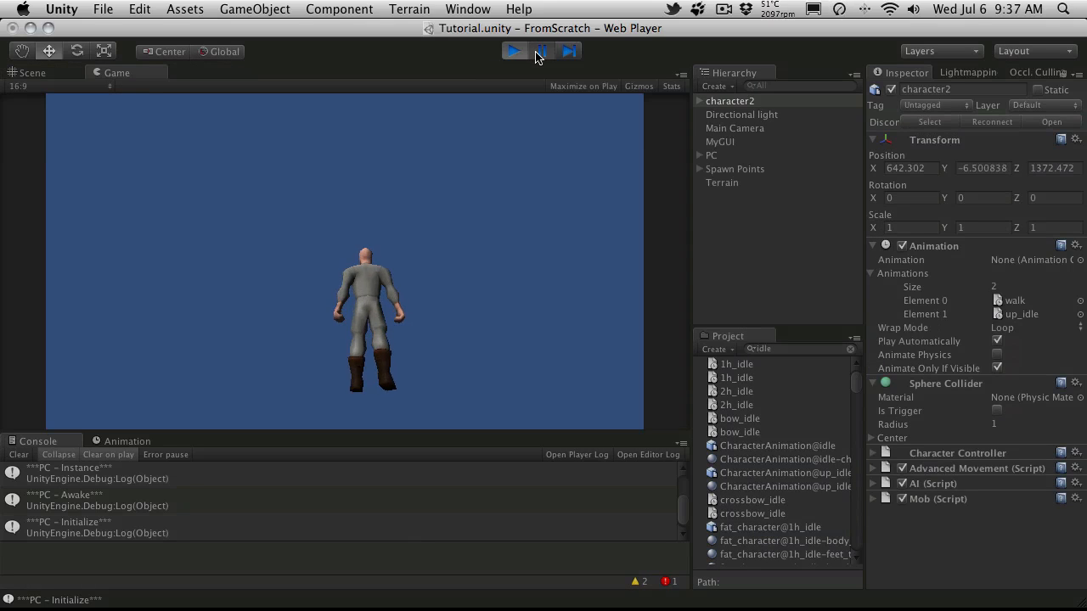
{"action": "left_click", "coordinate": [513, 51]}
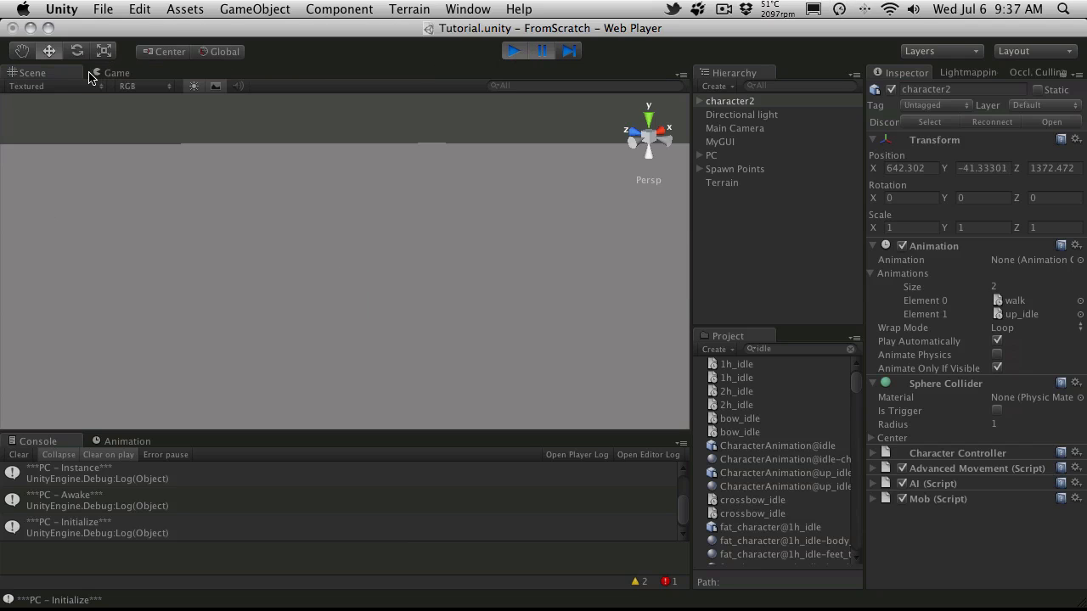
{"action": "left_click", "coordinate": [117, 73]}
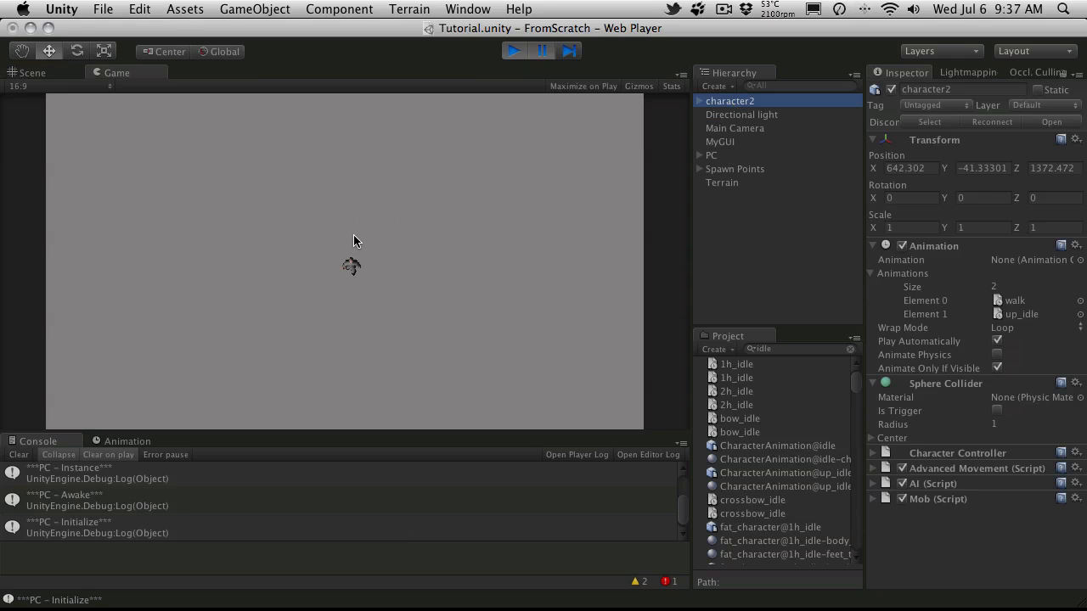
{"action": "left_click", "coordinate": [513, 51]}
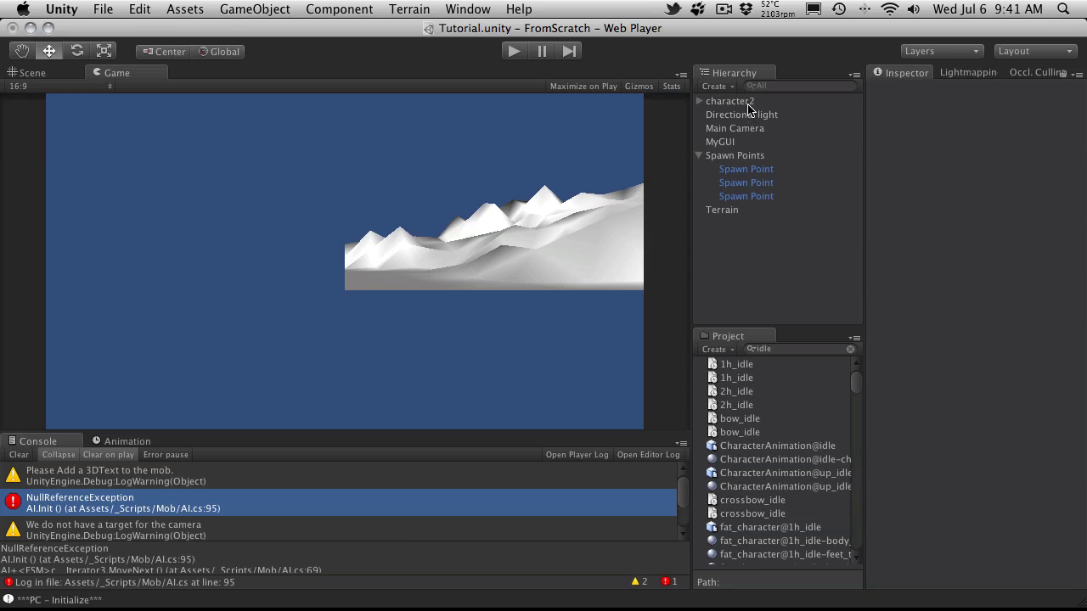
- Parent character2 to the first Spawn Point, accept losing the prefab, reset its position to 0,0,0
{"action": "left_click_drag", "start_coordinate": [728, 101], "coordinate": [734, 173]}
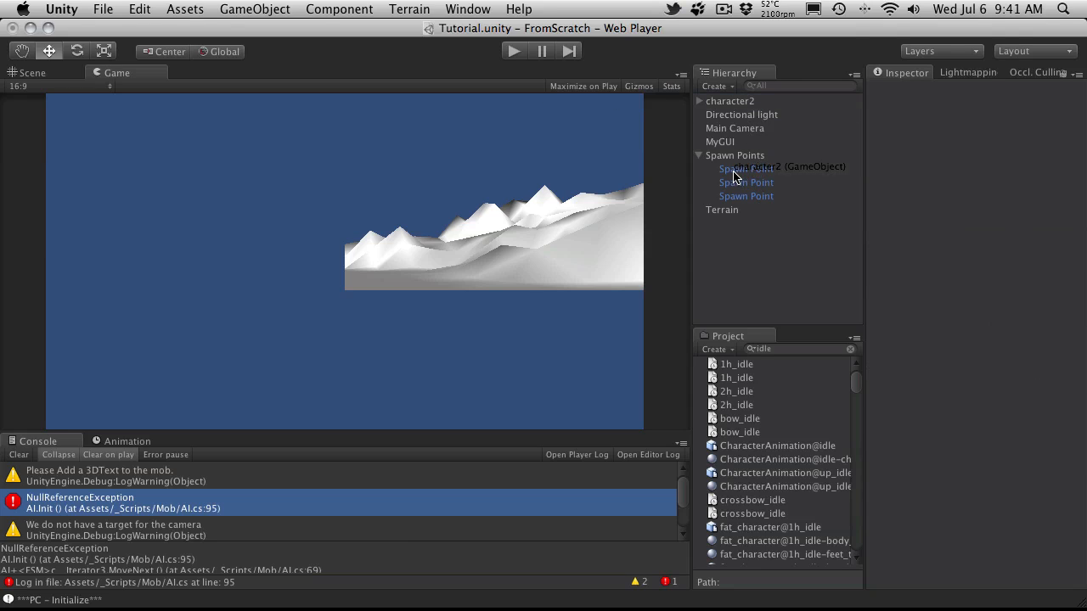
{"action": "mouse_move", "coordinate": [746, 280]}
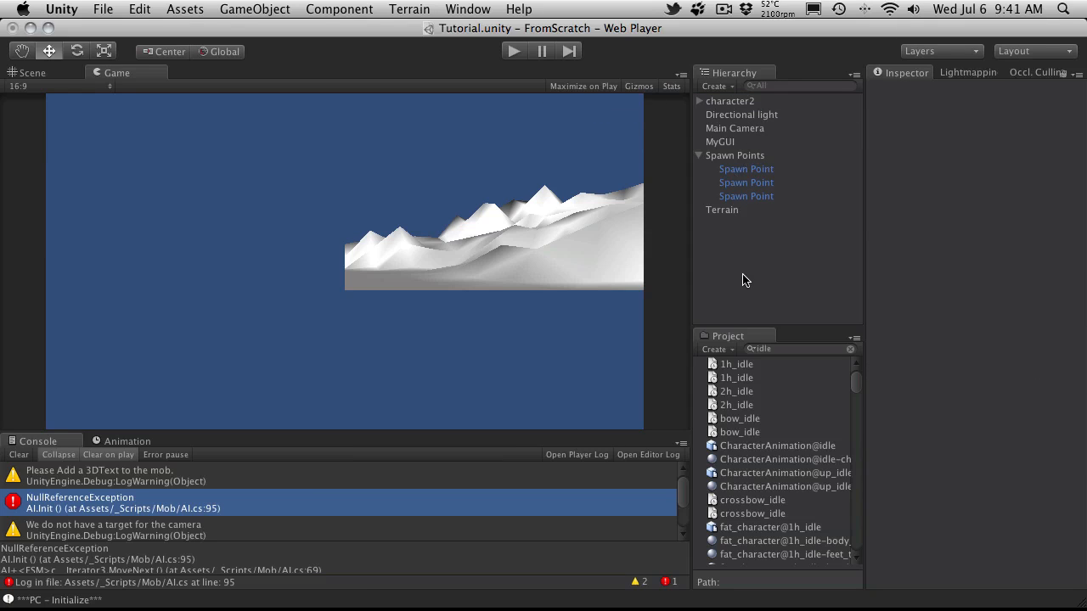
{"action": "mouse_move", "coordinate": [744, 275]}
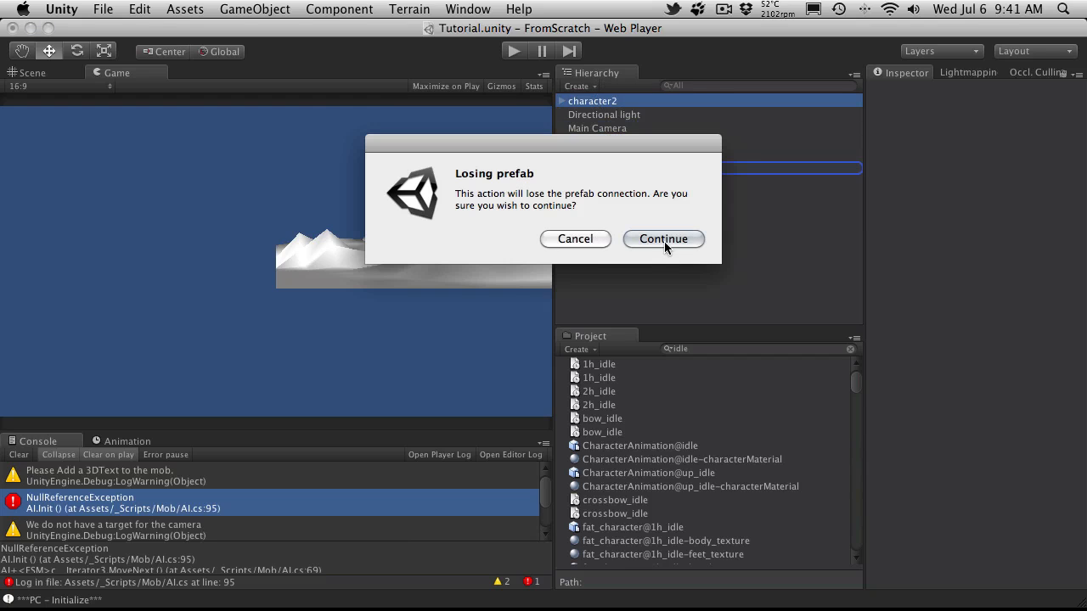
{"action": "left_click", "coordinate": [663, 237]}
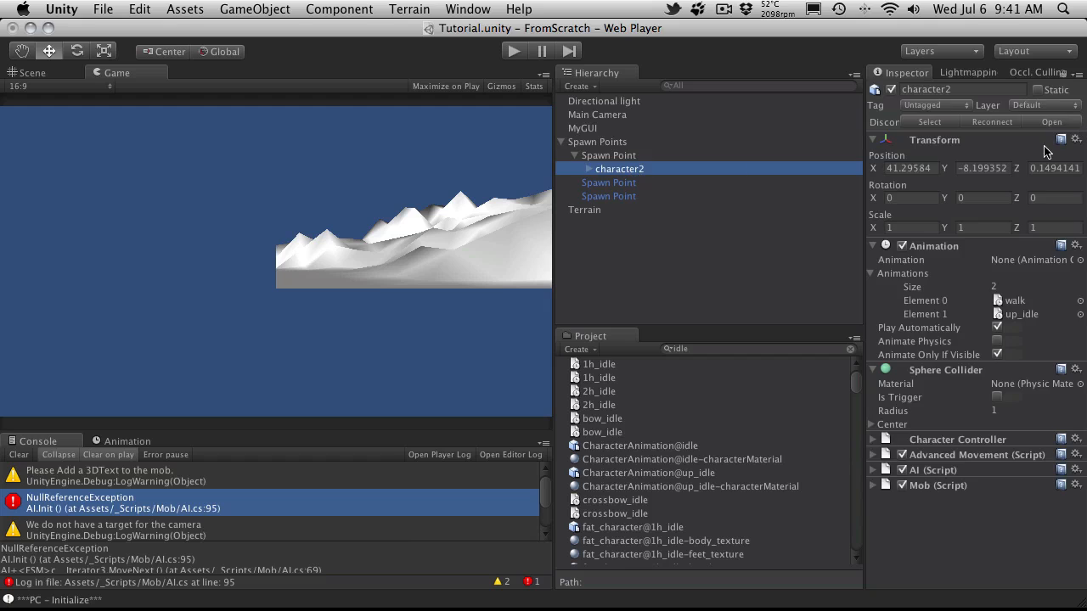
{"action": "left_click", "coordinate": [1075, 139]}
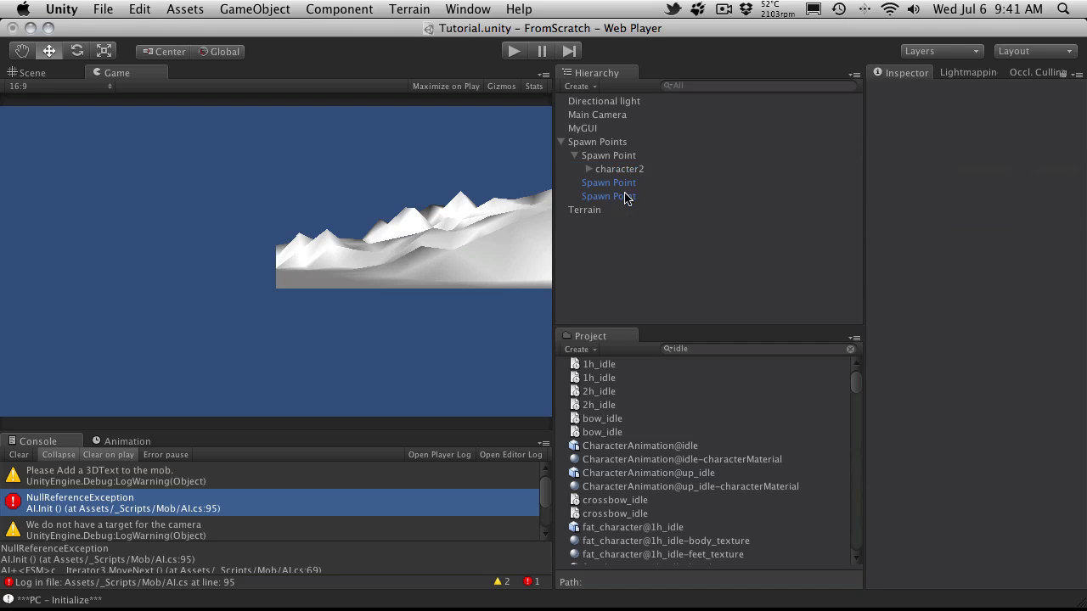
{"action": "left_click", "coordinate": [618, 168]}
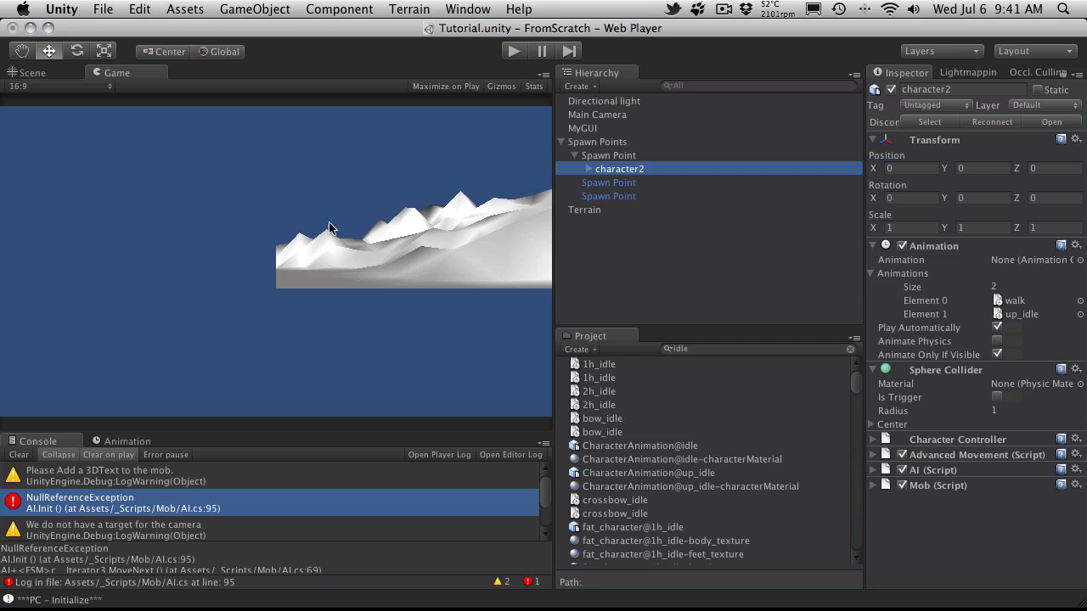
{"action": "left_click", "coordinate": [33, 71]}
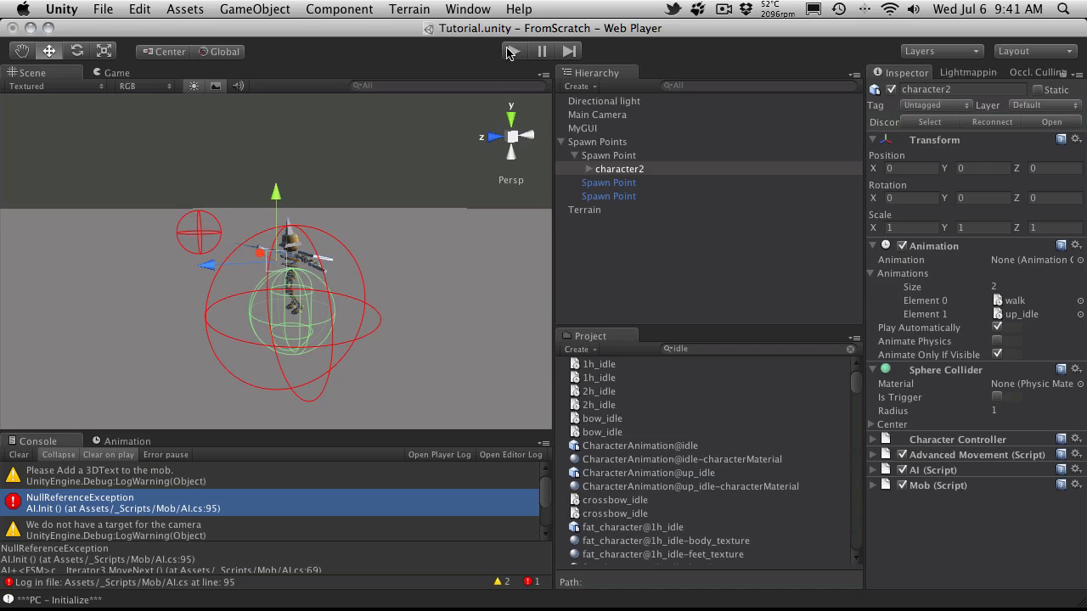
- Run the game and show the stack trace of the 'no target for the camera' warning
{"action": "left_click", "coordinate": [513, 51]}
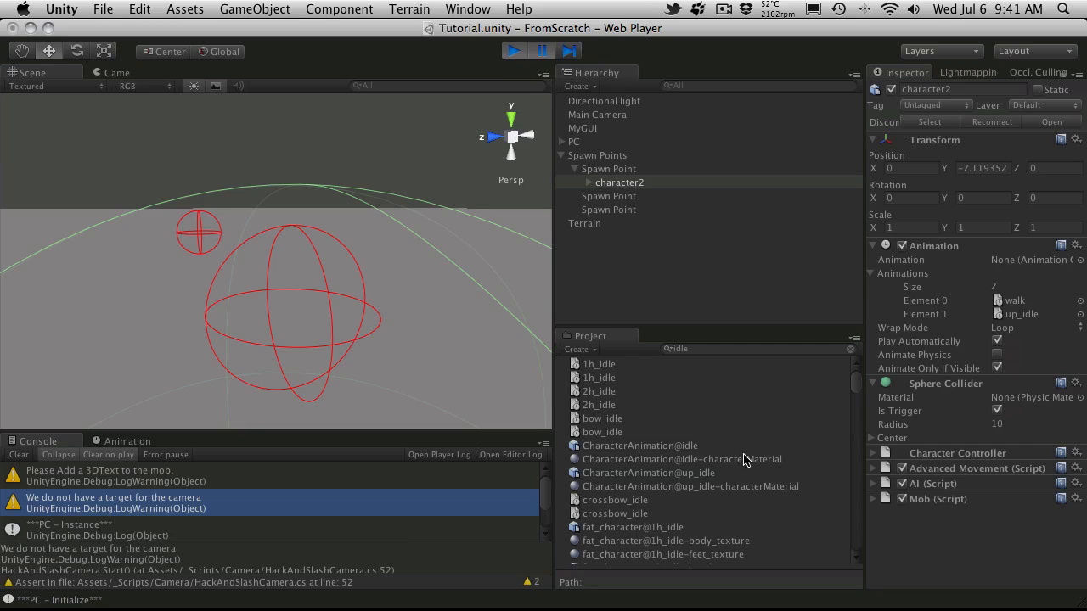
{"action": "left_click", "coordinate": [618, 181]}
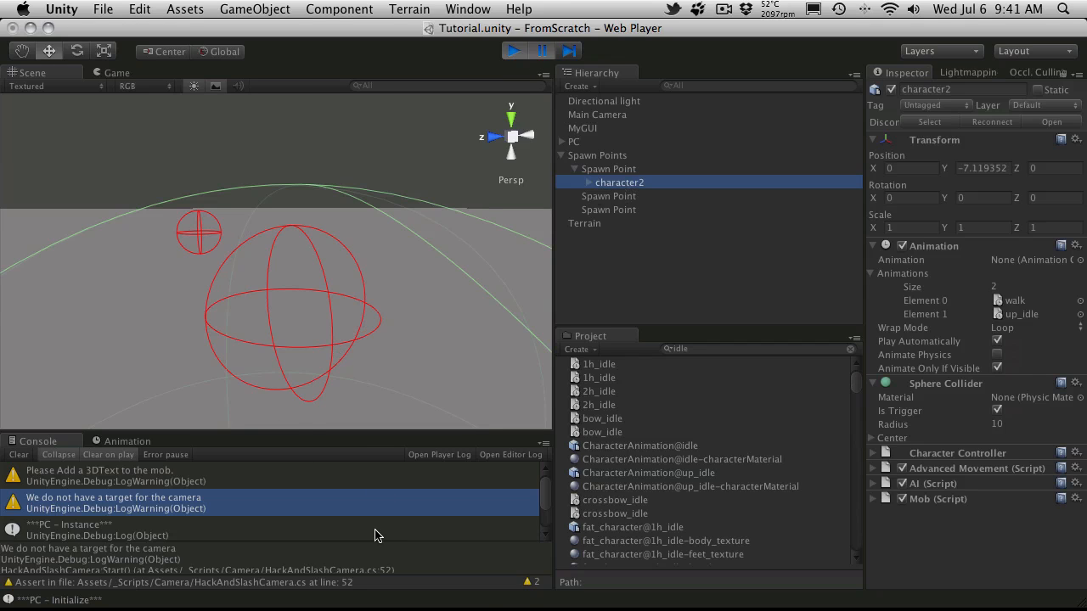
{"action": "mouse_move", "coordinate": [125, 488]}
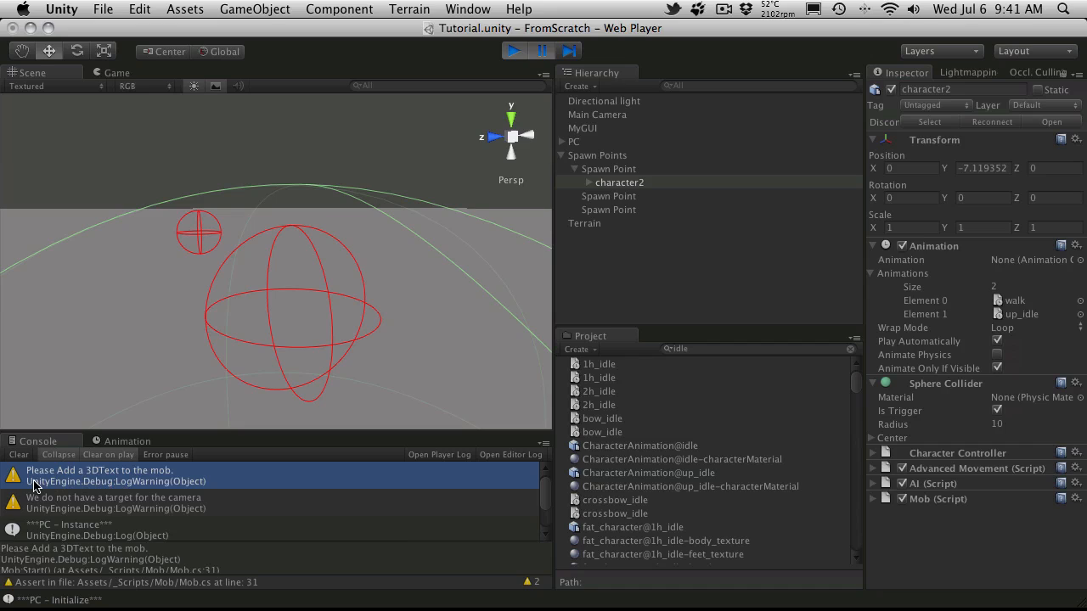
{"action": "mouse_move", "coordinate": [132, 486]}
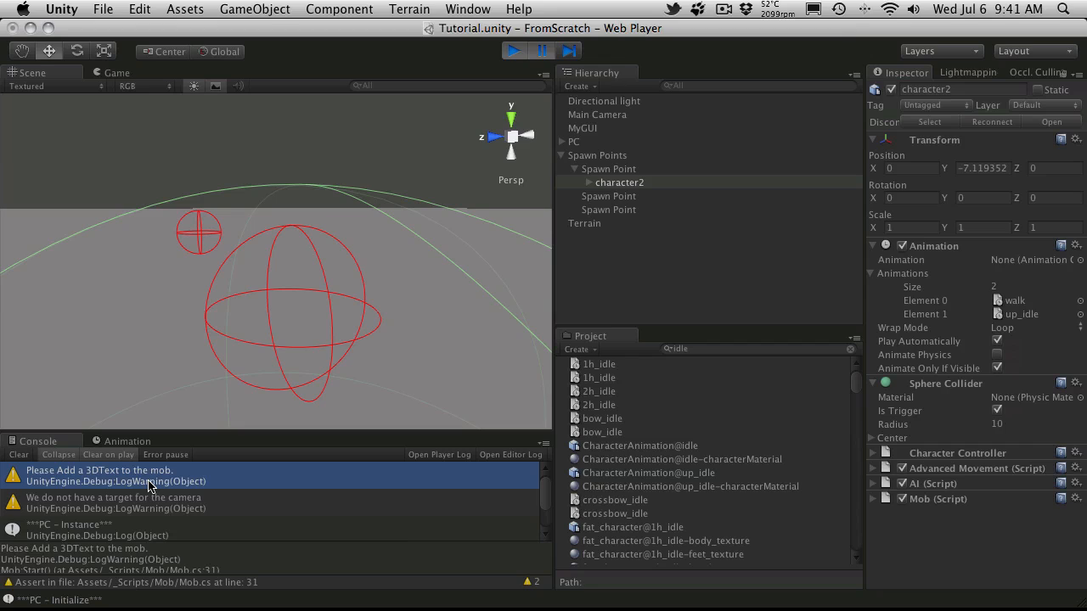
{"action": "mouse_move", "coordinate": [143, 510]}
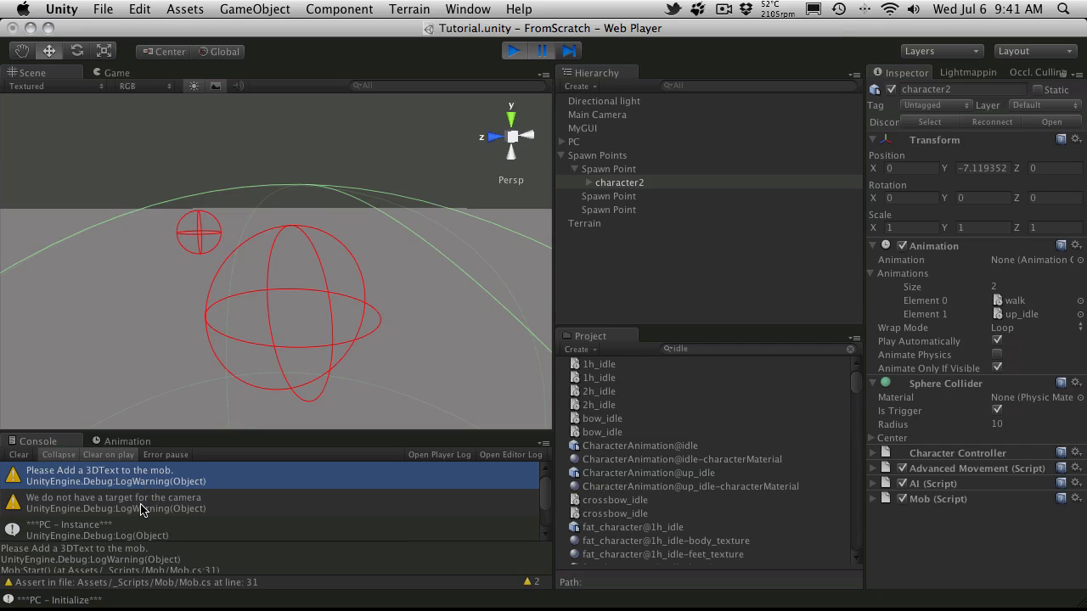
{"action": "left_click", "coordinate": [116, 503]}
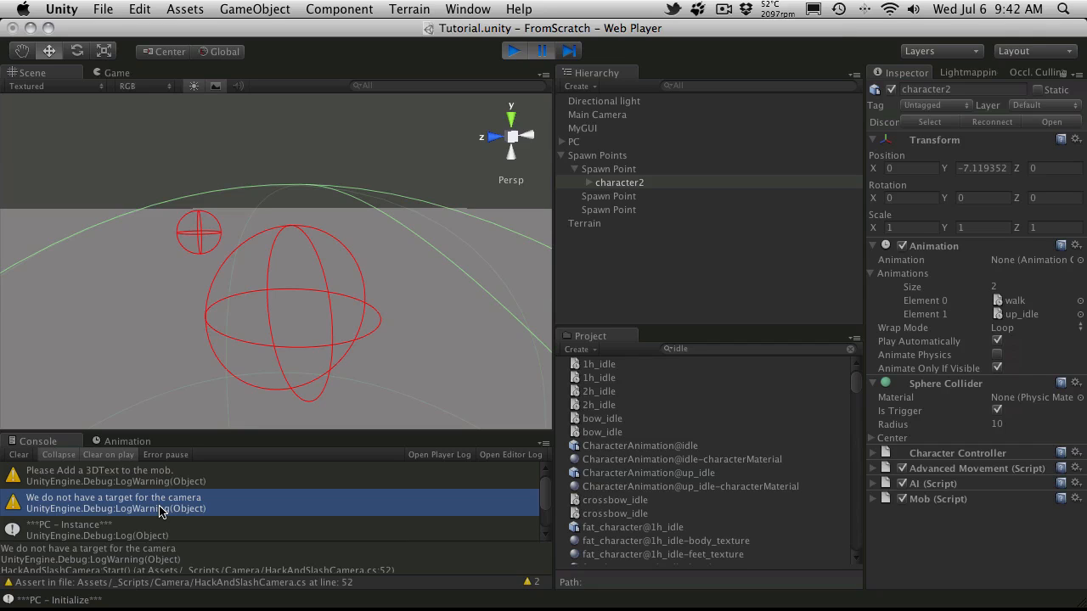
{"action": "mouse_move", "coordinate": [275, 255]}
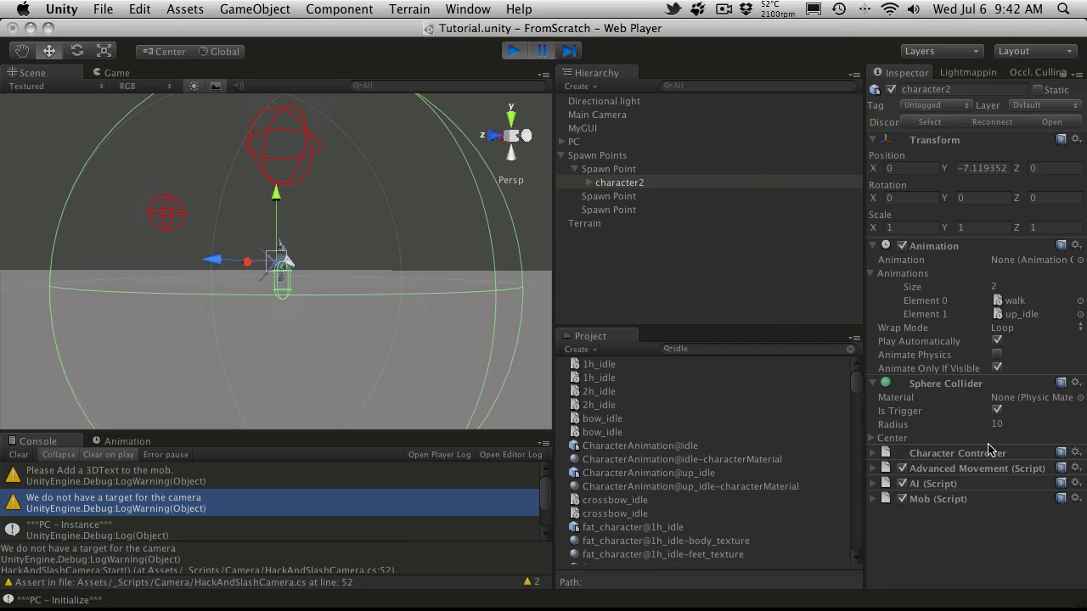
- Inspect character2's Mob script and reveal its Character Controller height 2, radius 0.5
{"action": "scroll", "scroll_direction": "down", "scroll_amount": 3}
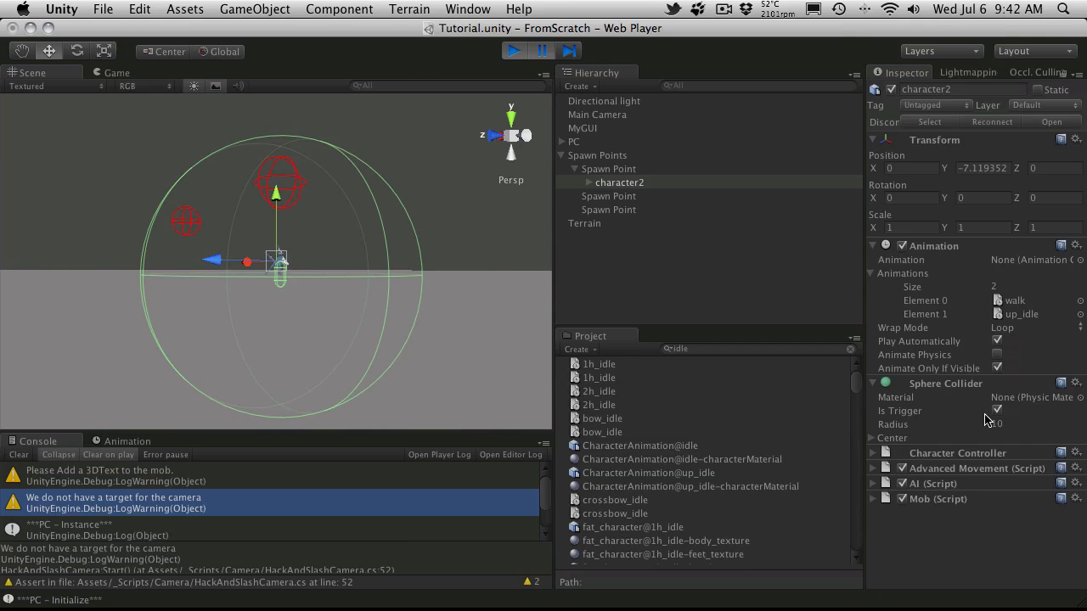
{"action": "left_click", "coordinate": [873, 500]}
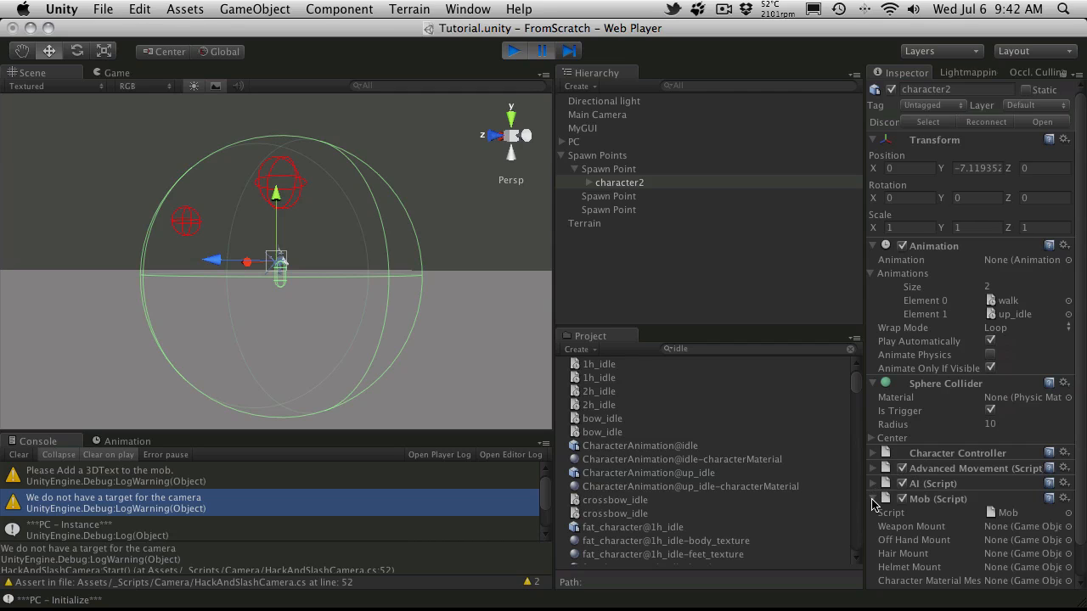
{"action": "left_click", "coordinate": [873, 482]}
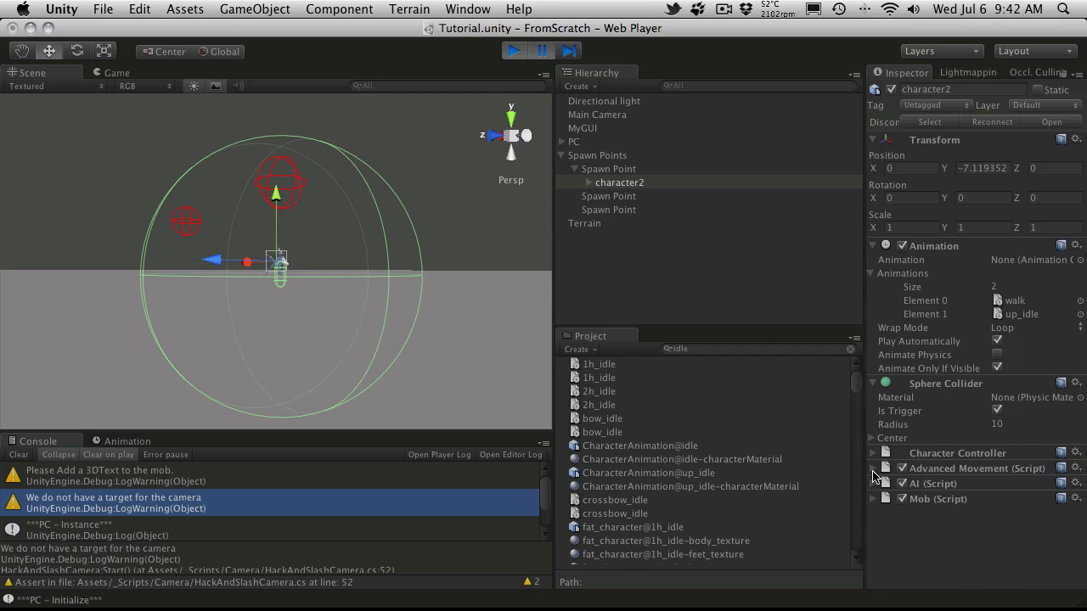
{"action": "left_click", "coordinate": [873, 468]}
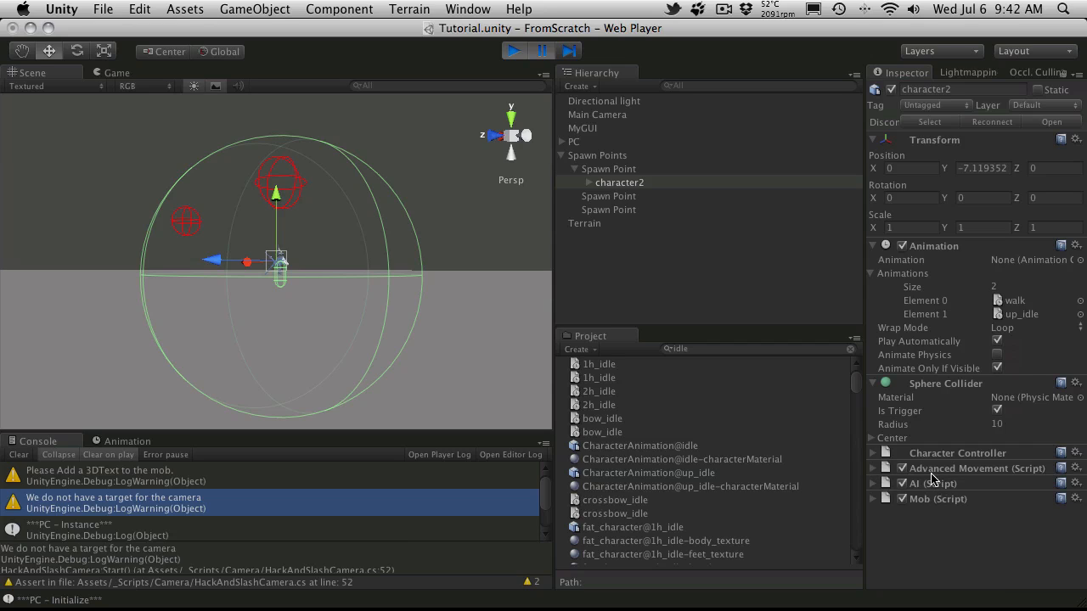
{"action": "left_click", "coordinate": [873, 452]}
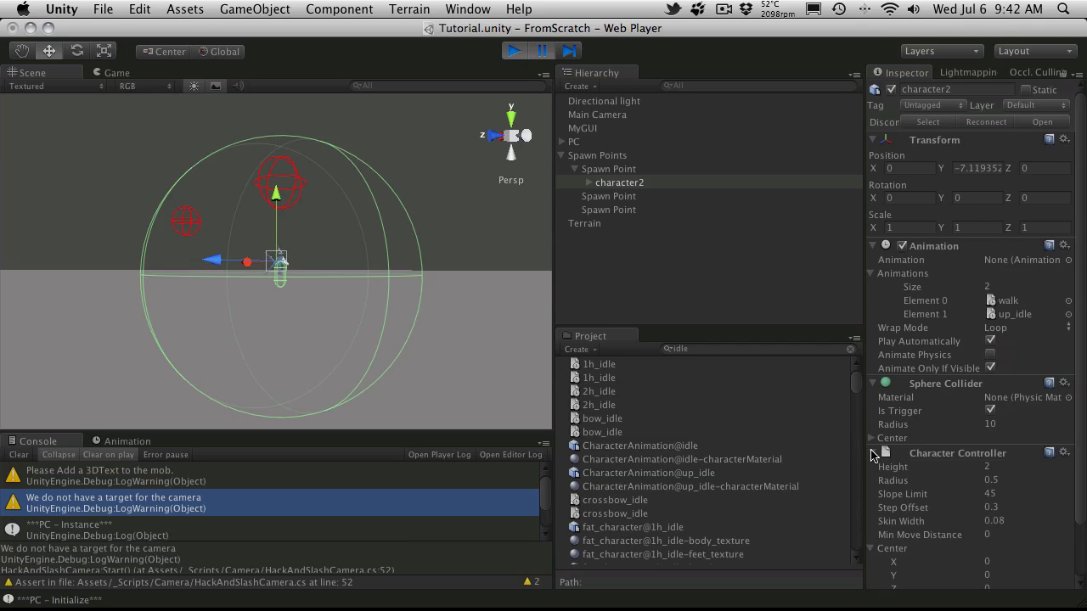
{"action": "mouse_move", "coordinate": [659, 404]}
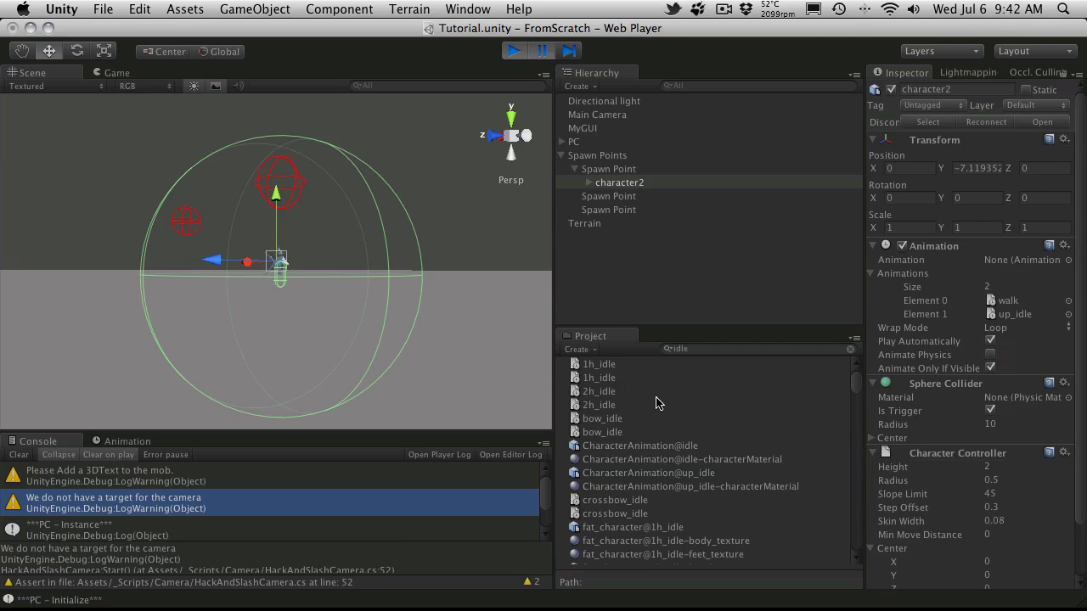
{"action": "scroll", "scroll_direction": "down", "scroll_amount": 3}
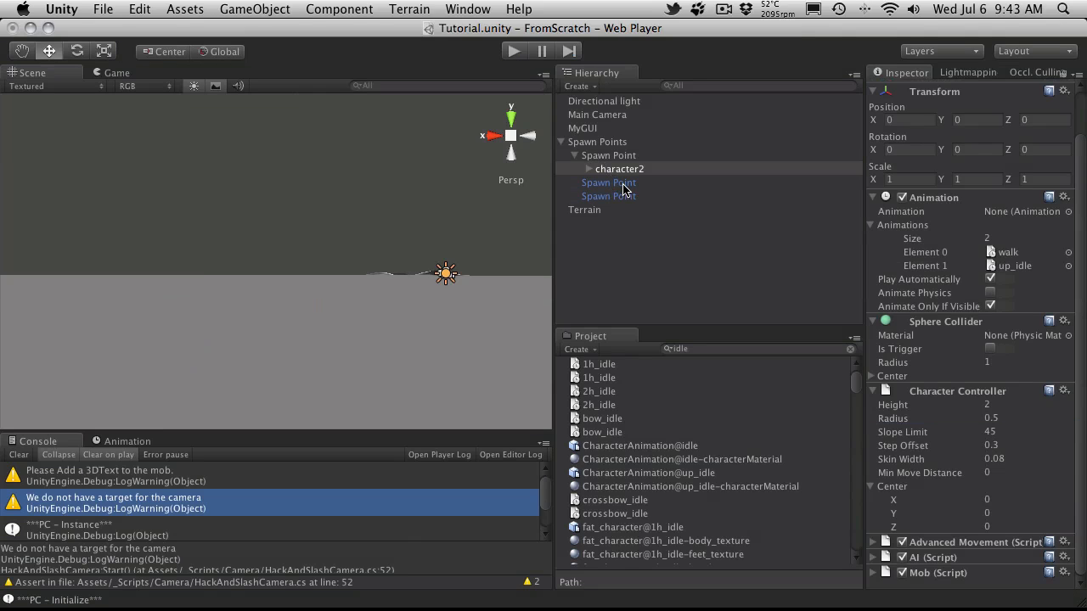
- Stop play, select character2 and set its Character Controller radius to 0.3
{"action": "left_click", "coordinate": [618, 168]}
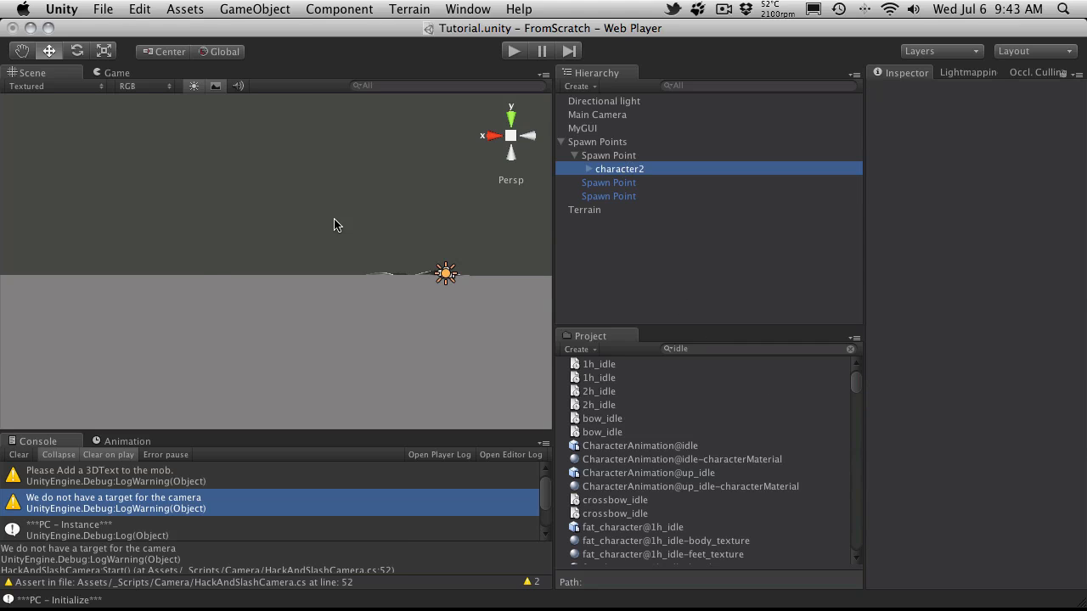
{"action": "left_click", "coordinate": [618, 168]}
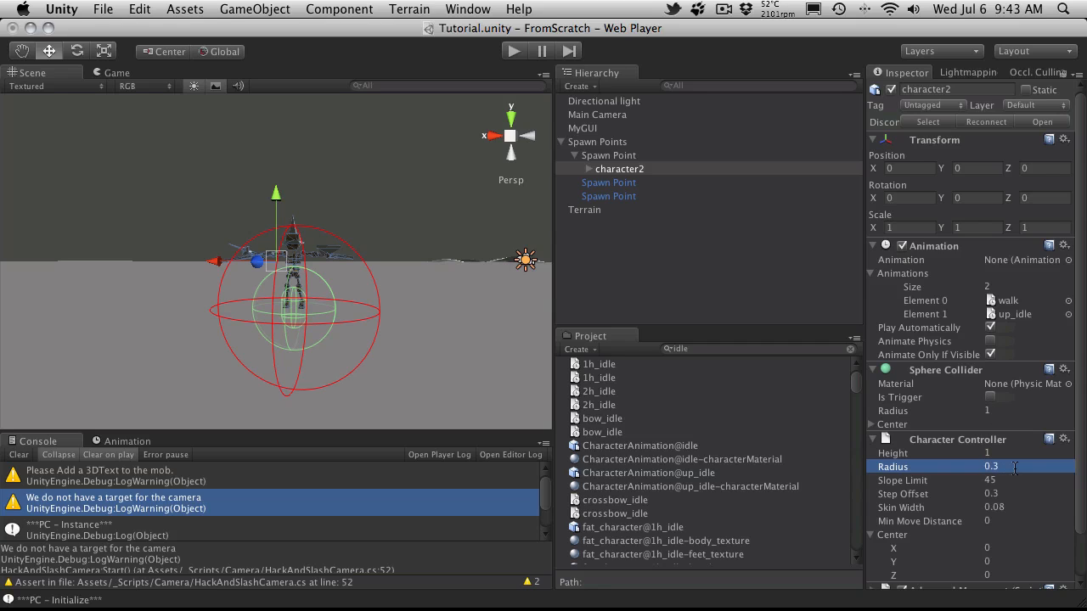
{"action": "left_click", "coordinate": [618, 169]}
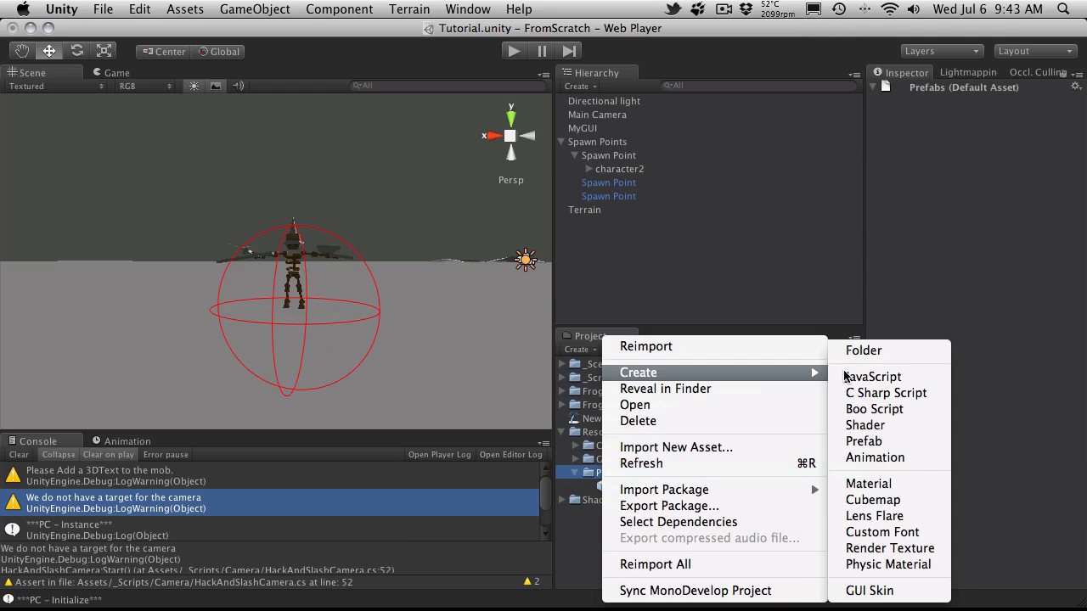
- Create a Mobs folder inside Resources/Prefabs
{"action": "left_click", "coordinate": [873, 377]}
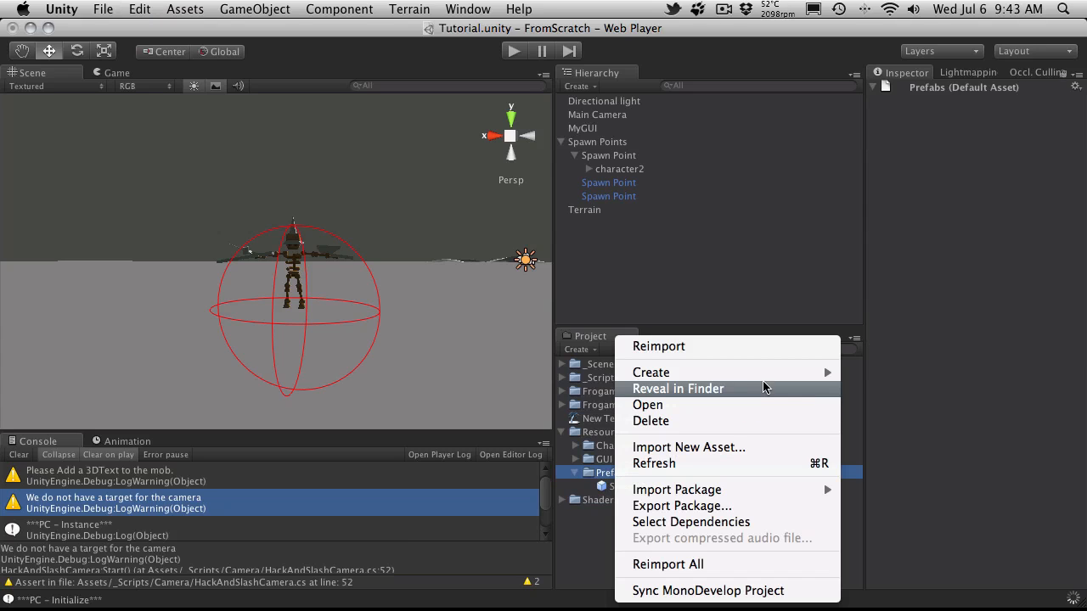
{"action": "mouse_move", "coordinate": [653, 372]}
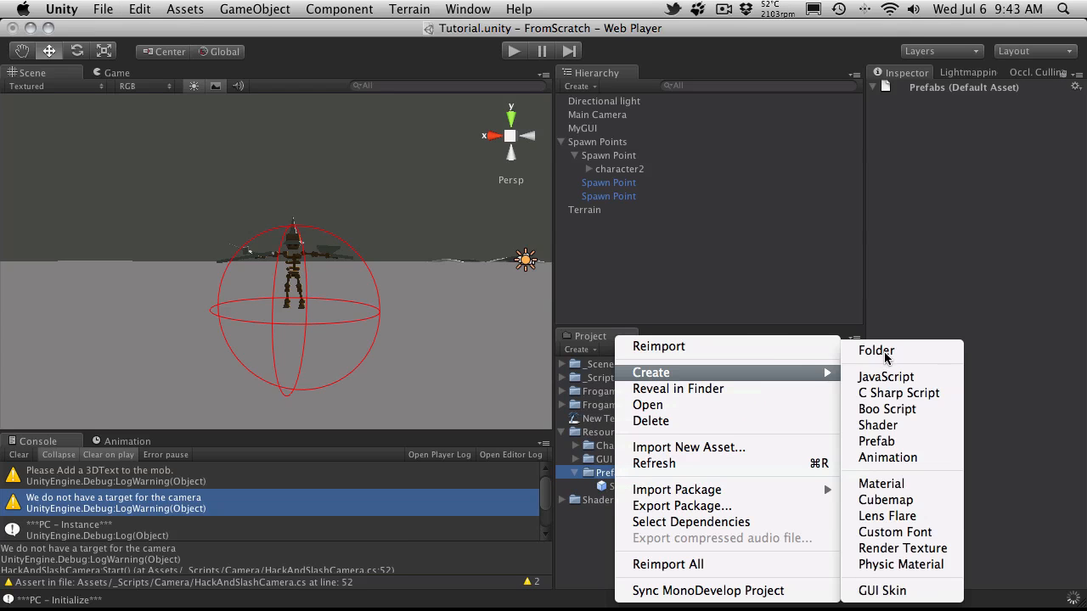
{"action": "left_click", "coordinate": [876, 350]}
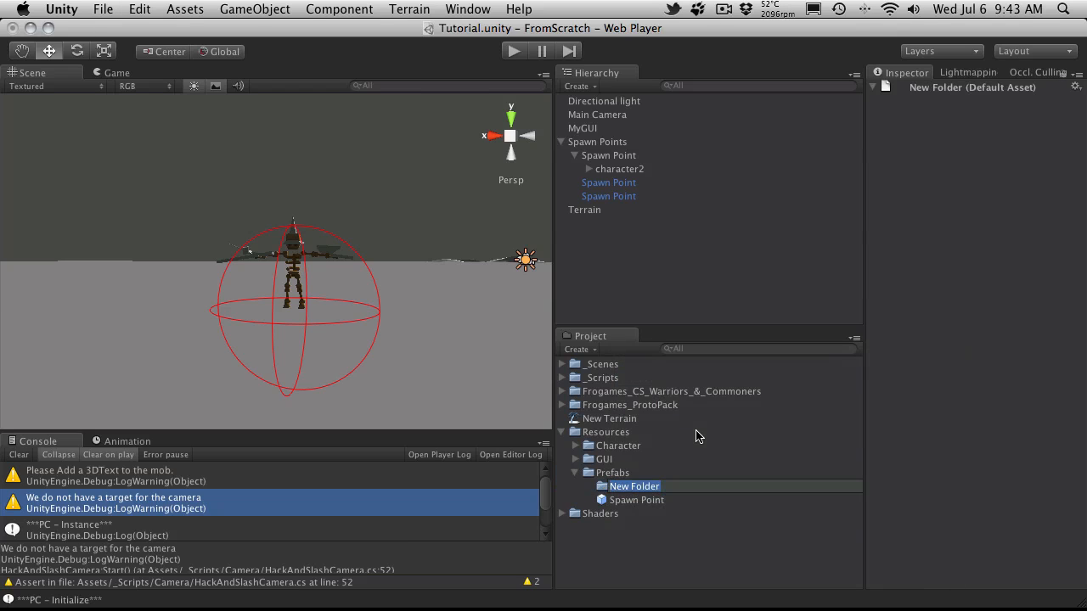
{"action": "type", "text": "Mobs"}
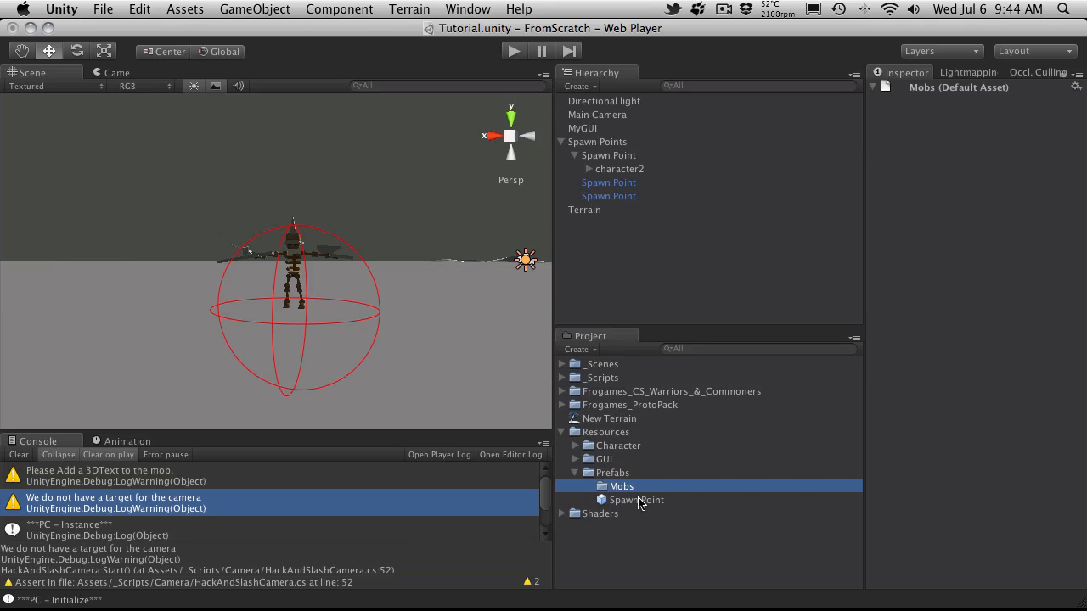
{"action": "mouse_move", "coordinate": [686, 136]}
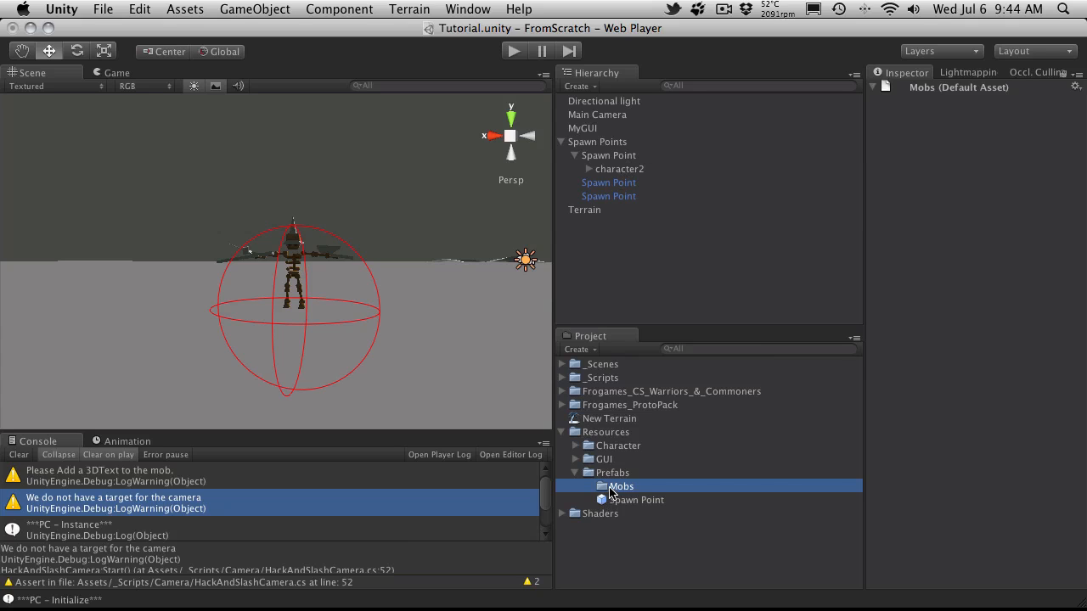
- Create an empty prefab named Skeleton in the Mobs folder
{"action": "left_click", "coordinate": [637, 500]}
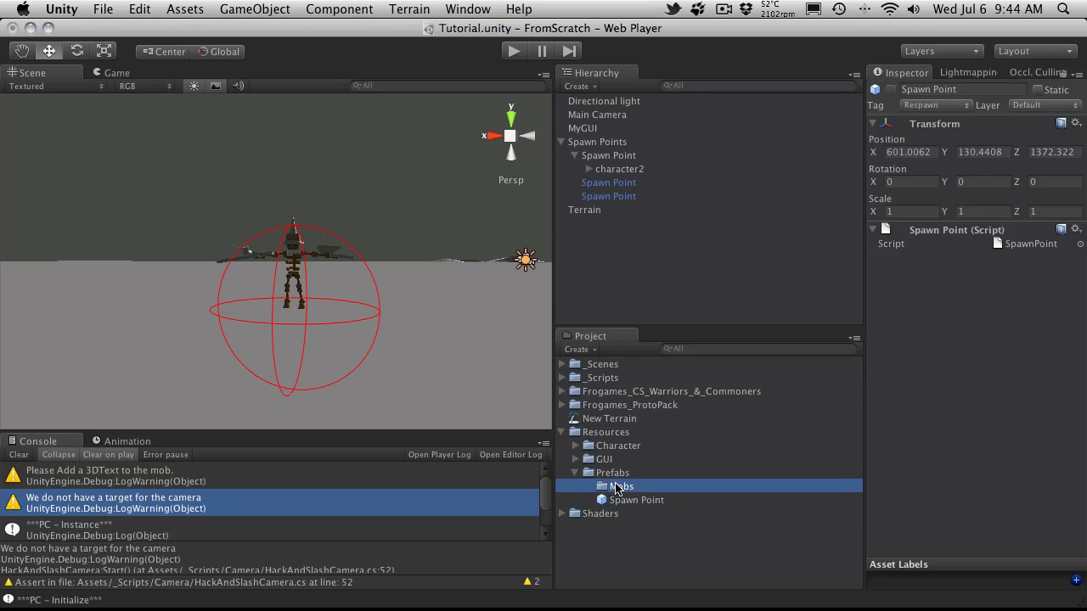
{"action": "right_click", "coordinate": [620, 485]}
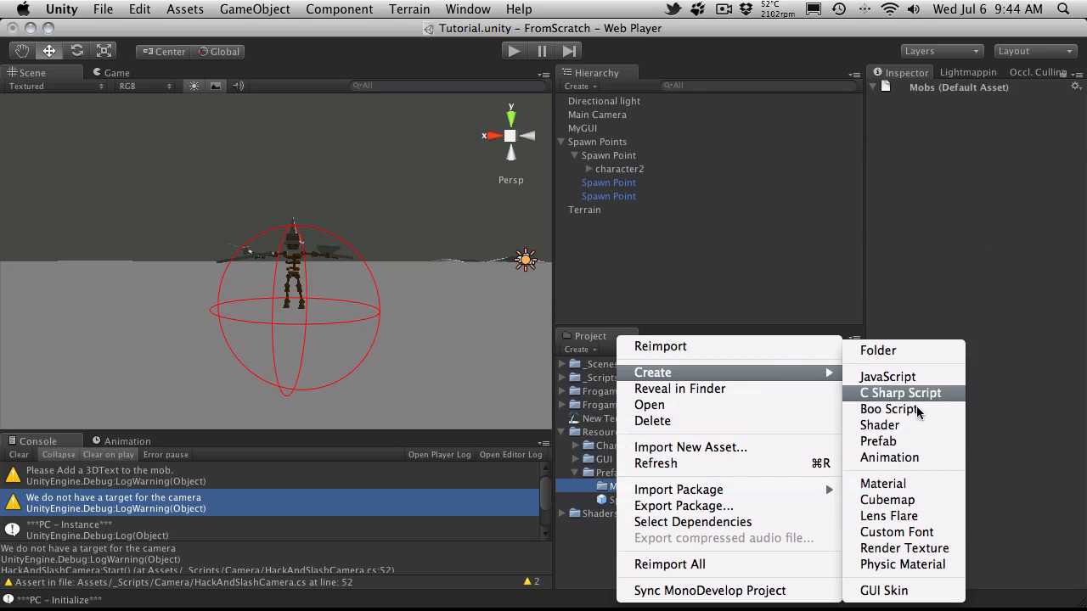
{"action": "left_click", "coordinate": [878, 442]}
{"action": "type", "text": "Skeleton"}
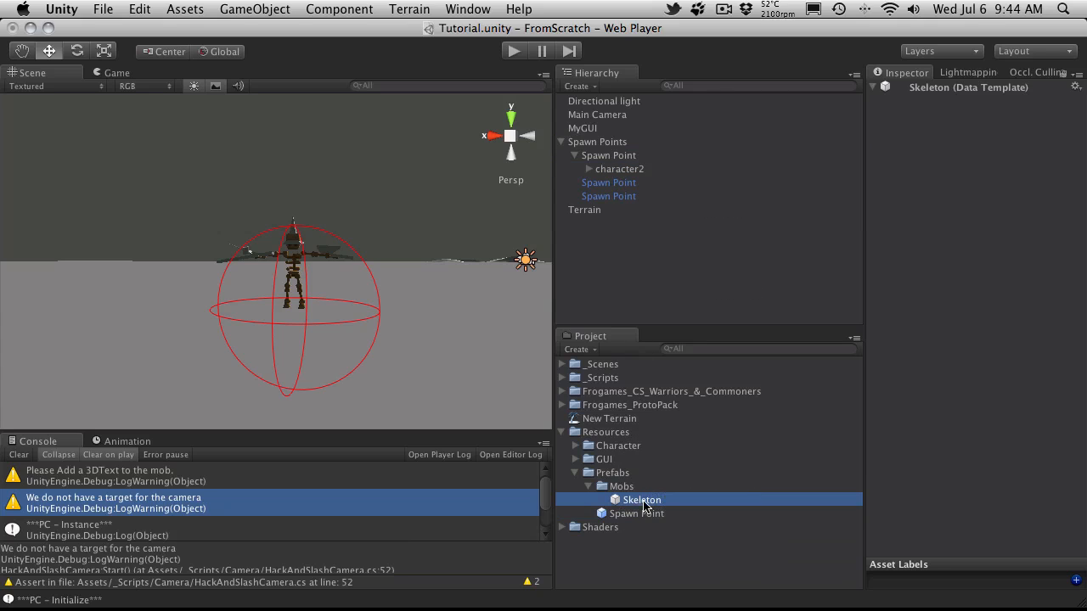
{"action": "left_click", "coordinate": [624, 168]}
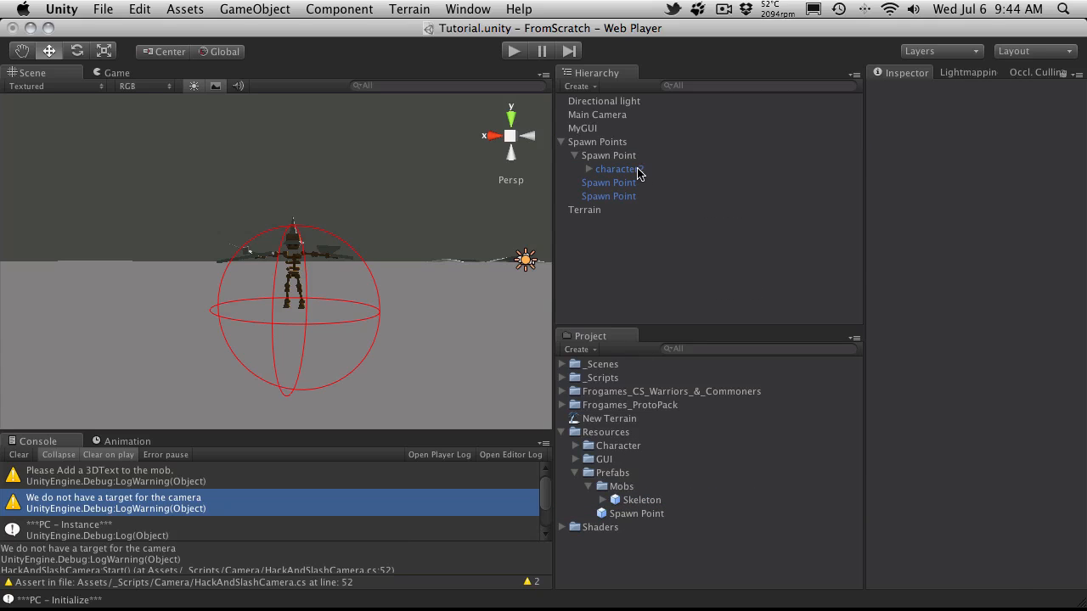
- Store character2 in the Skeleton prefab, delete it from the scene, and inspect the prefab
{"action": "left_click", "coordinate": [575, 156]}
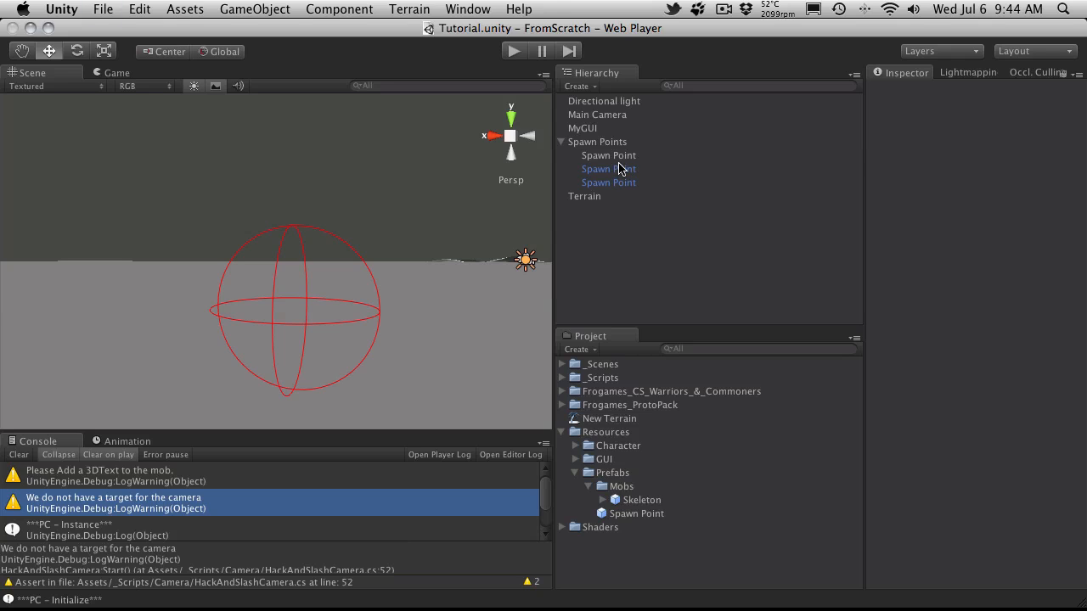
{"action": "left_click", "coordinate": [608, 155]}
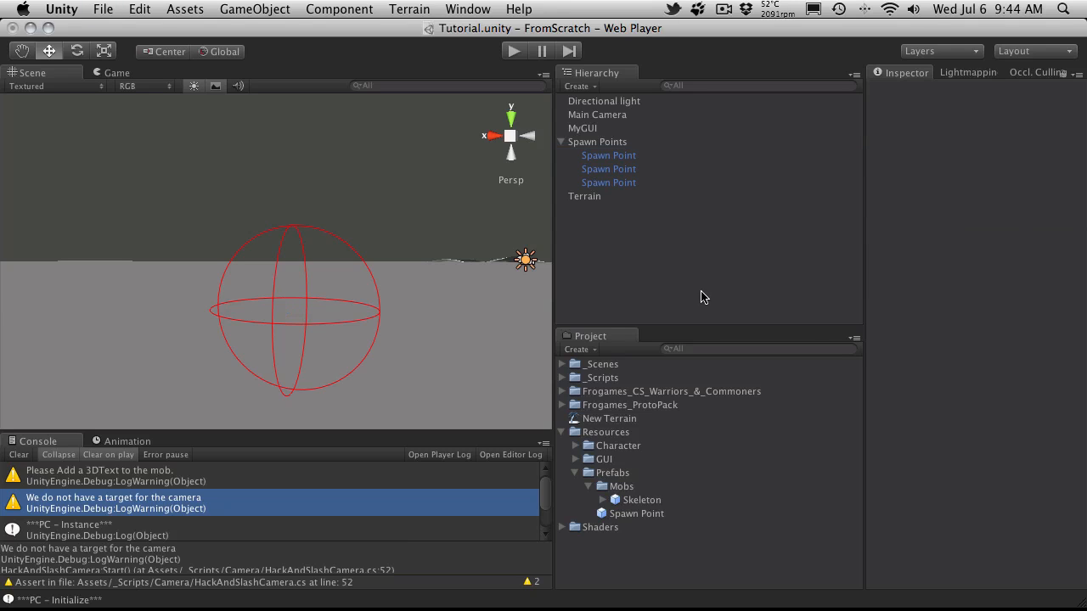
{"action": "left_click", "coordinate": [642, 499]}
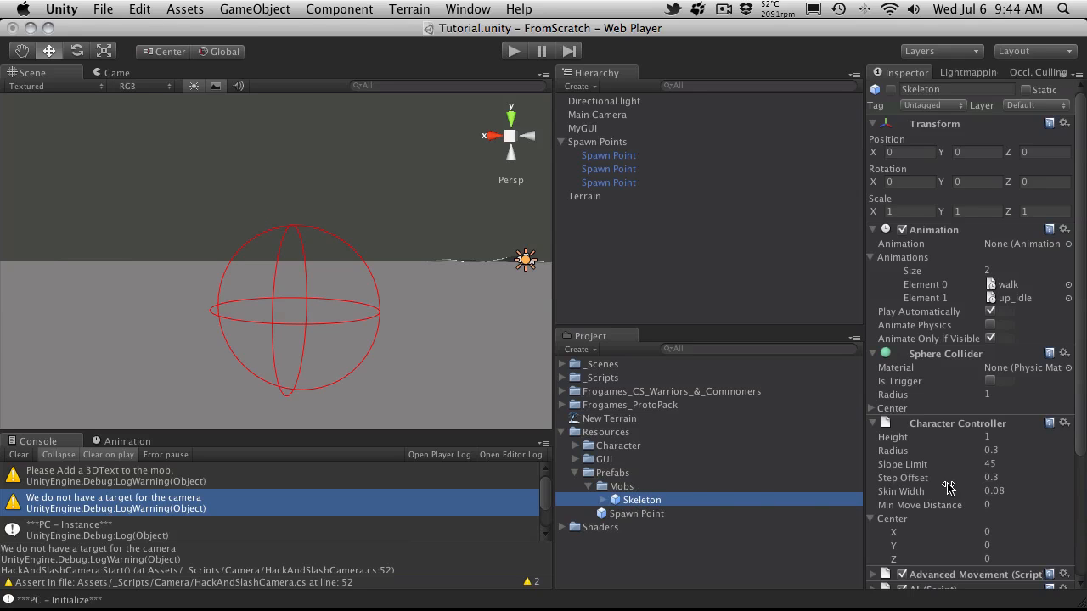